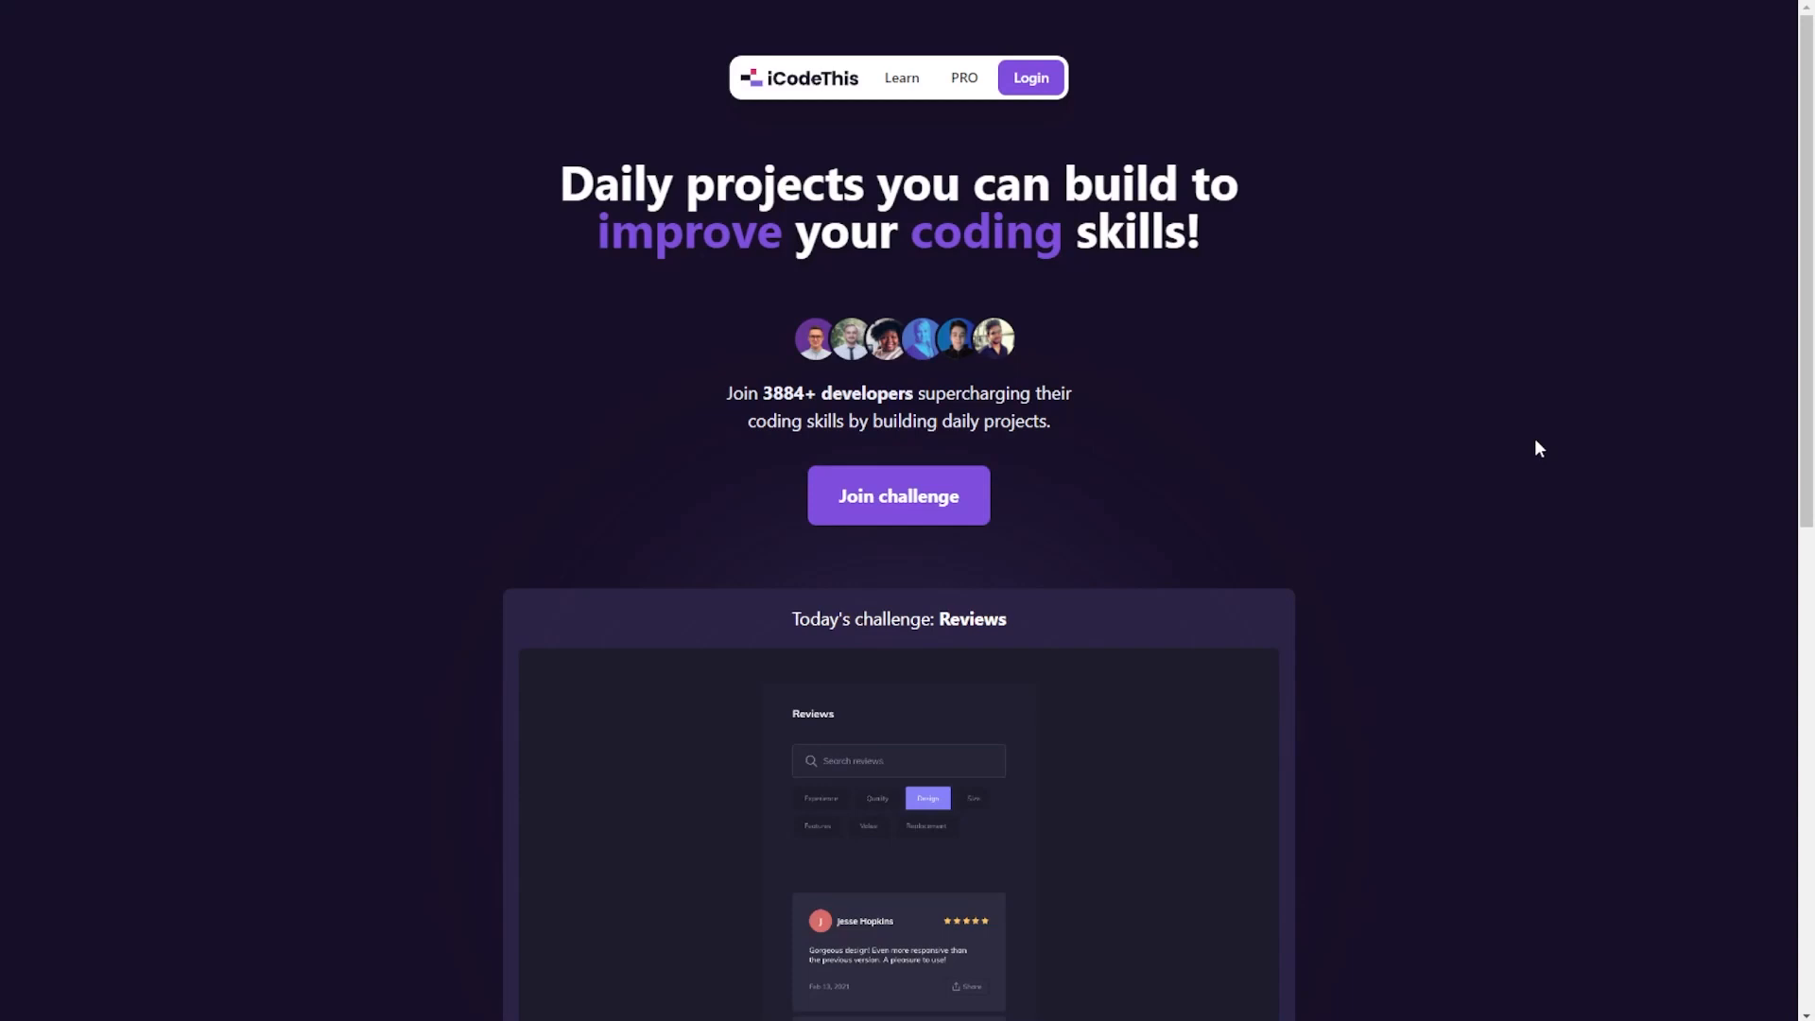
mouse_move(489, 170)
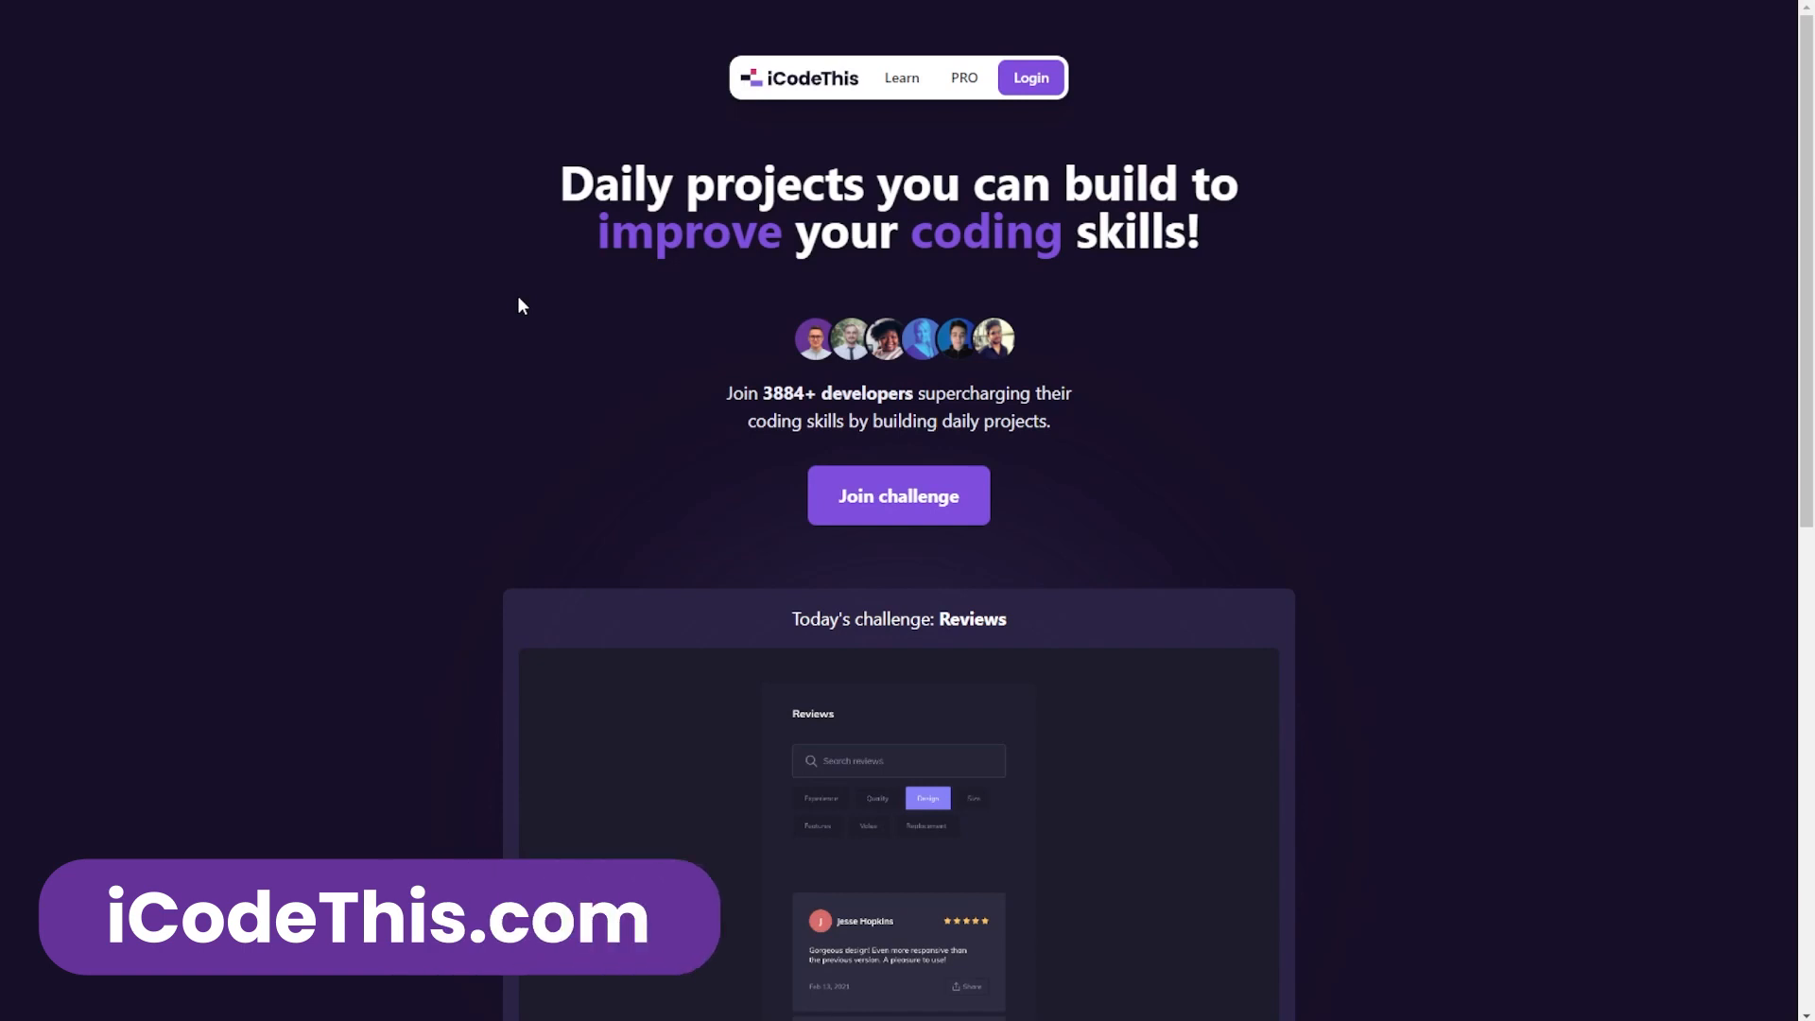
mouse_move(1005, 315)
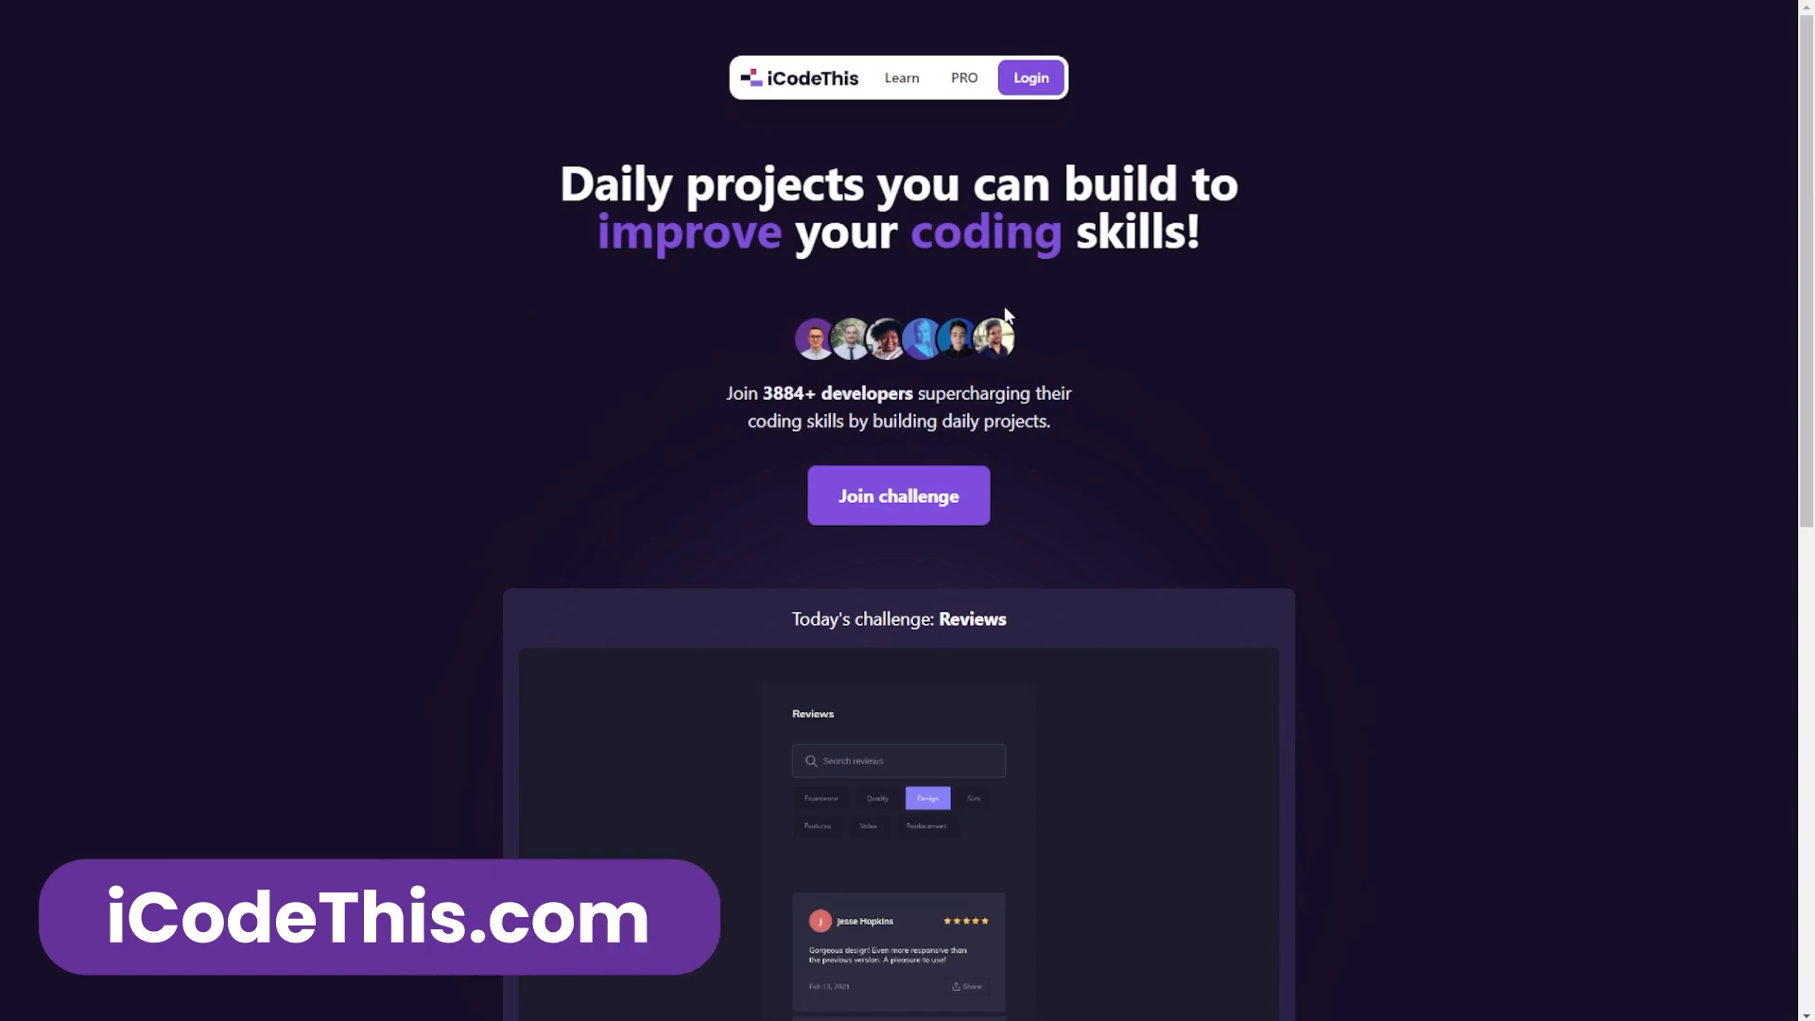
mouse_move(1764, 210)
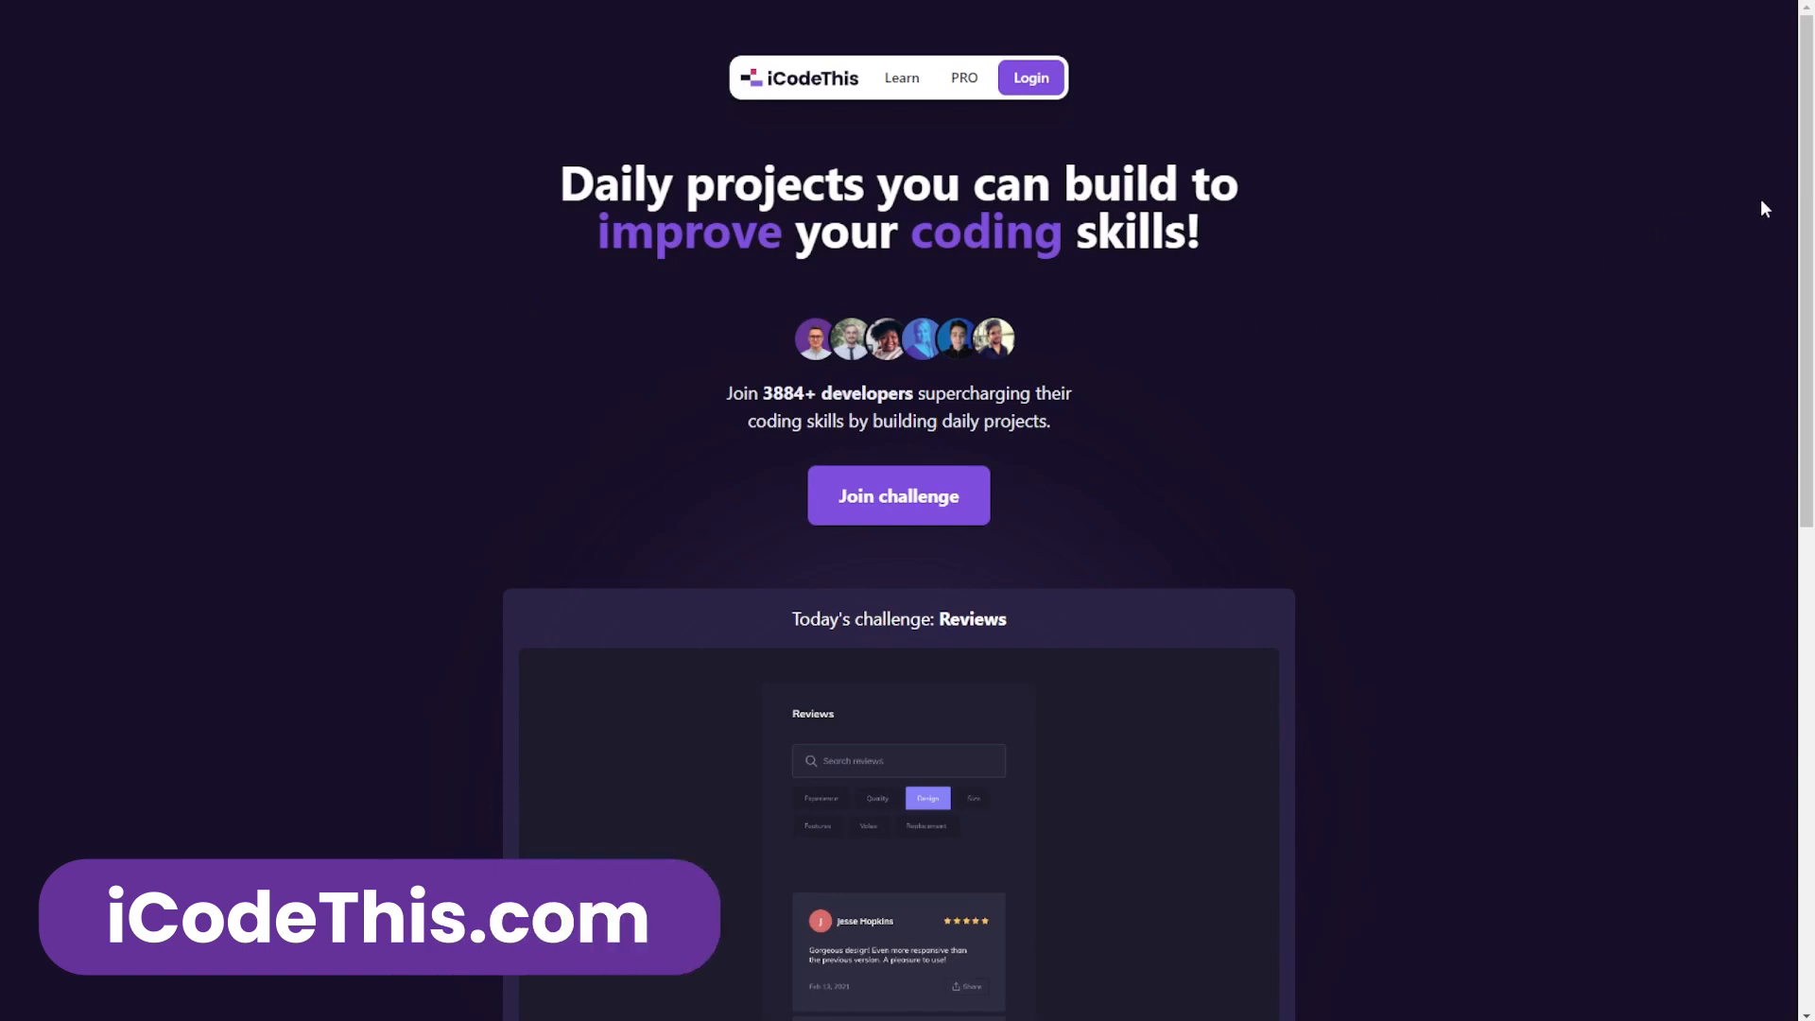
Scroll the landing page down to the testimonials and footer, and show the next testimonial.
scroll("down", 3)
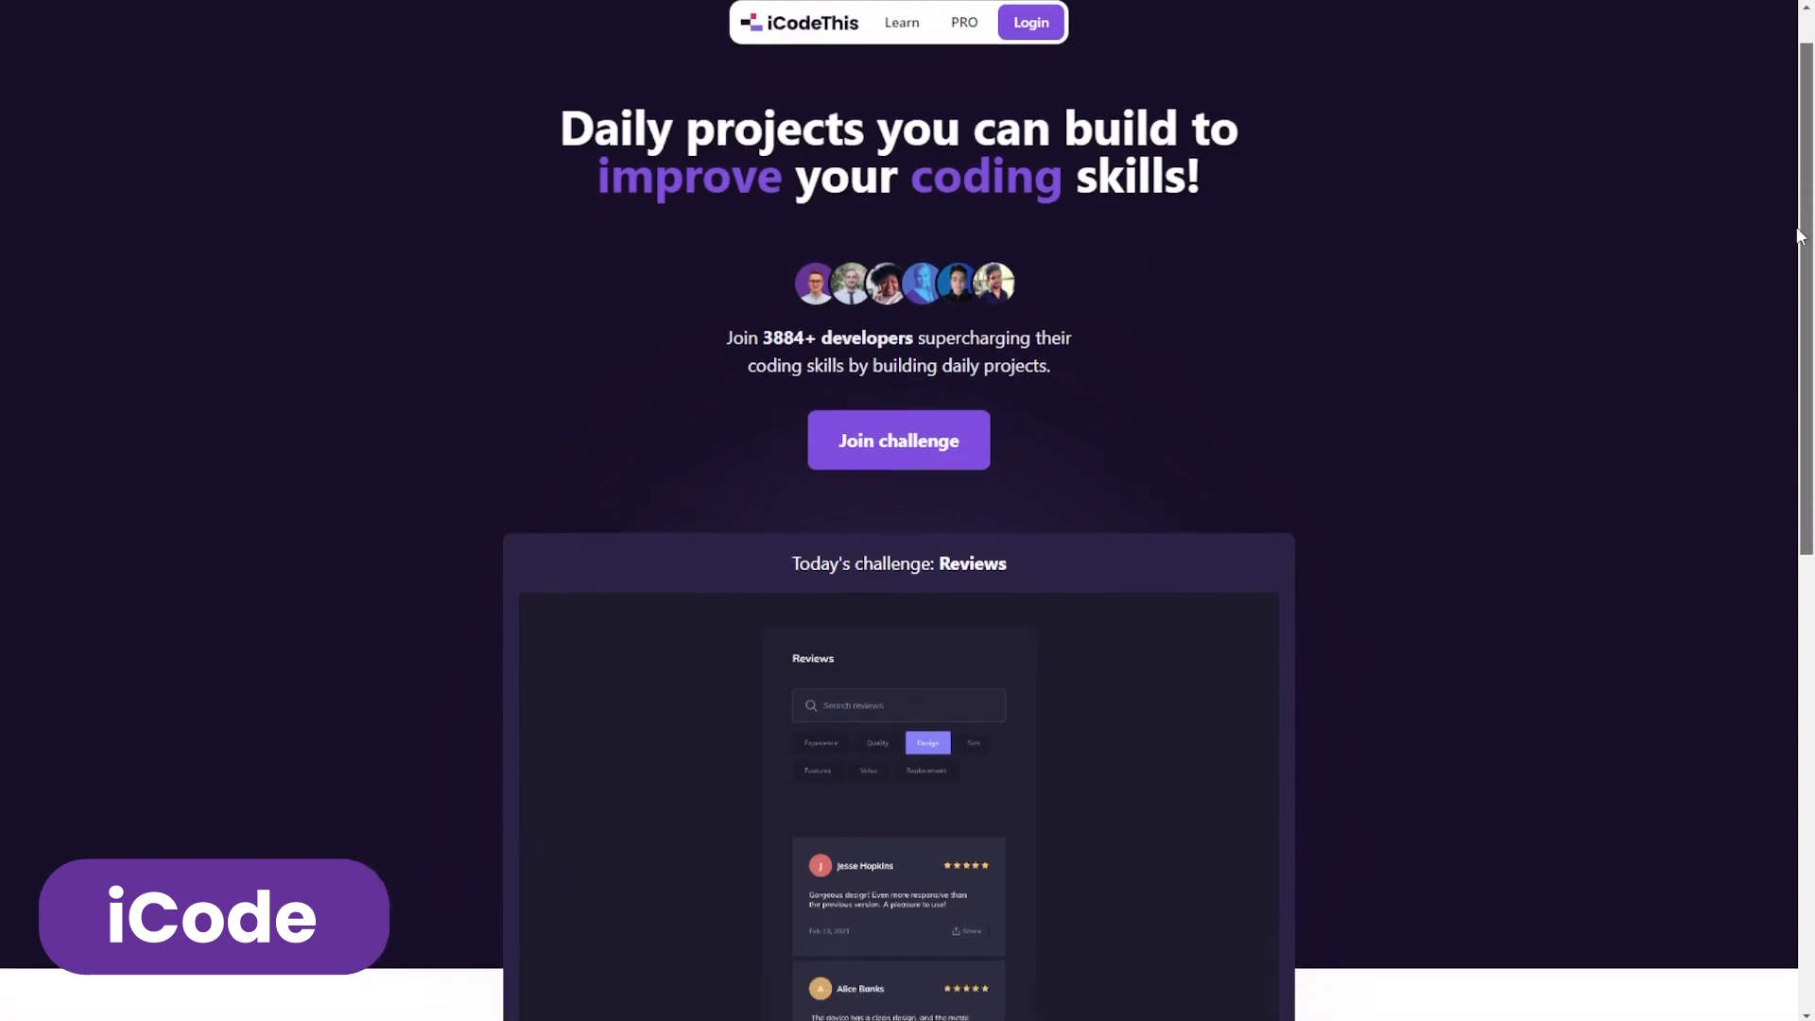
scroll("down", 3)
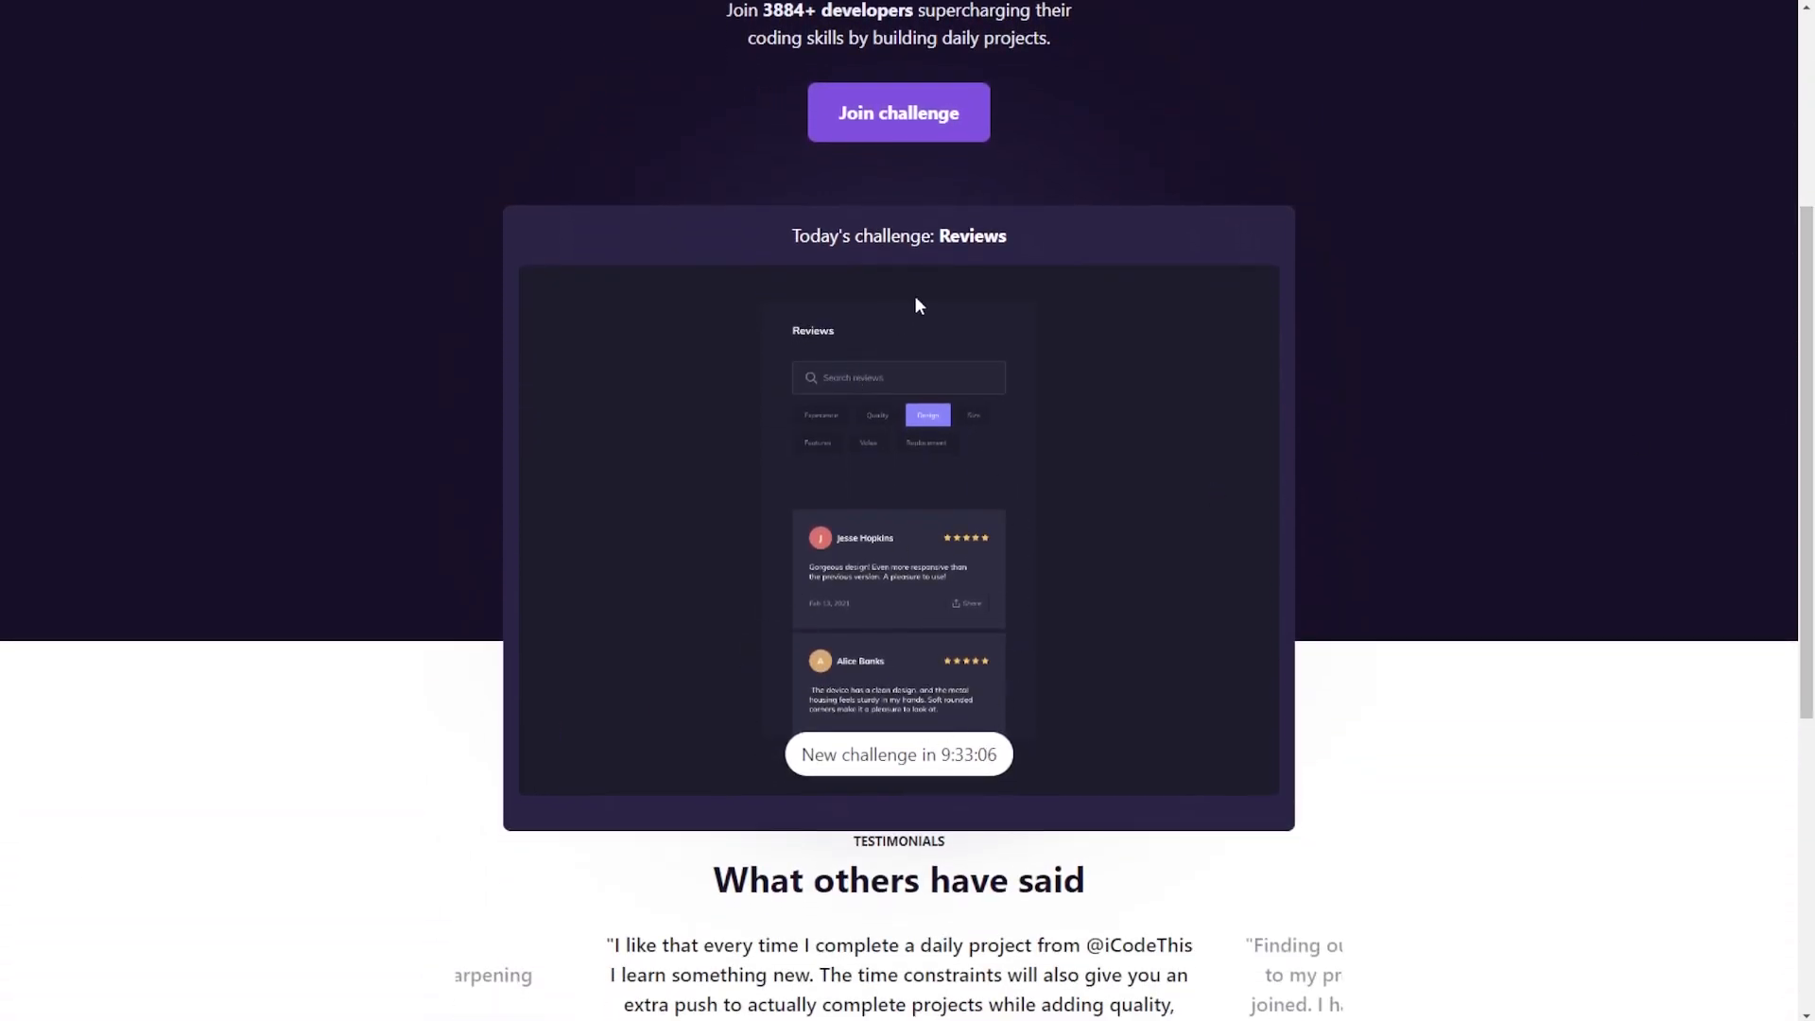
mouse_move(1377, 420)
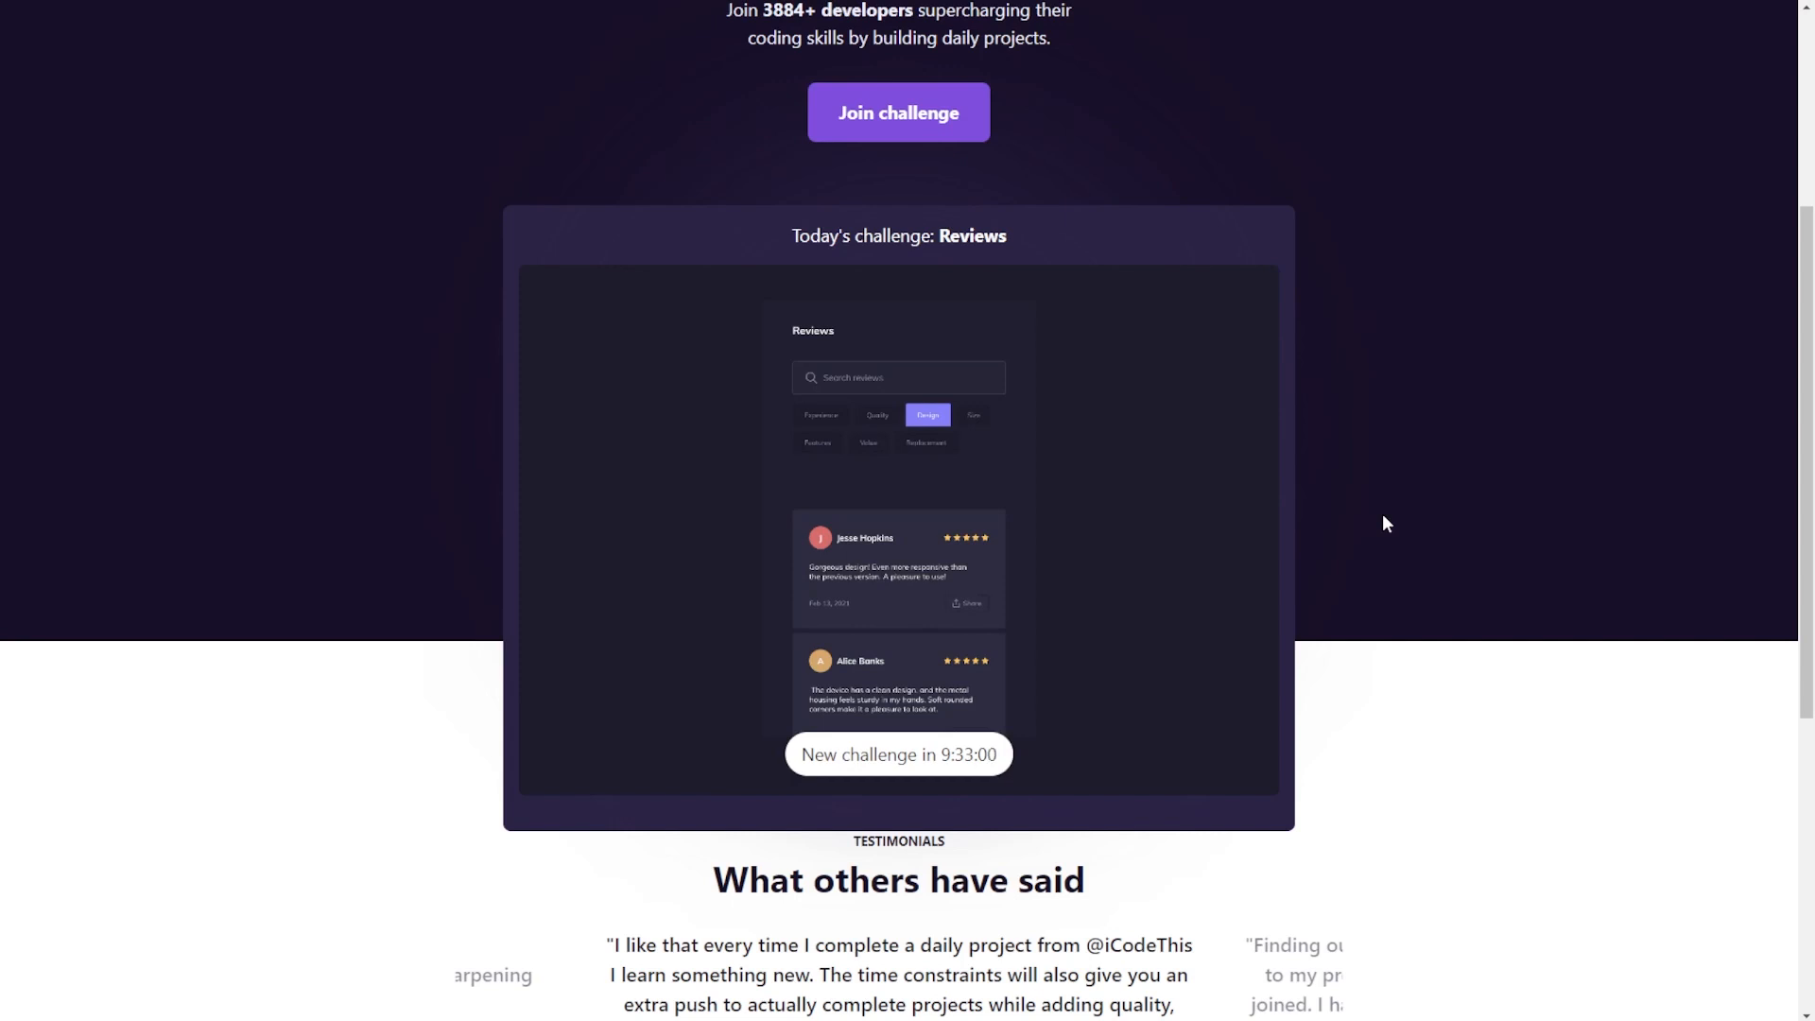
mouse_move(1435, 490)
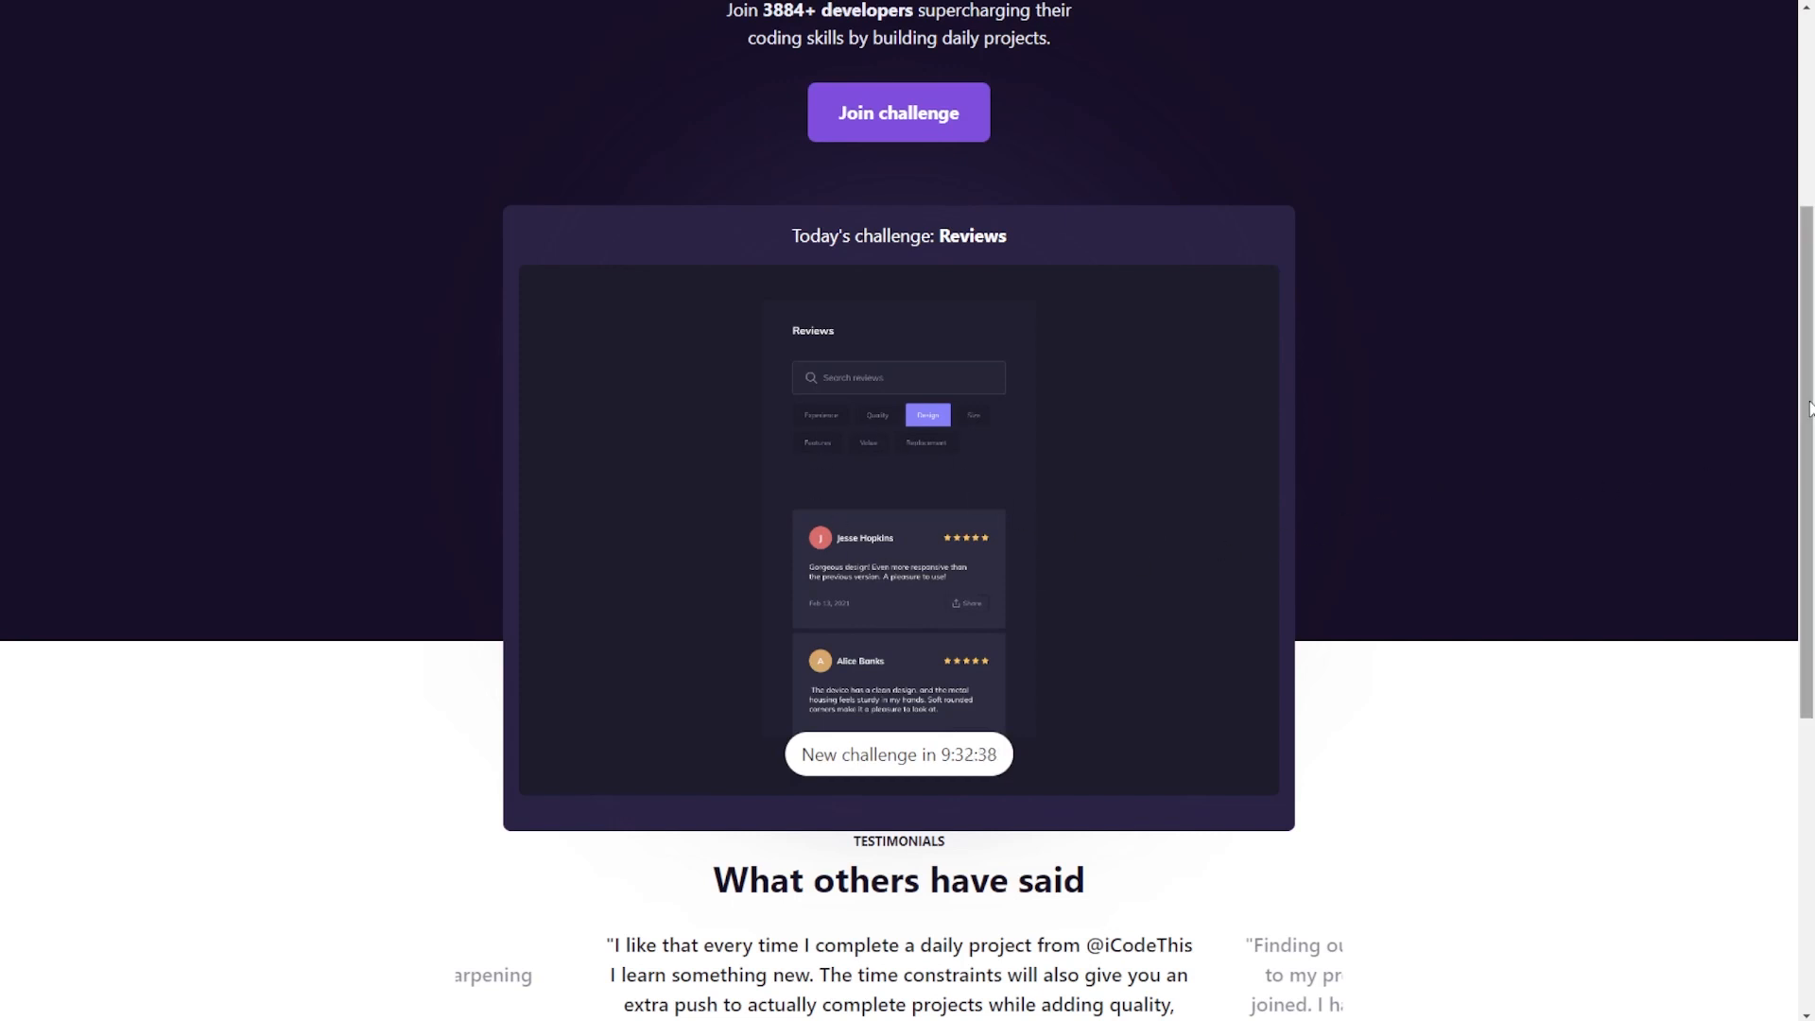
scroll("down", 3)
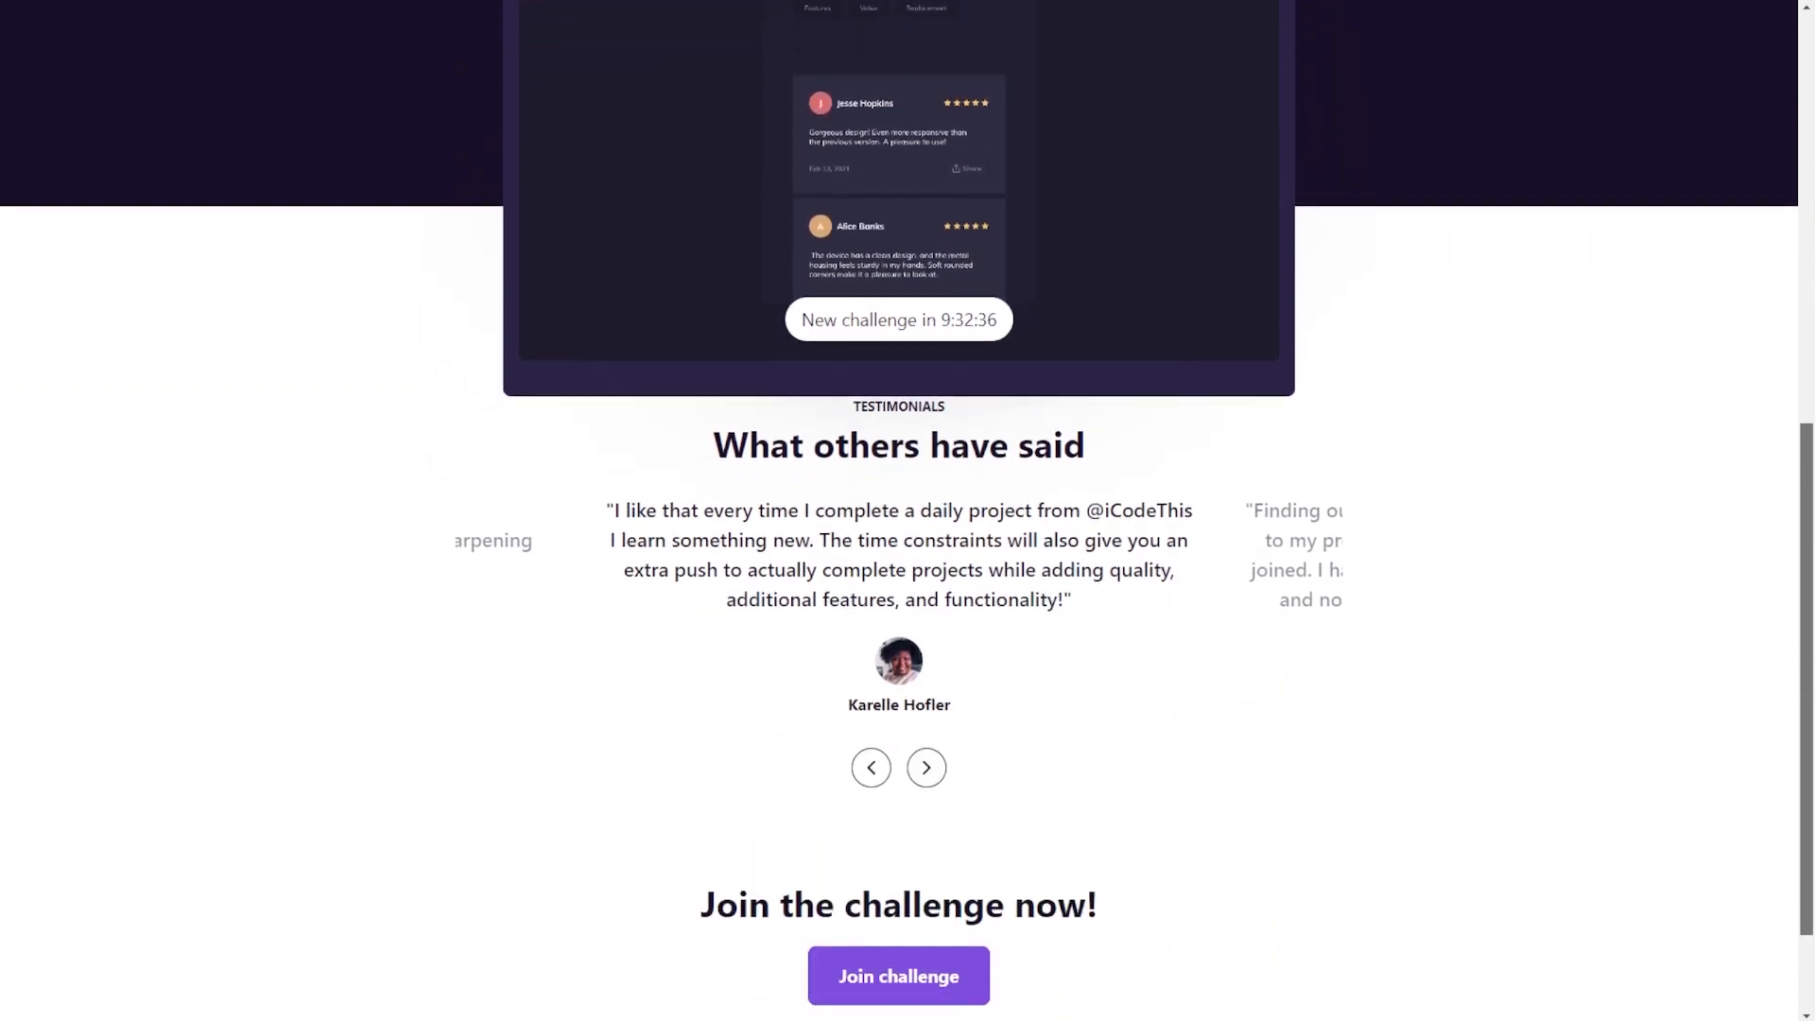
scroll("down", 3)
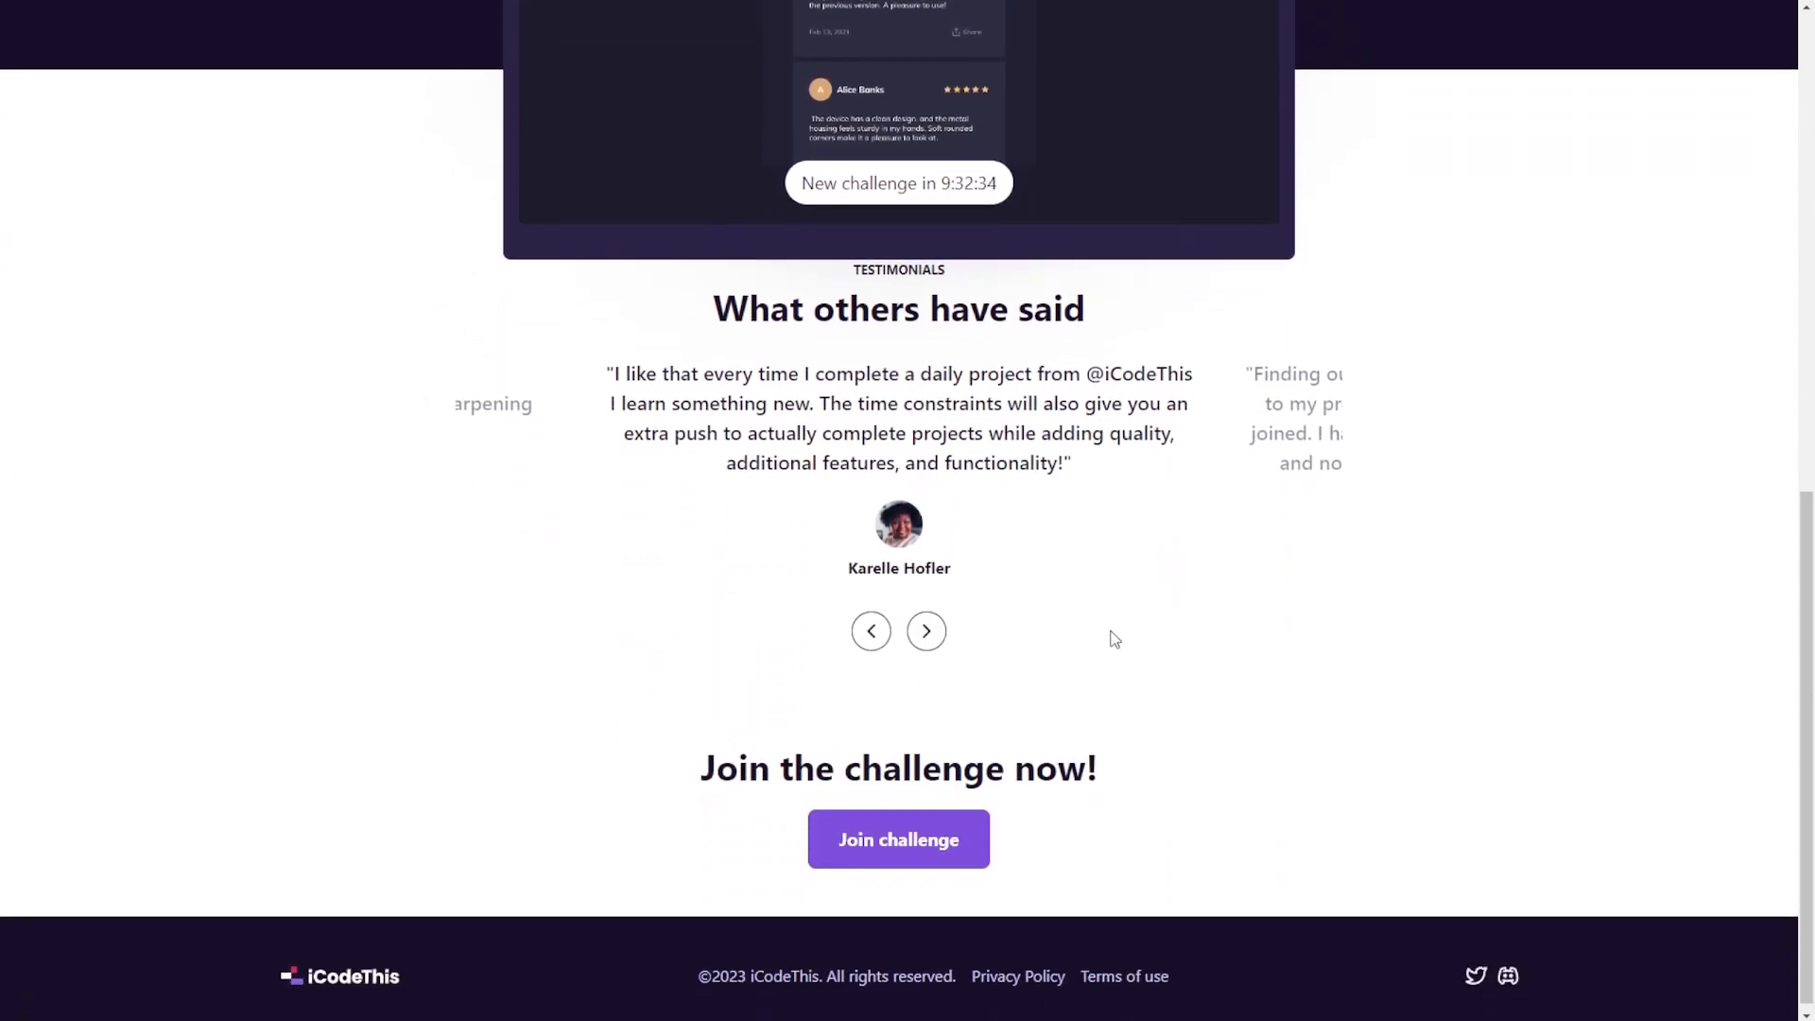
left_click(924, 629)
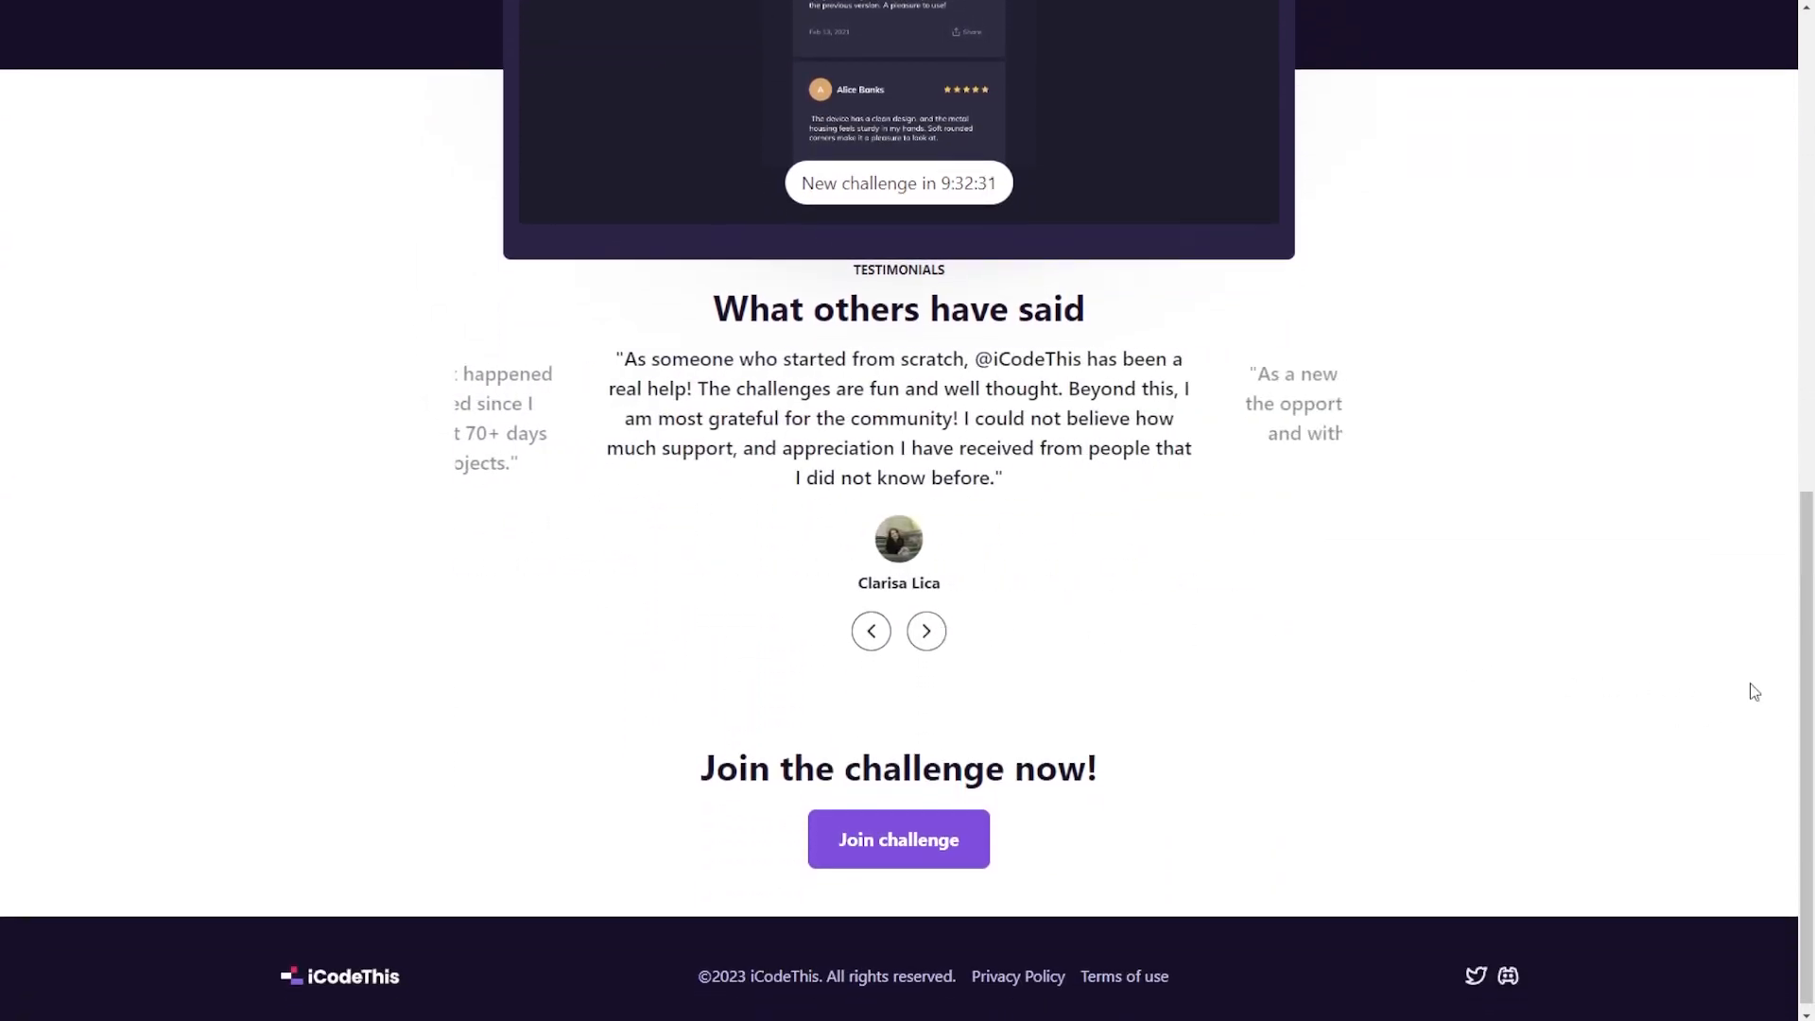
mouse_move(1146, 822)
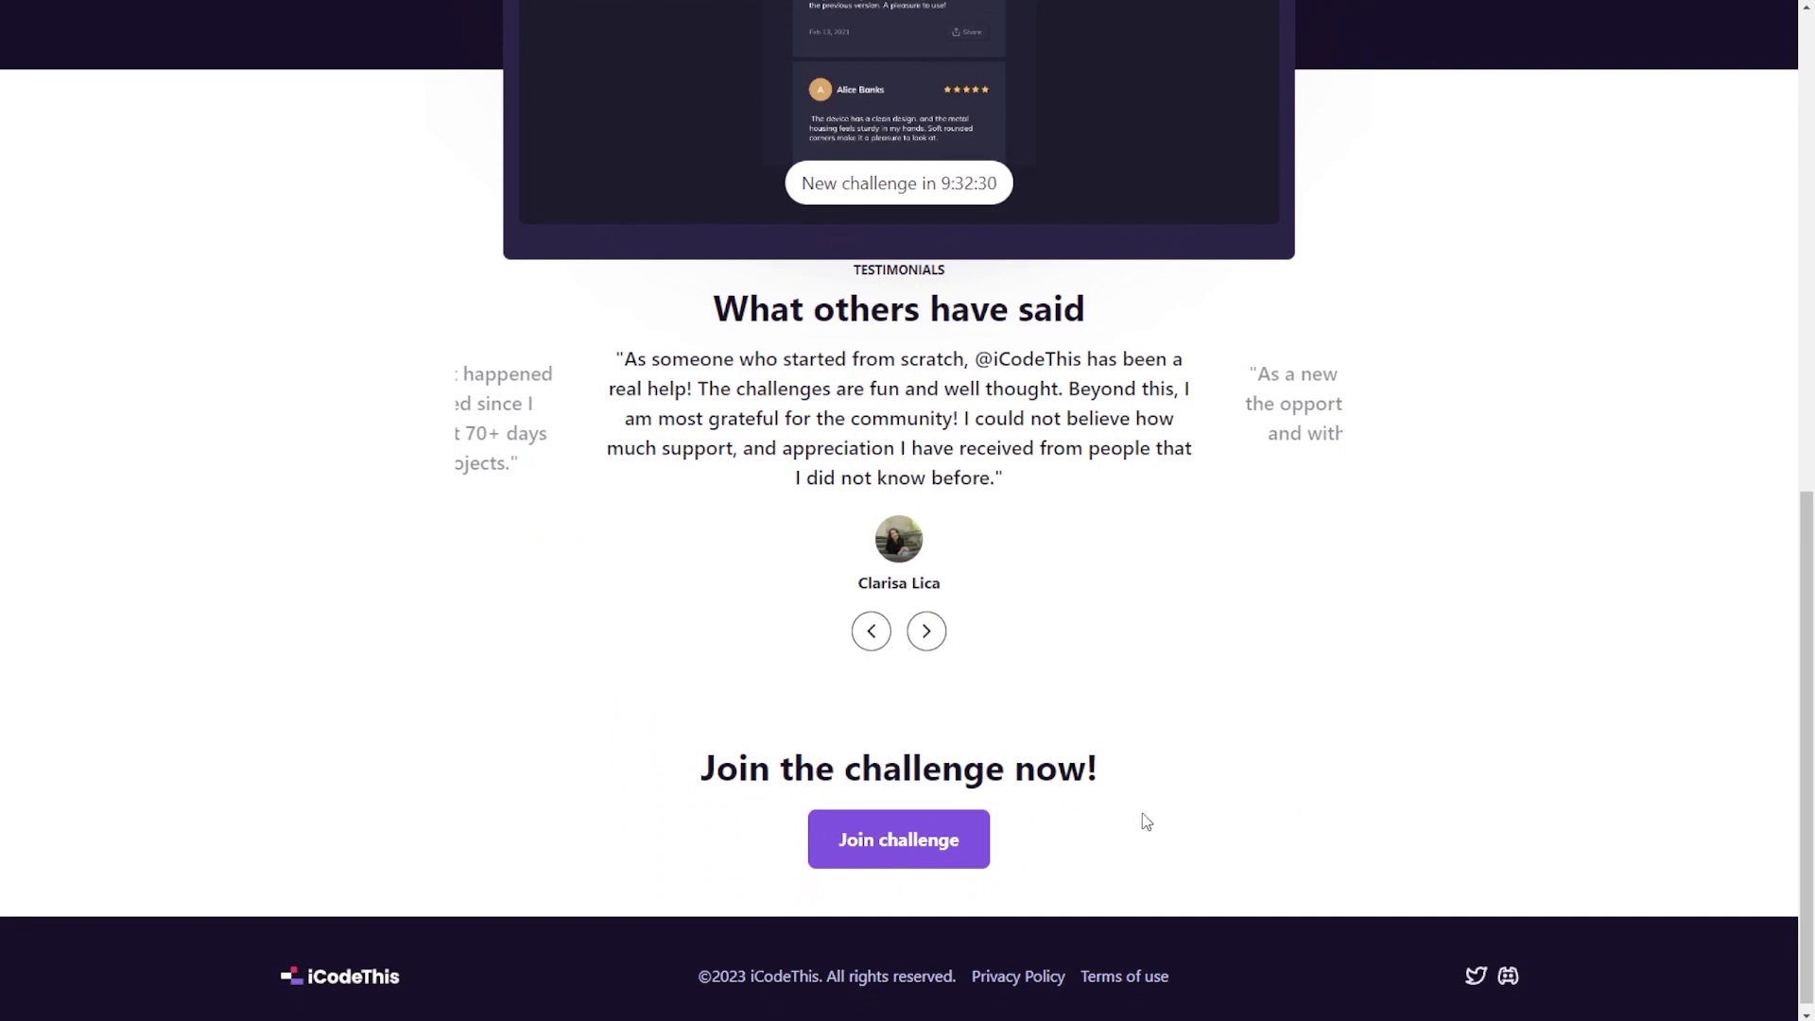
left_click(896, 839)
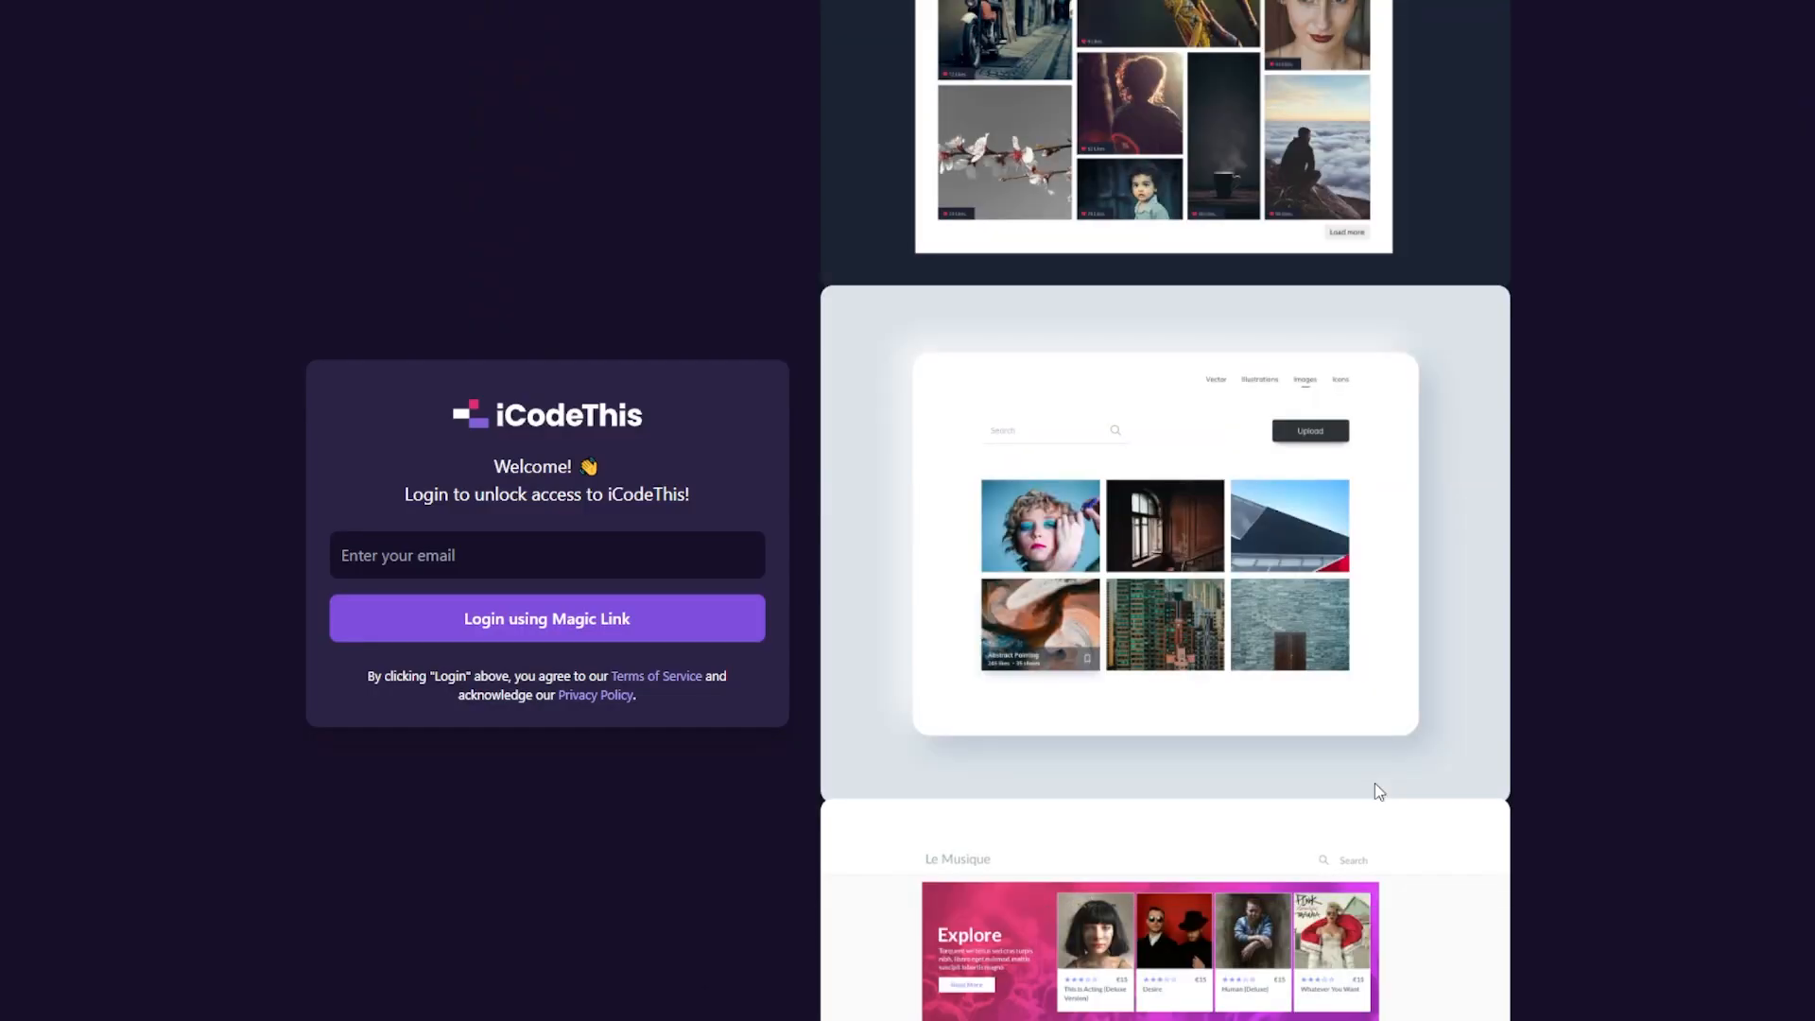
mouse_move(501, 523)
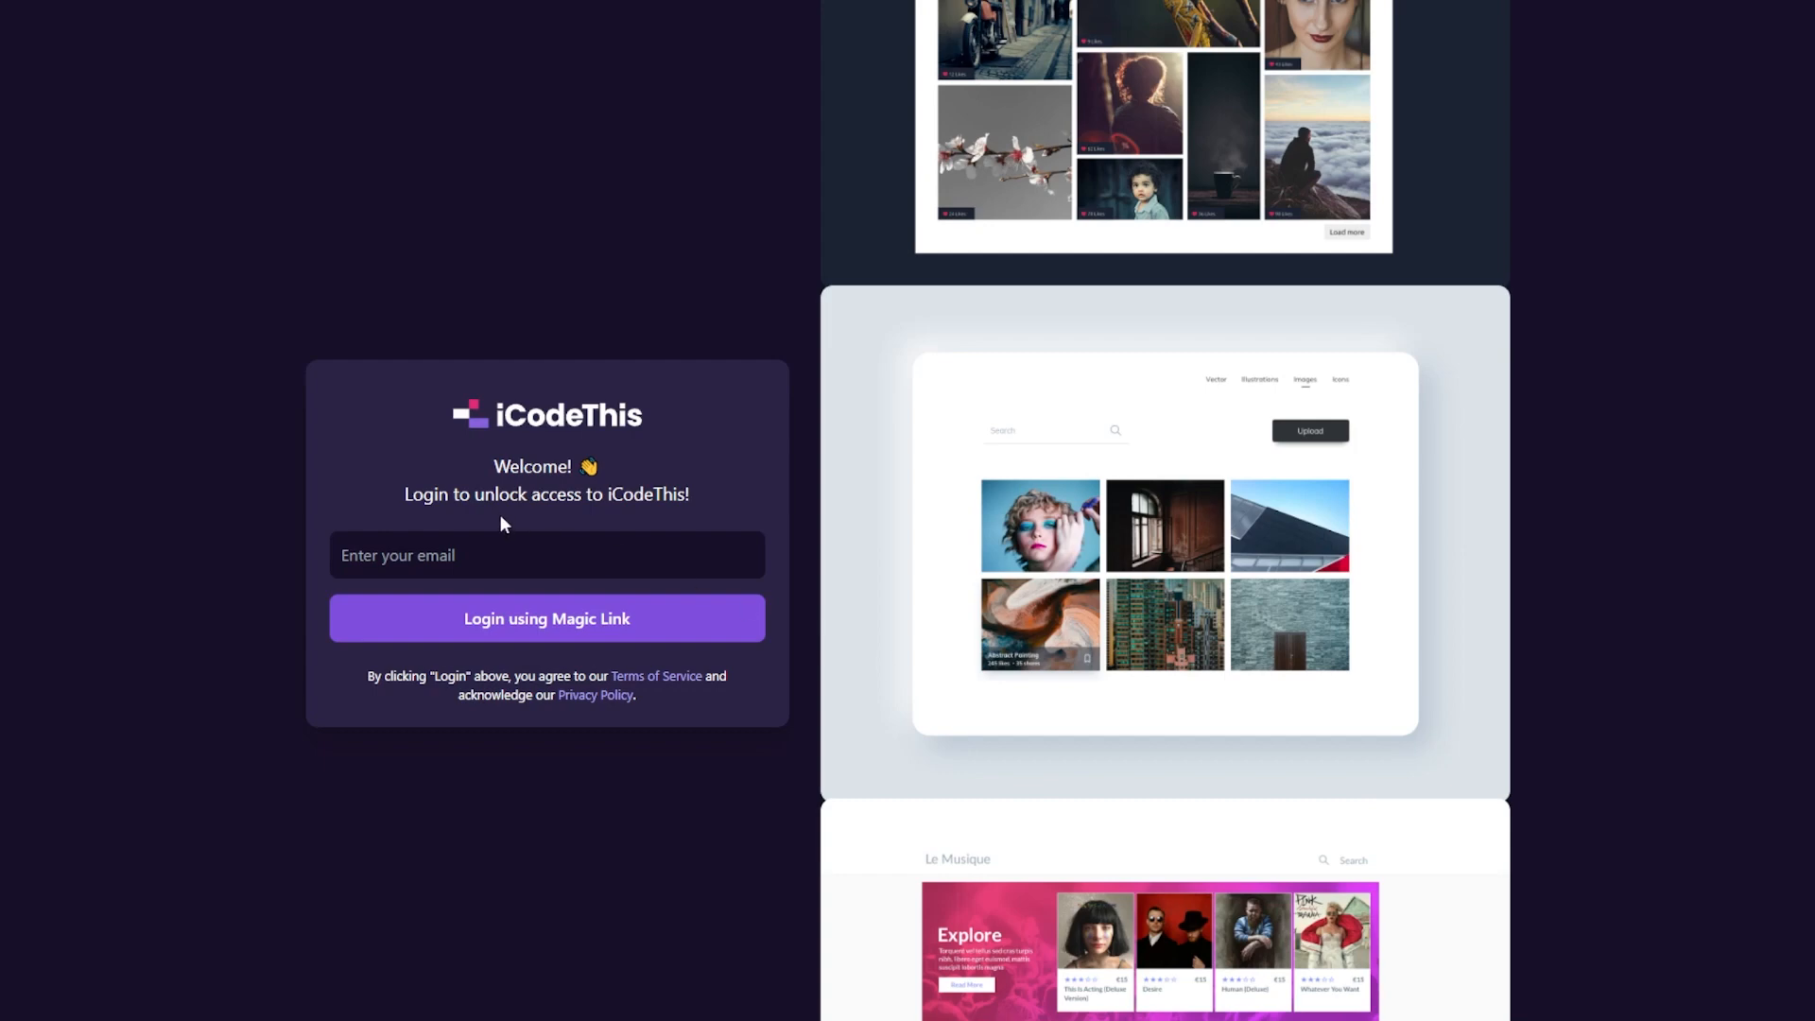
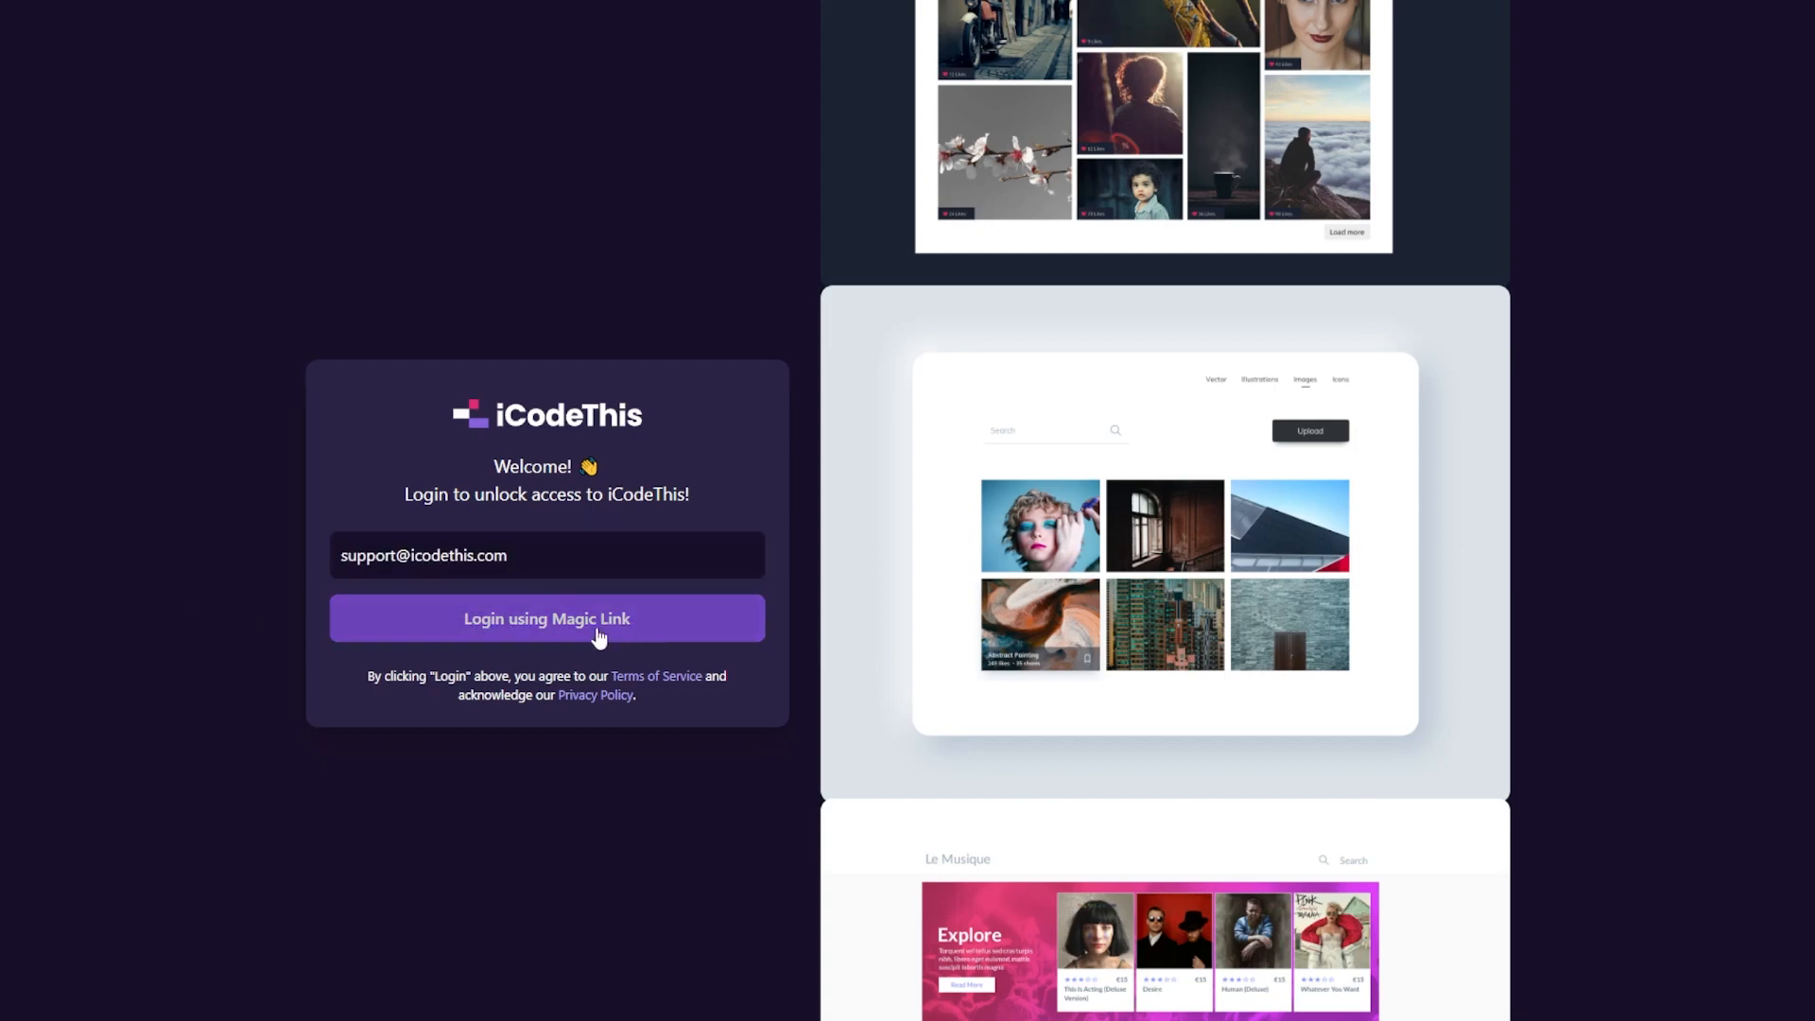
left_click(546, 618)
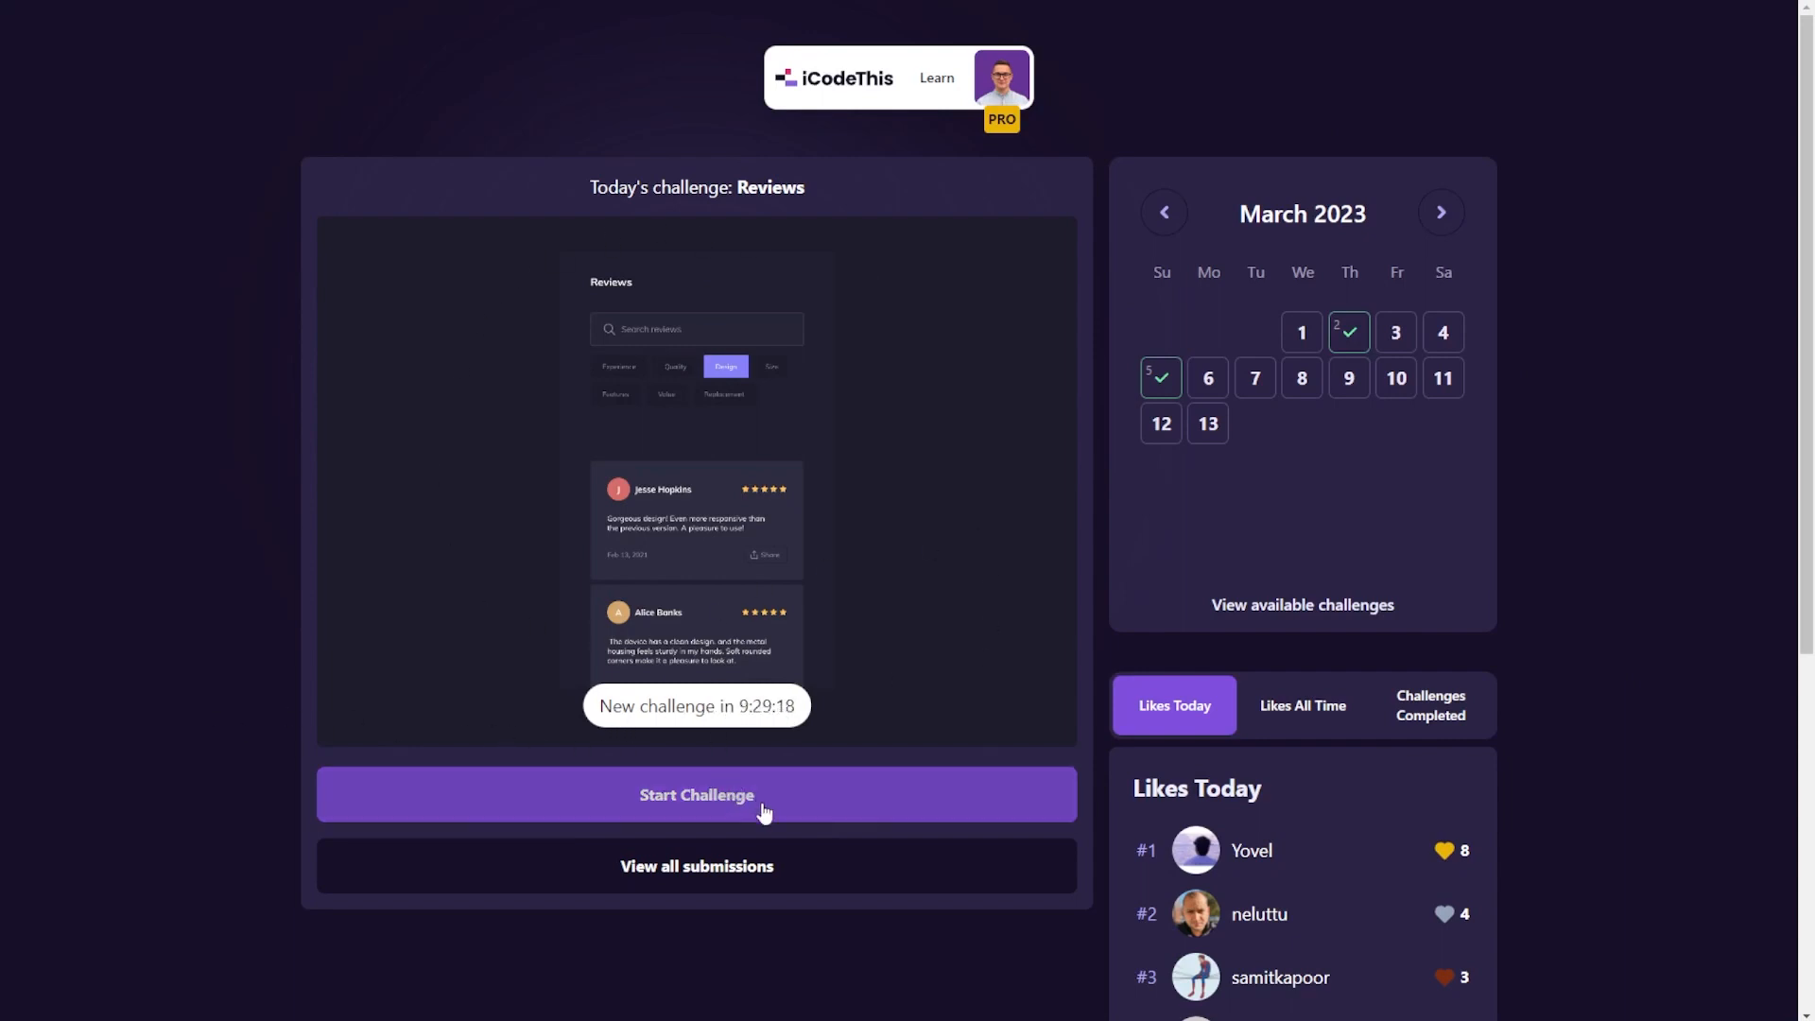
mouse_move(1211, 604)
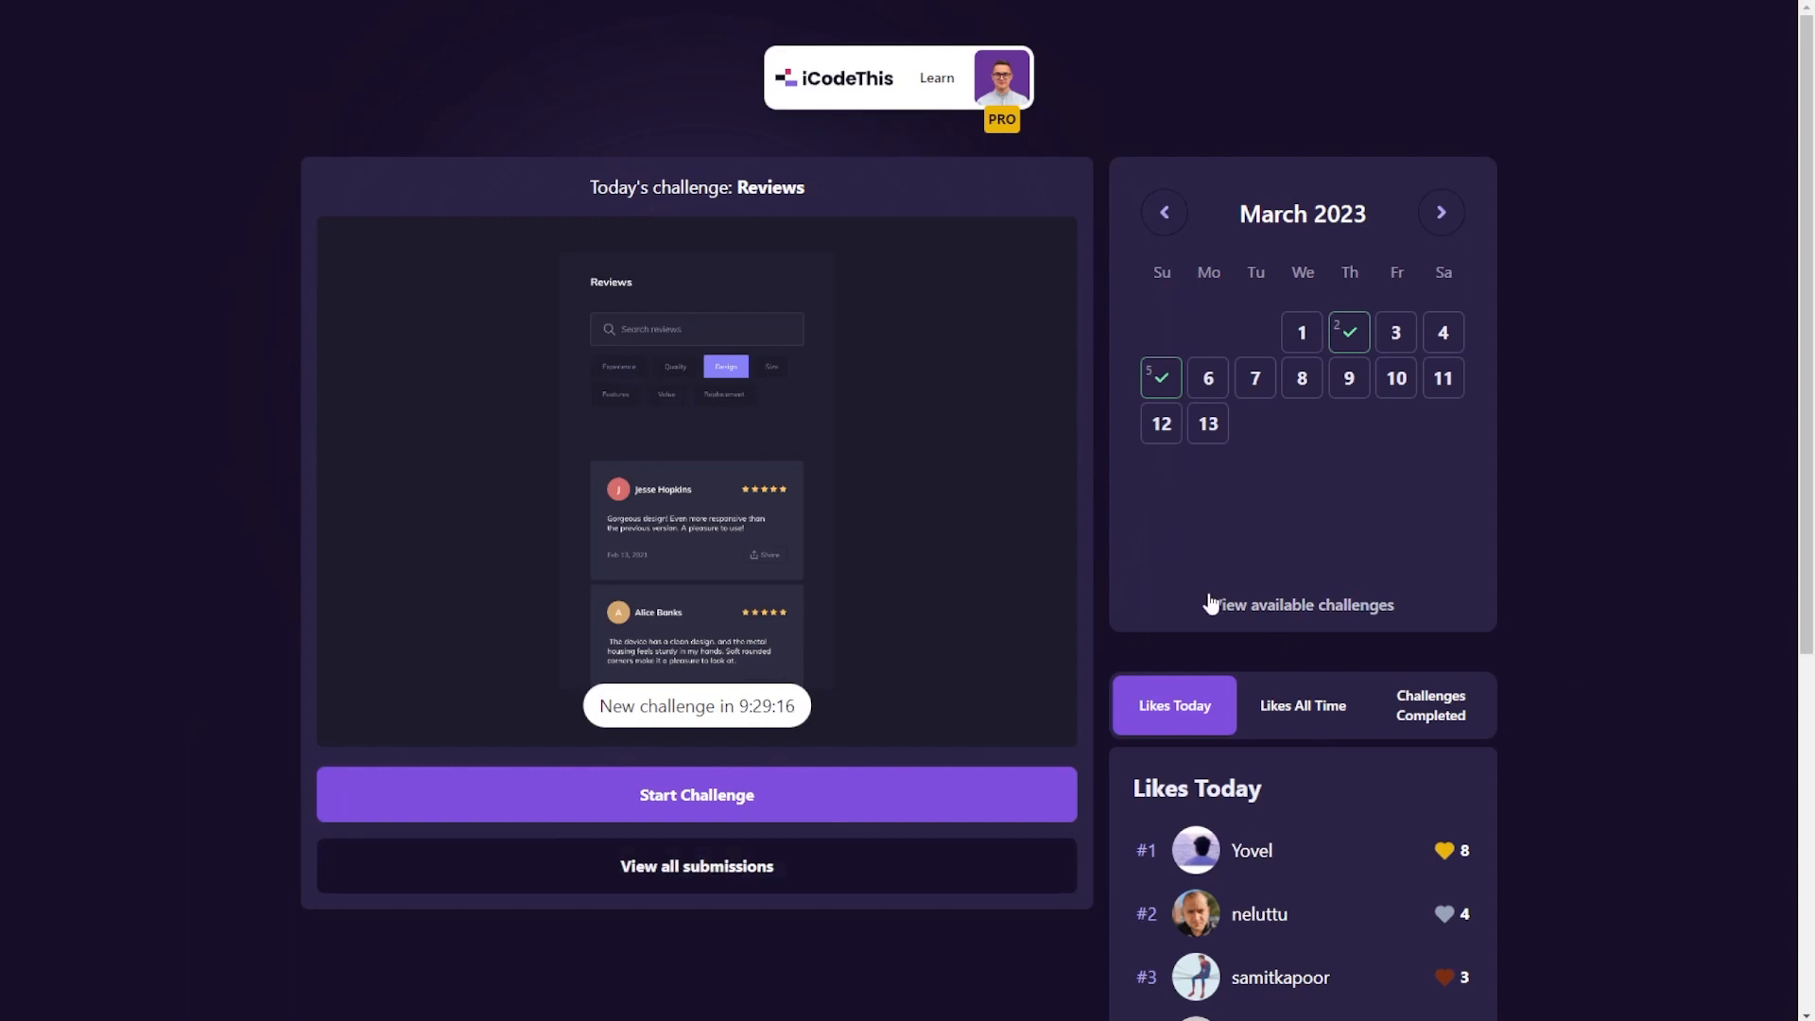
mouse_move(1557, 550)
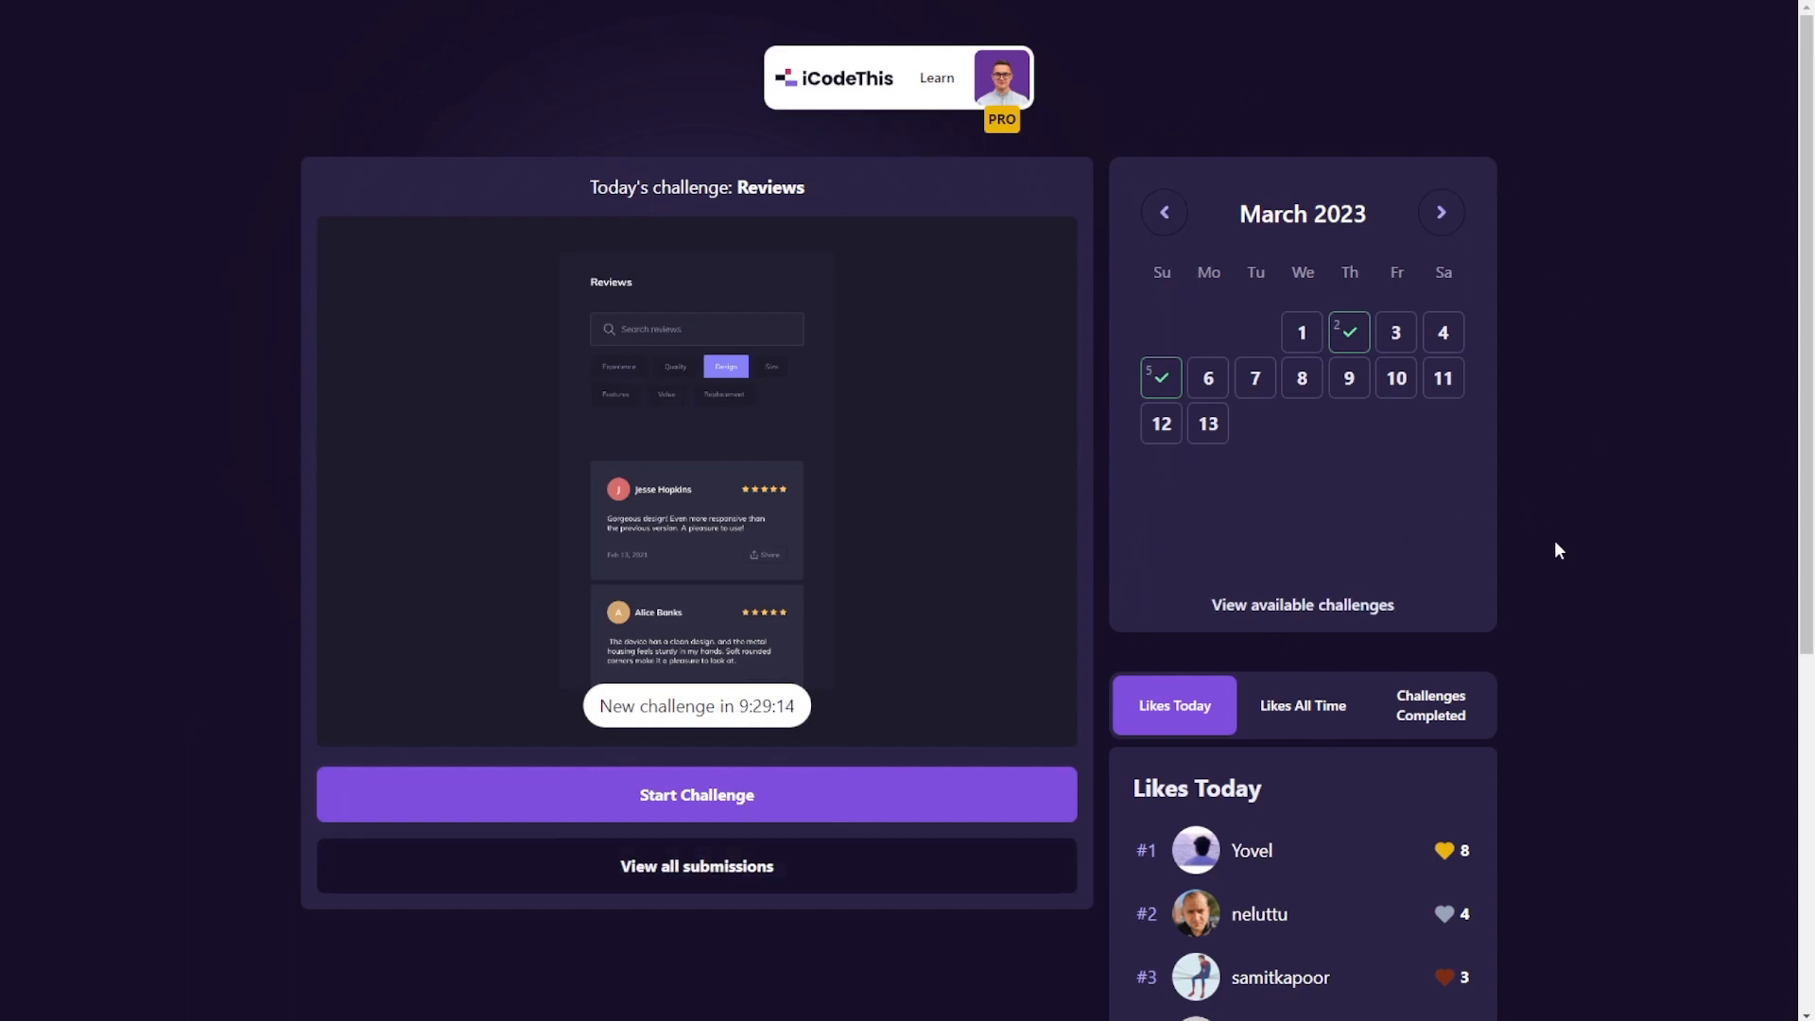
left_click(1163, 213)
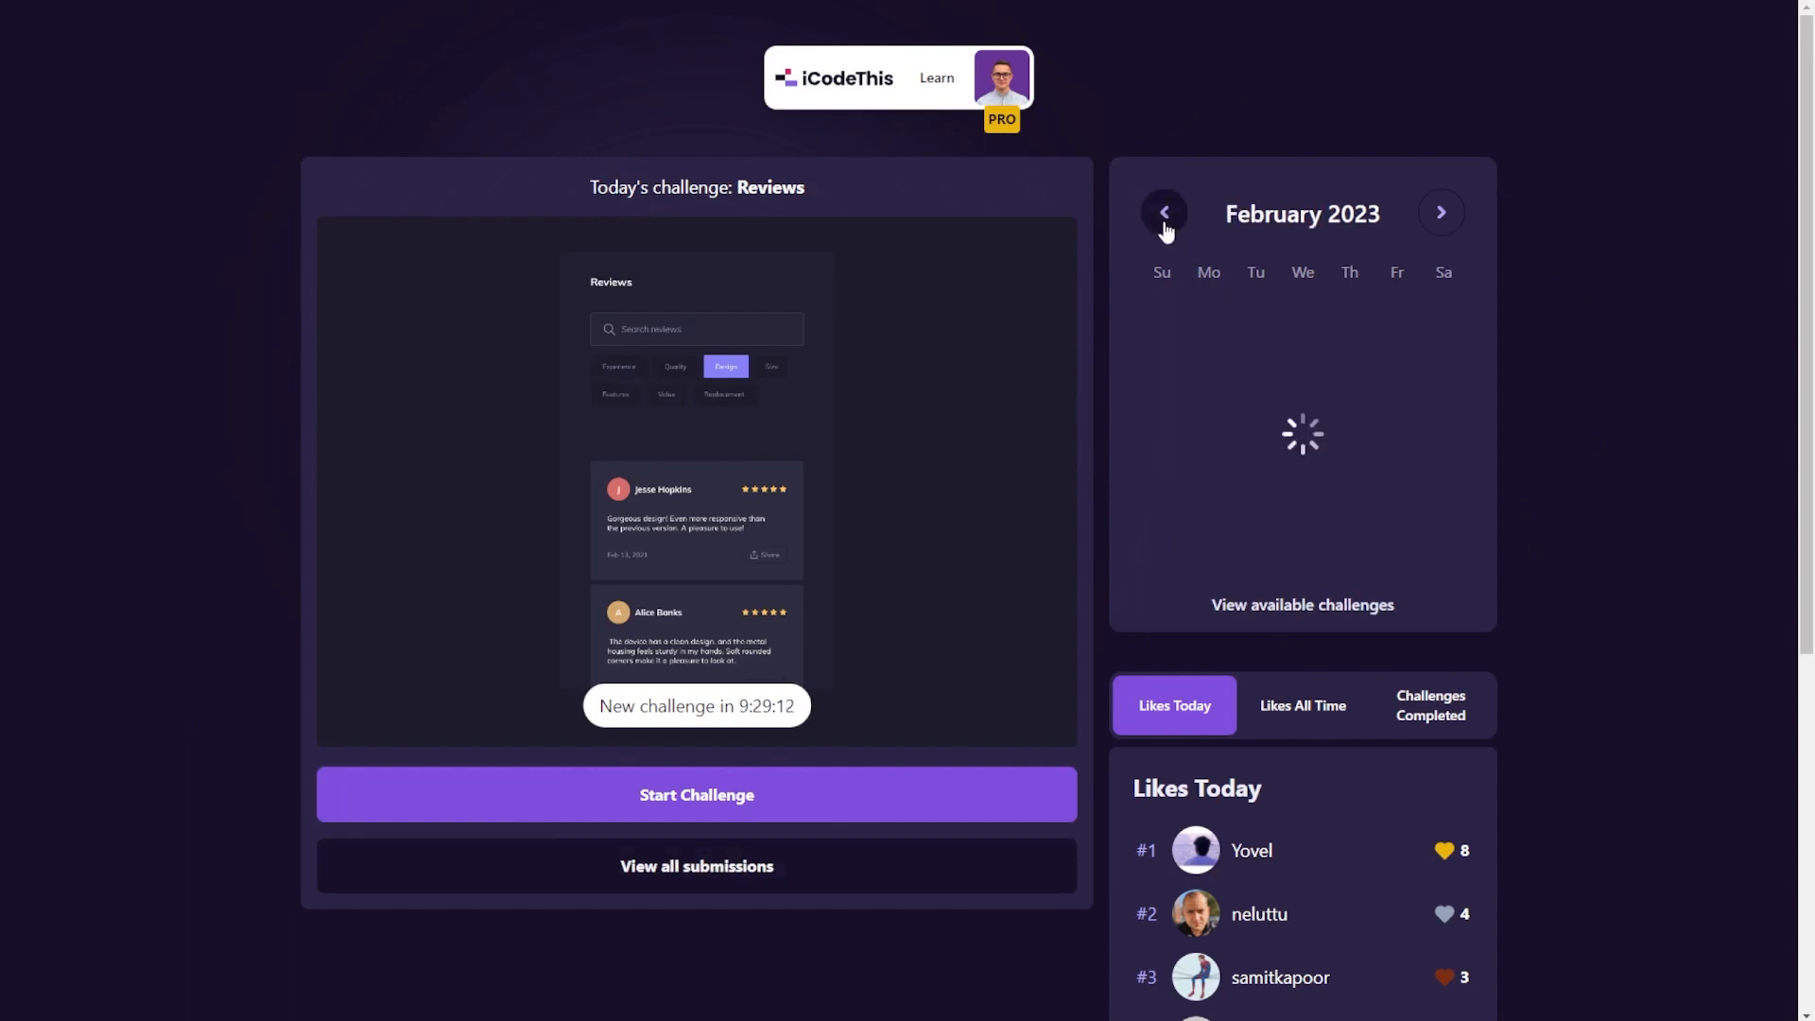
left_click(1163, 212)
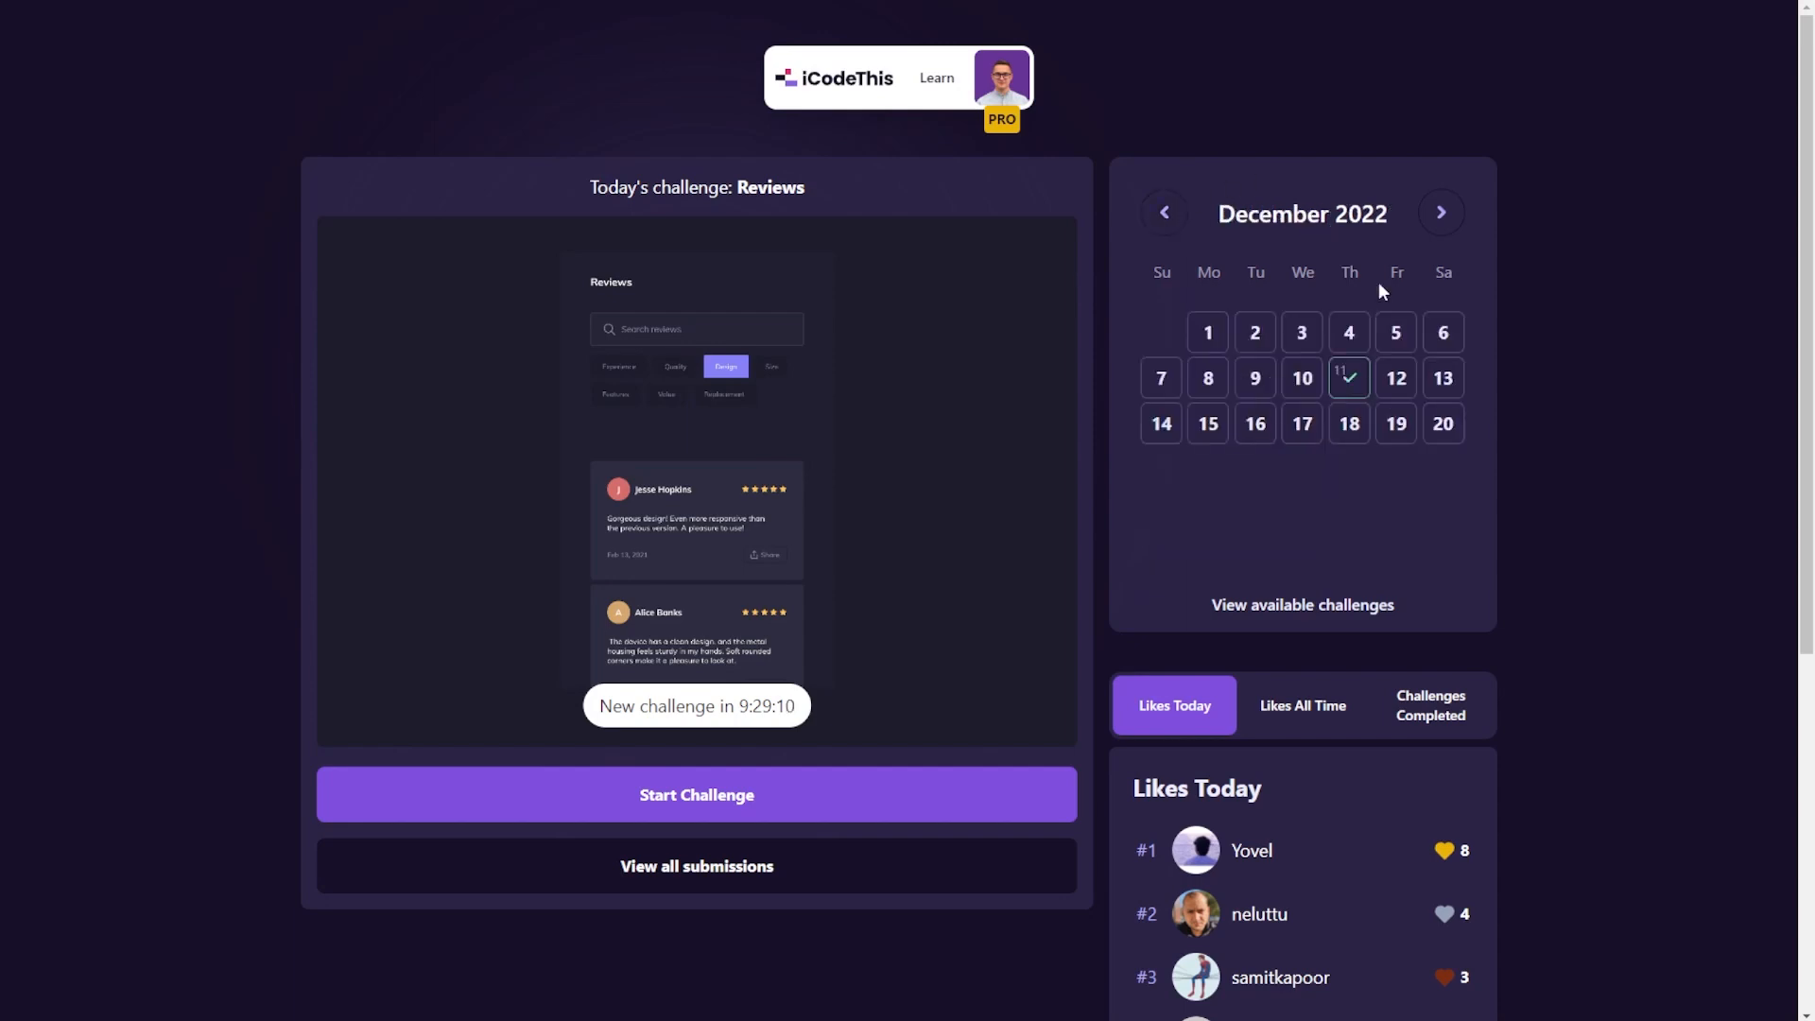
left_click(1439, 213)
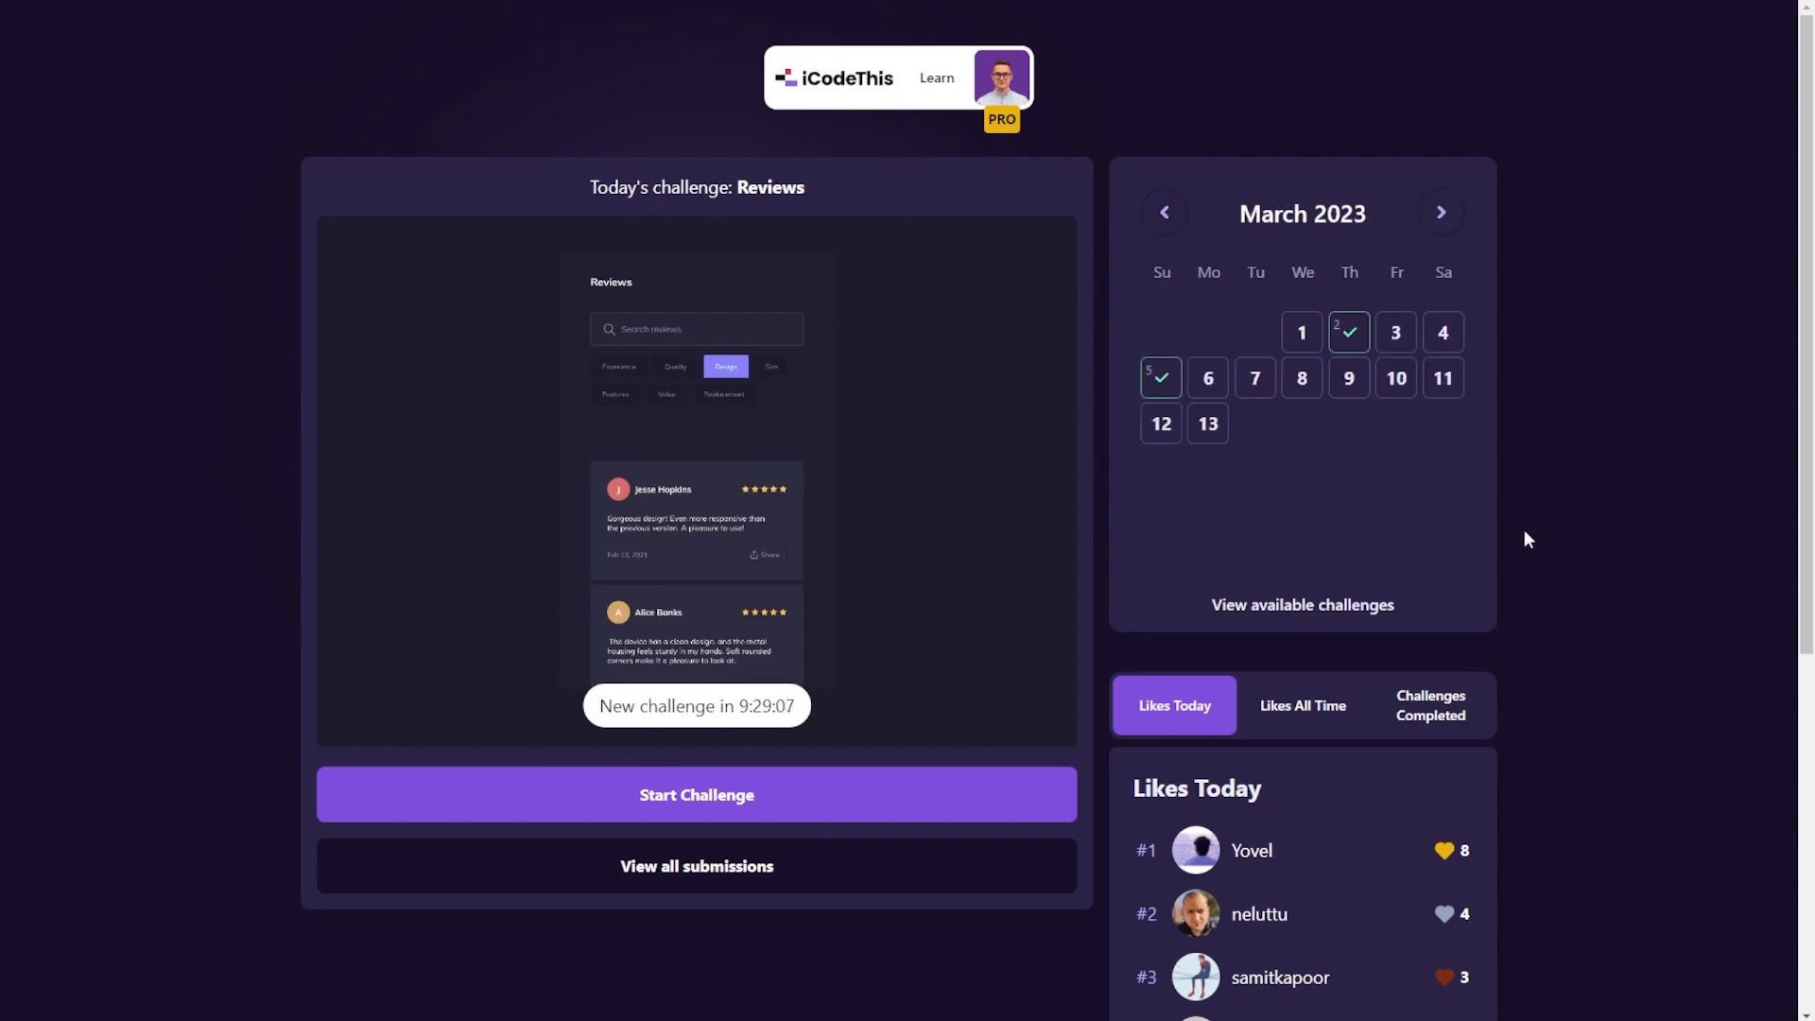
Check the Likes All Time and Challenges Completed leaderboards, then return to the home page top.
scroll("down", 3)
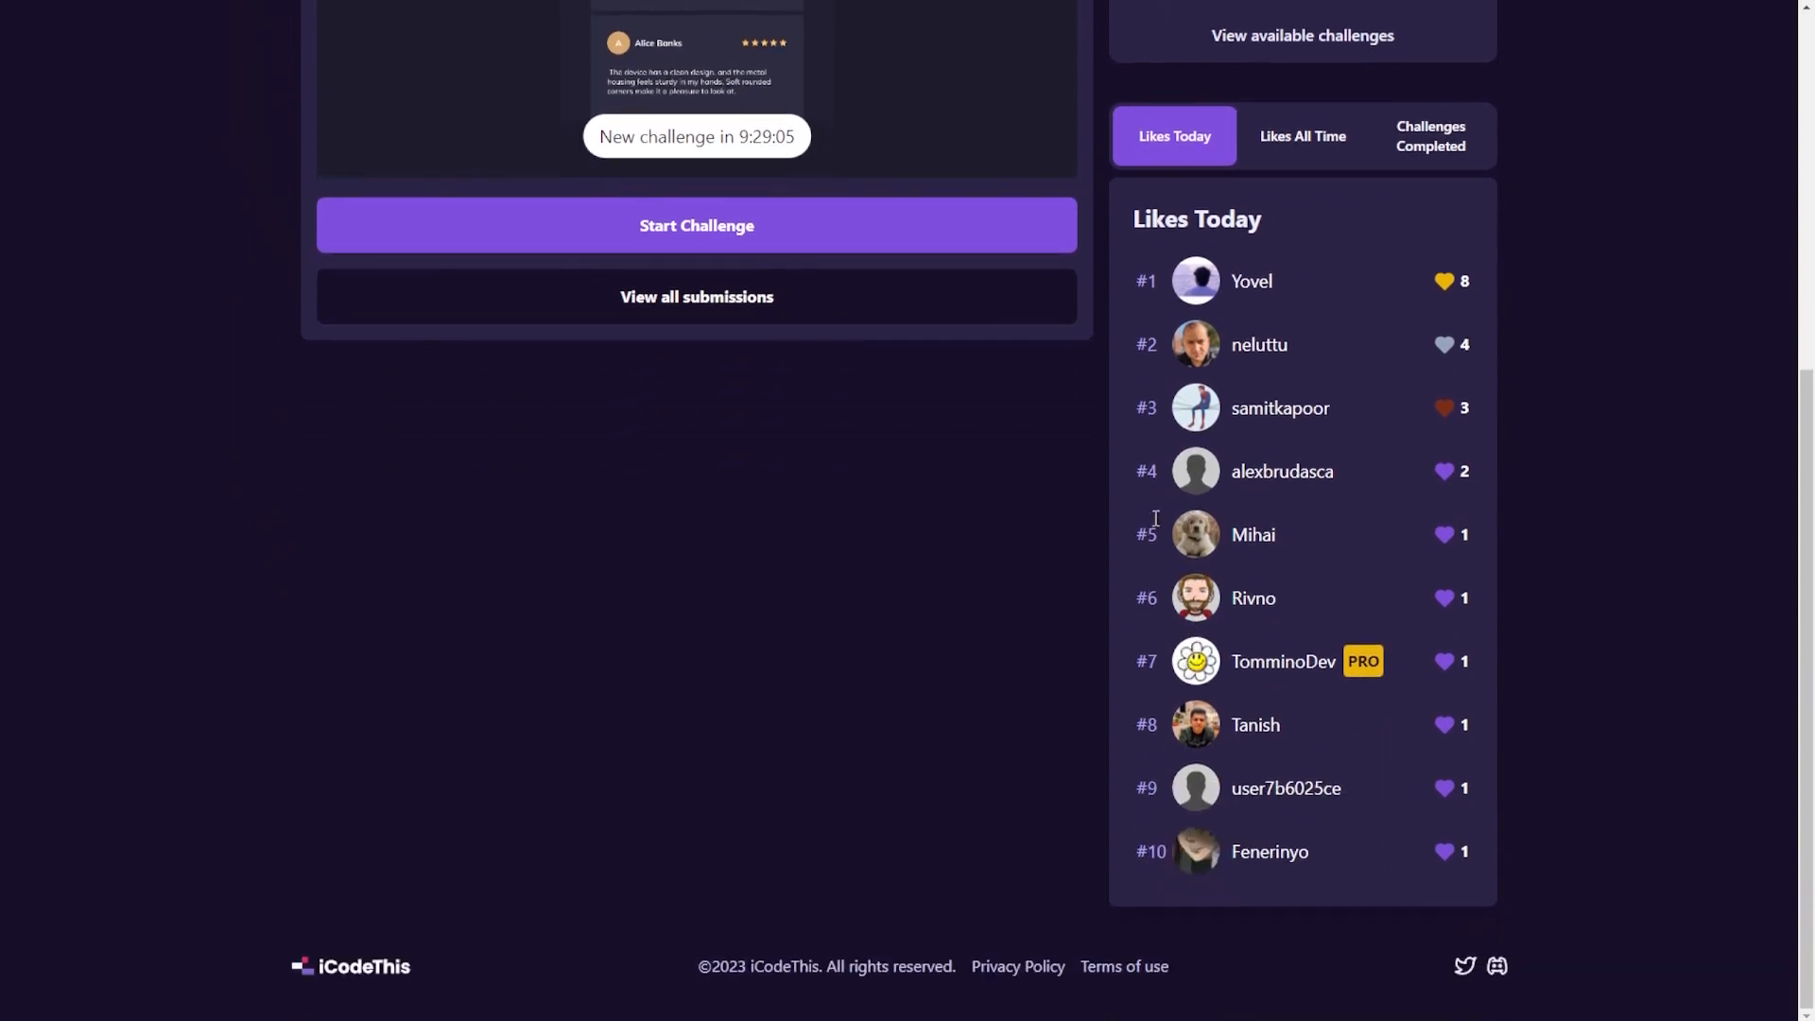
left_click(1301, 136)
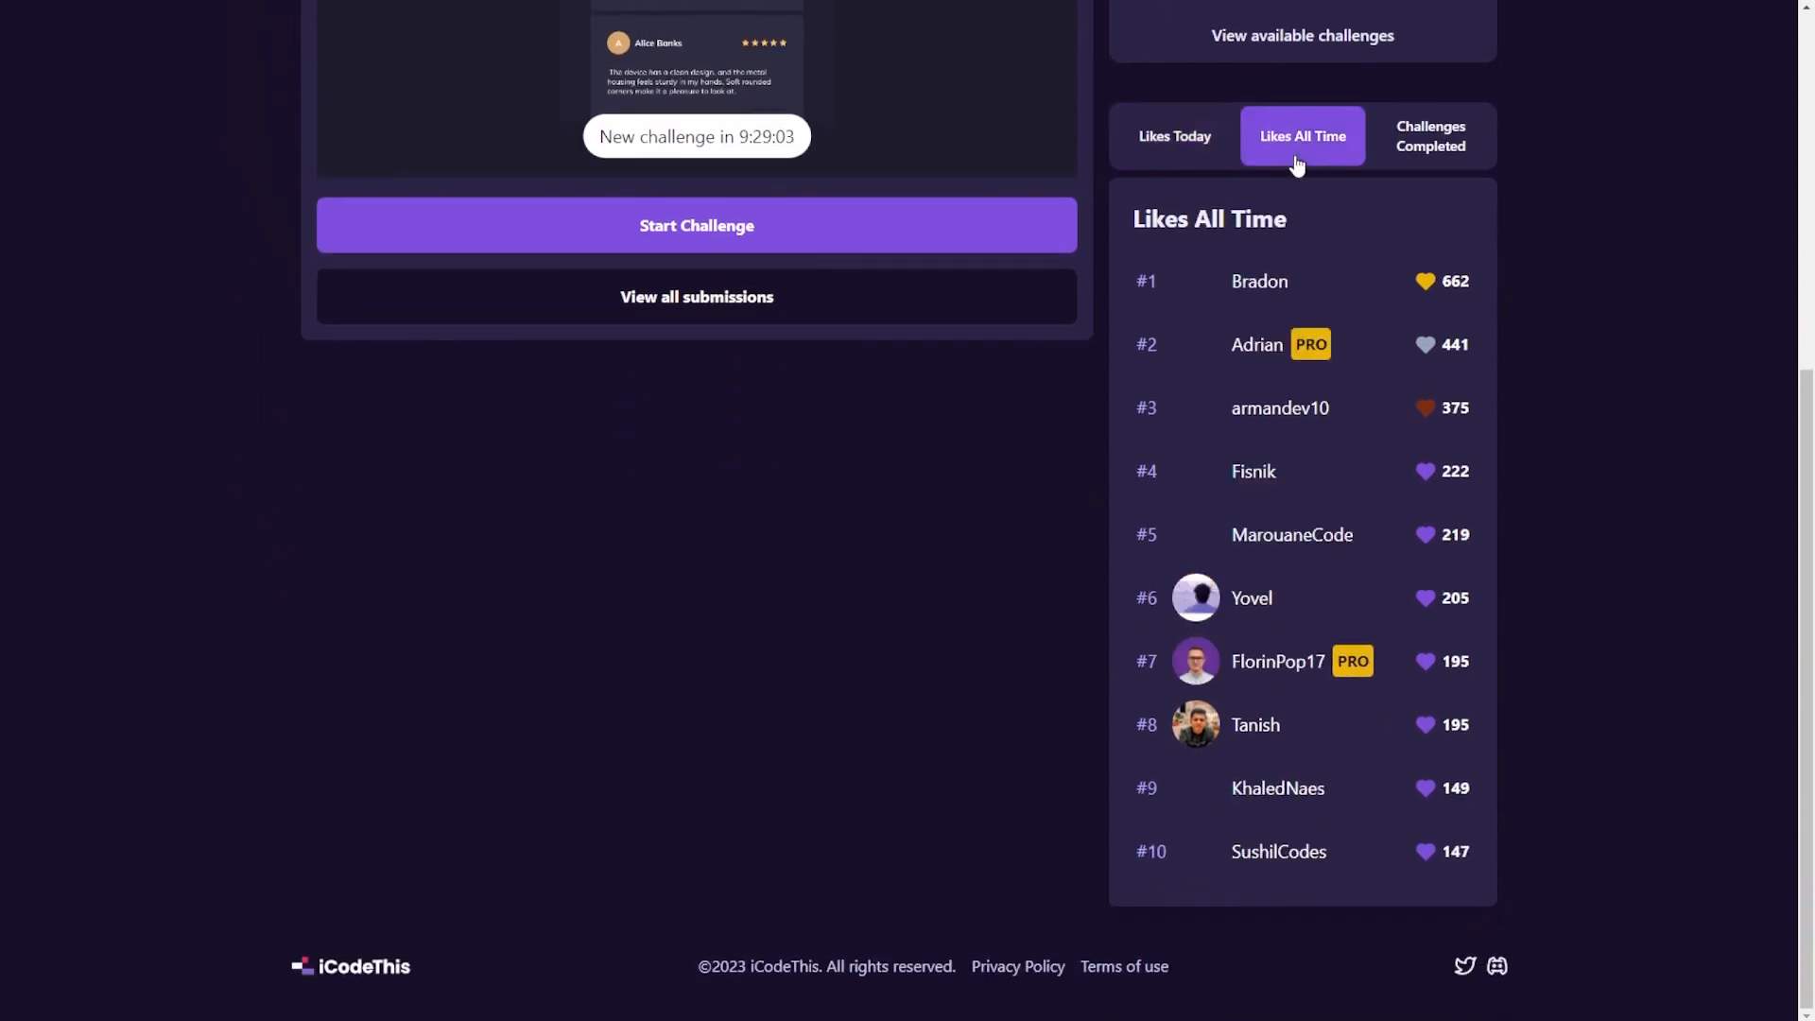
left_click(1430, 135)
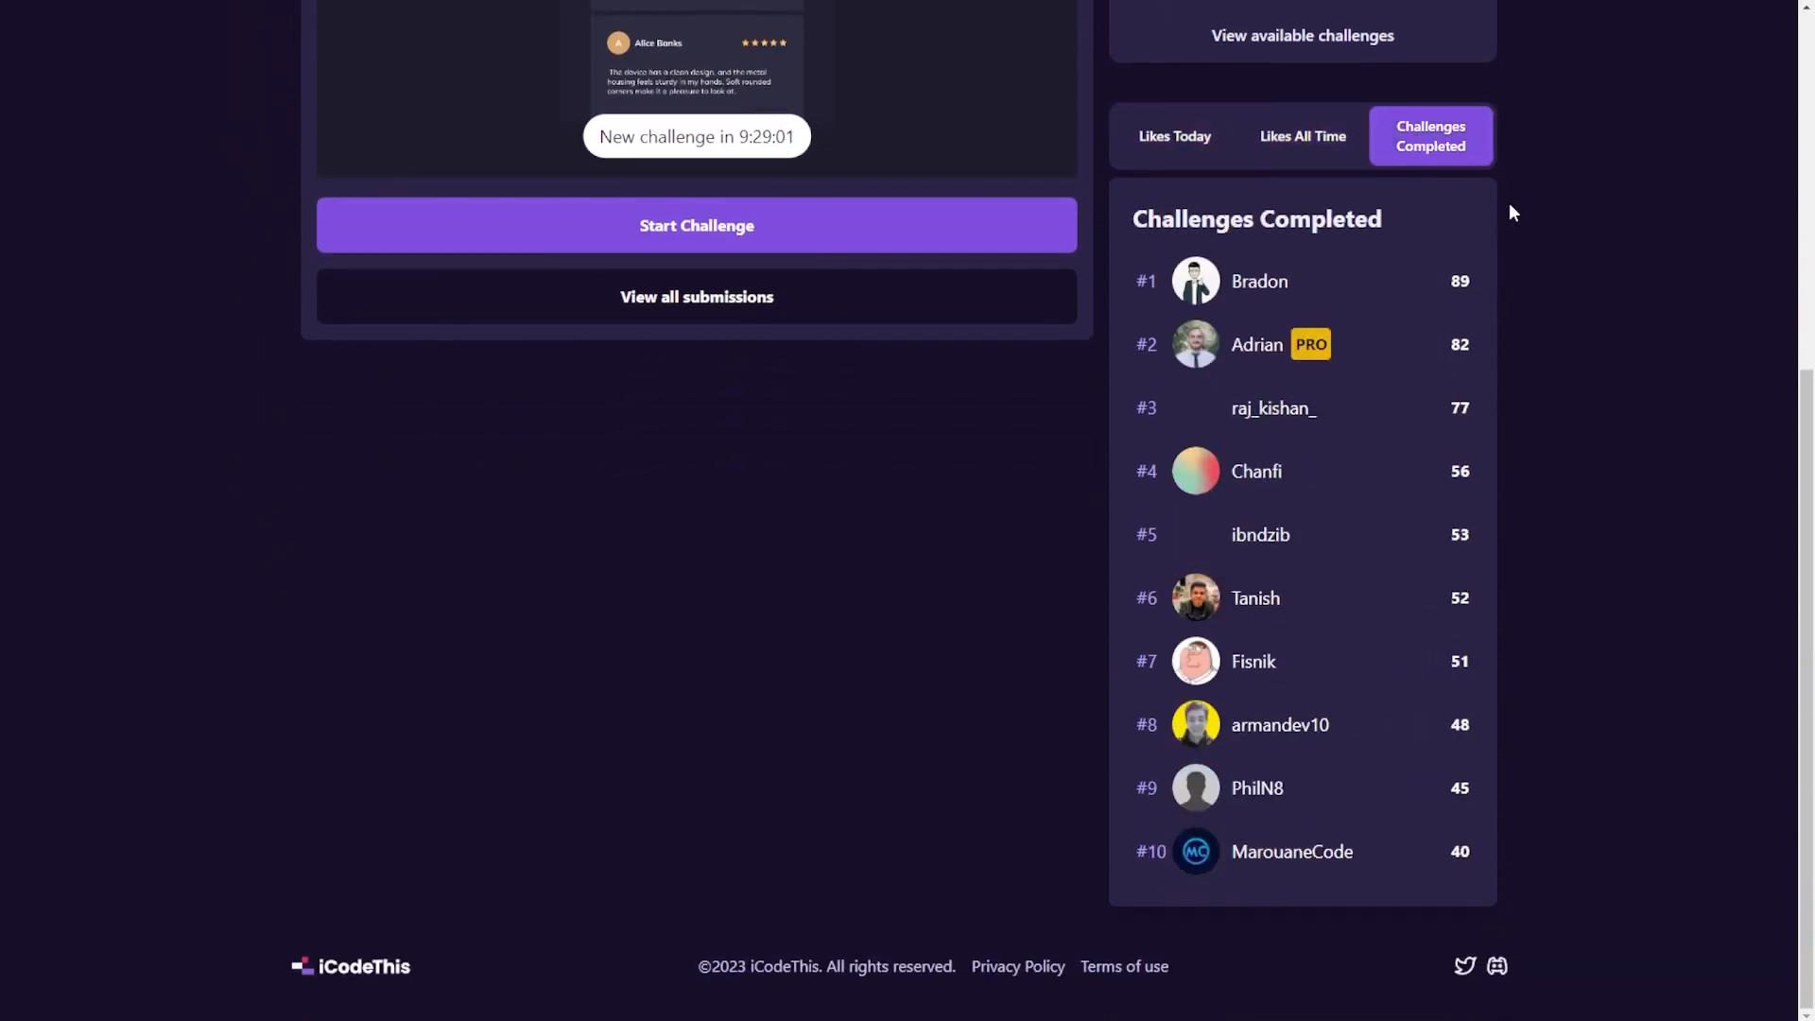
left_click(1174, 135)
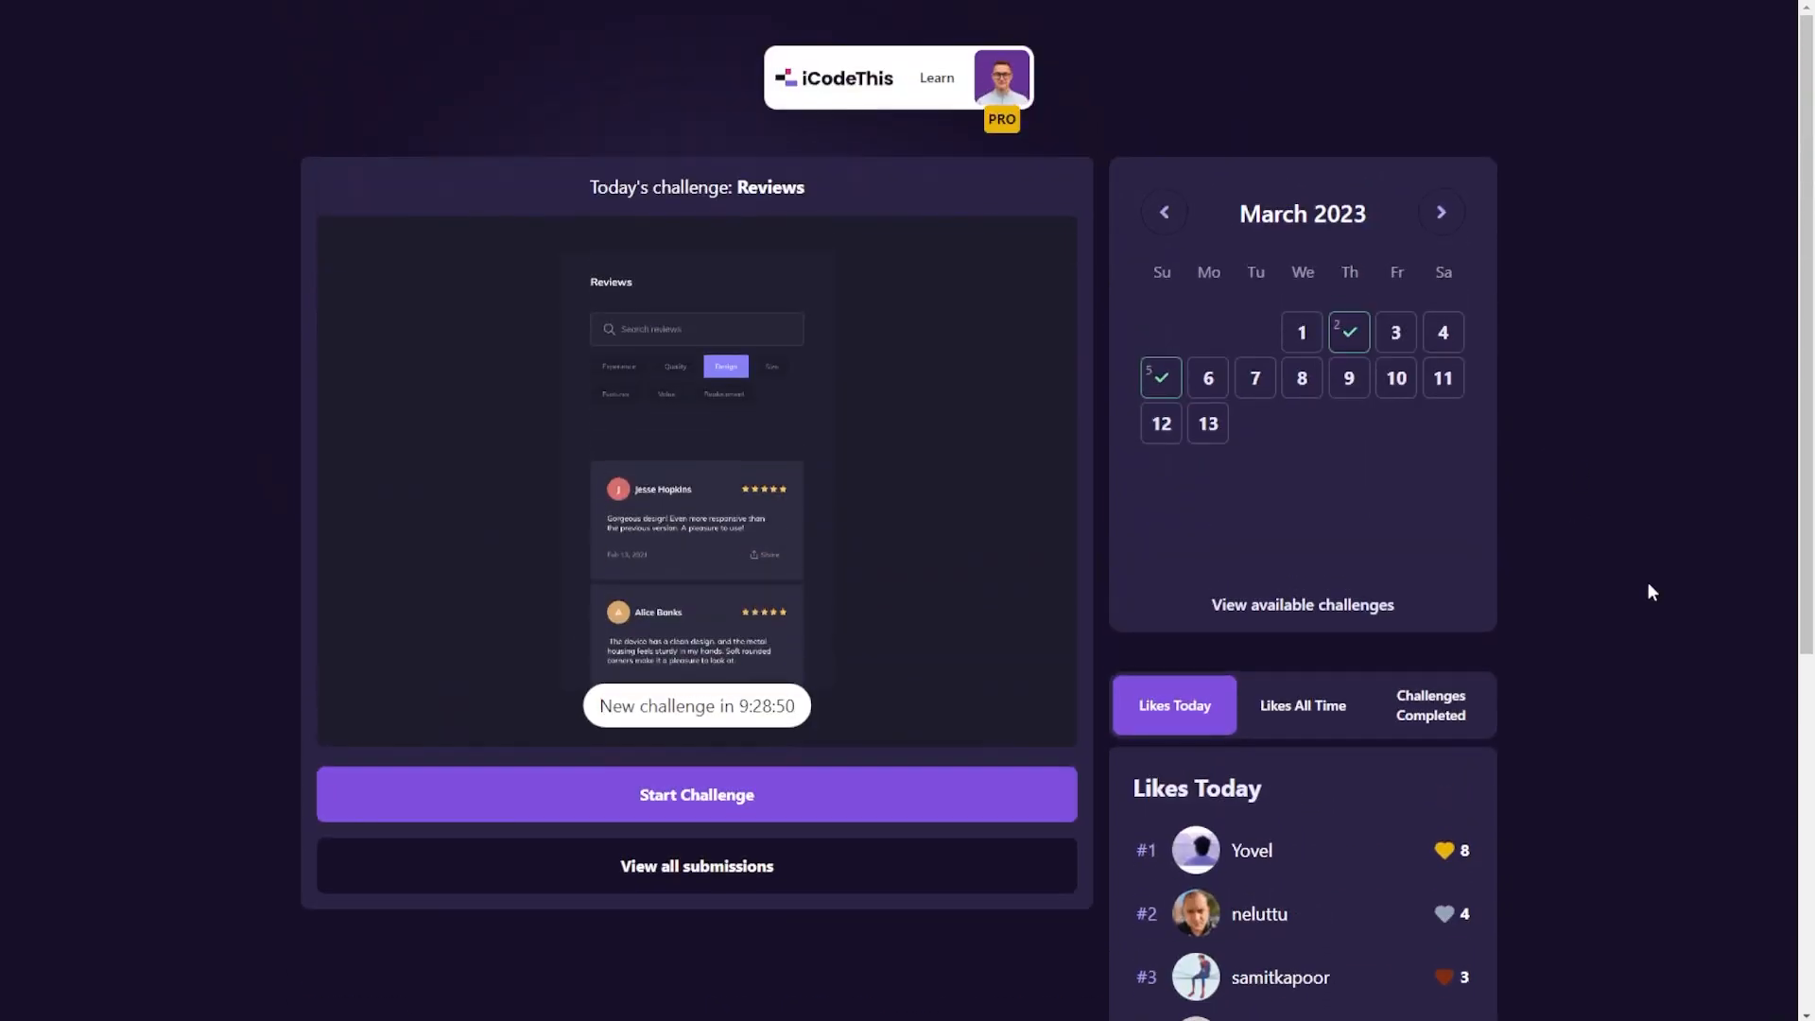
mouse_move(851, 794)
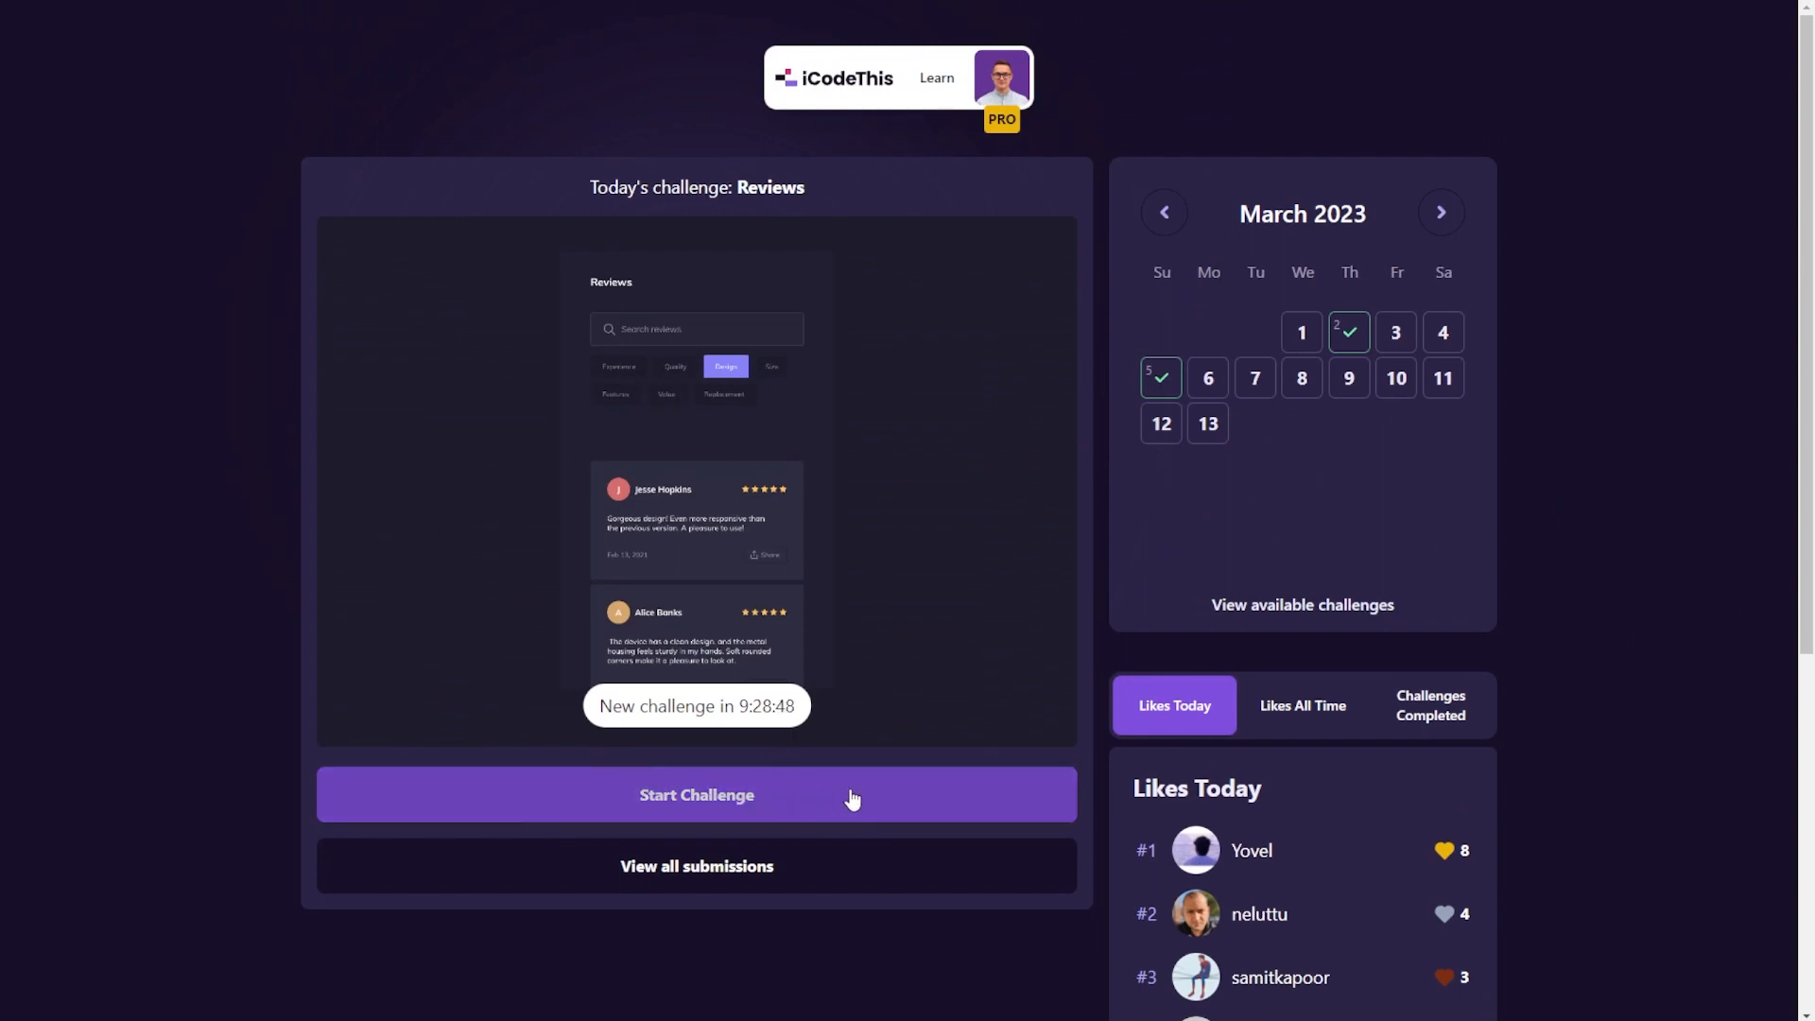
Start today's Reviews challenge and glance at its CSS before returning to the HTML.
left_click(696, 794)
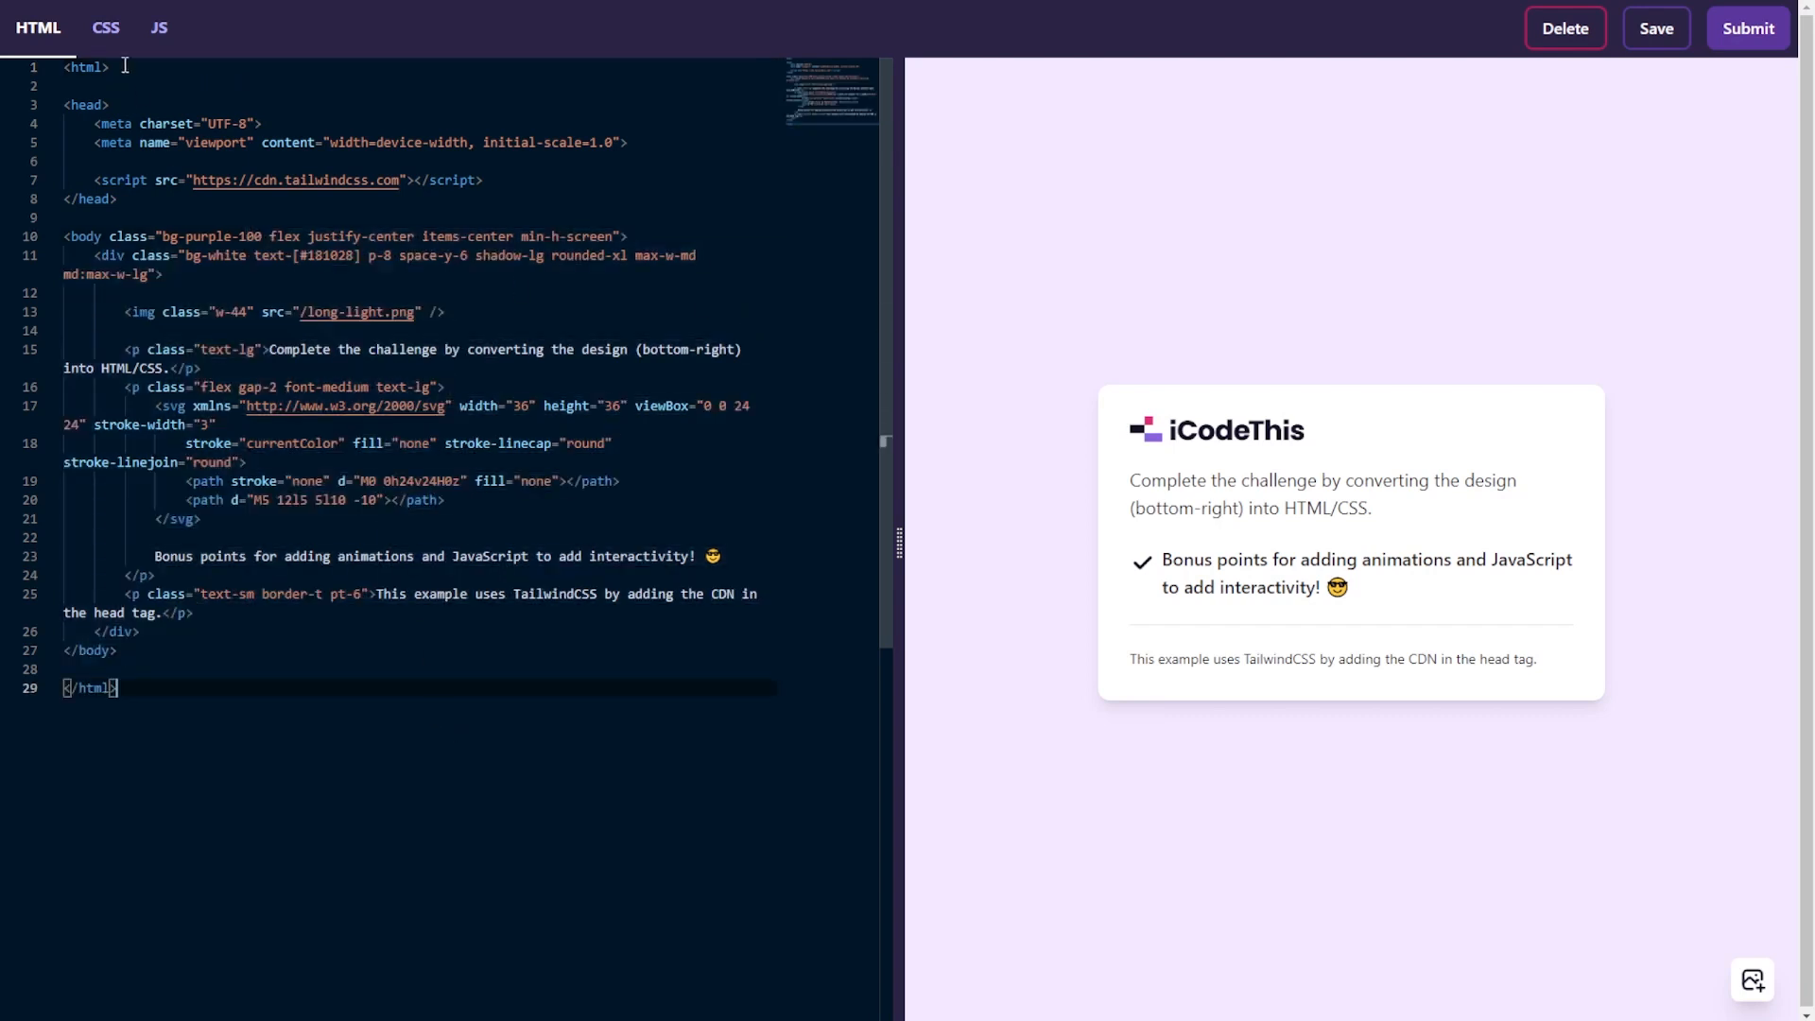
left_click(104, 26)
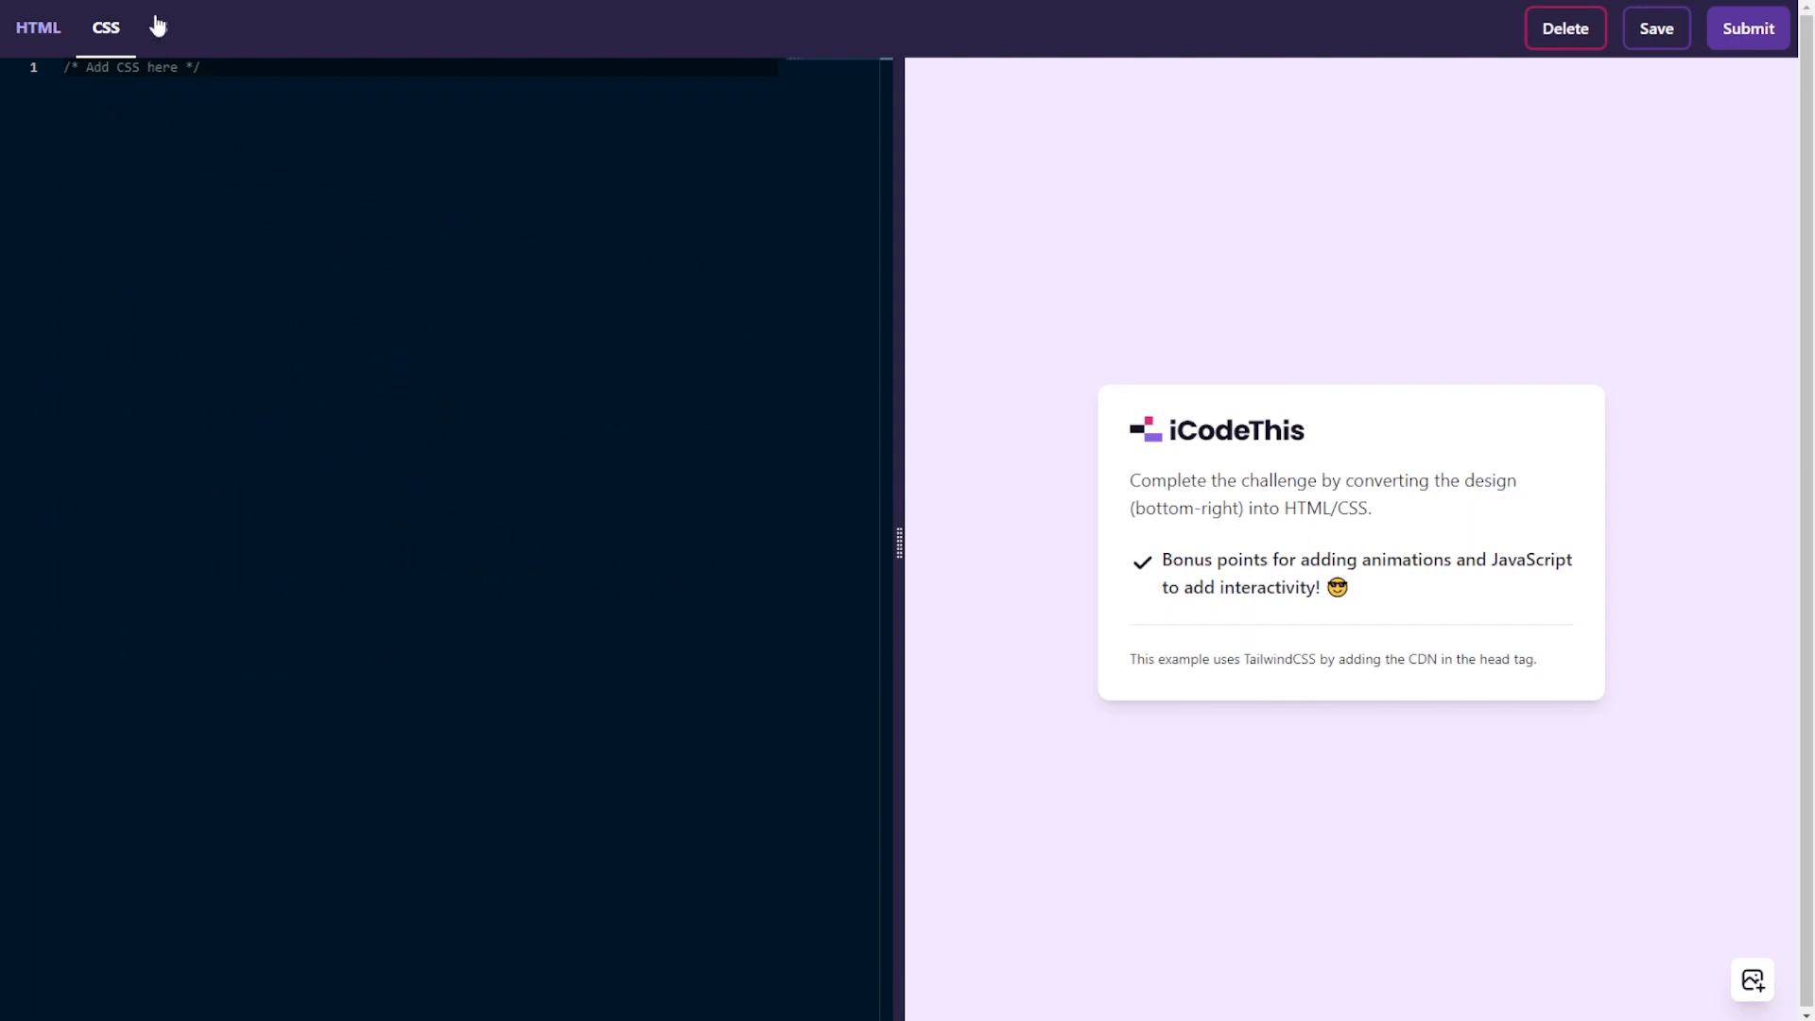
left_click(38, 26)
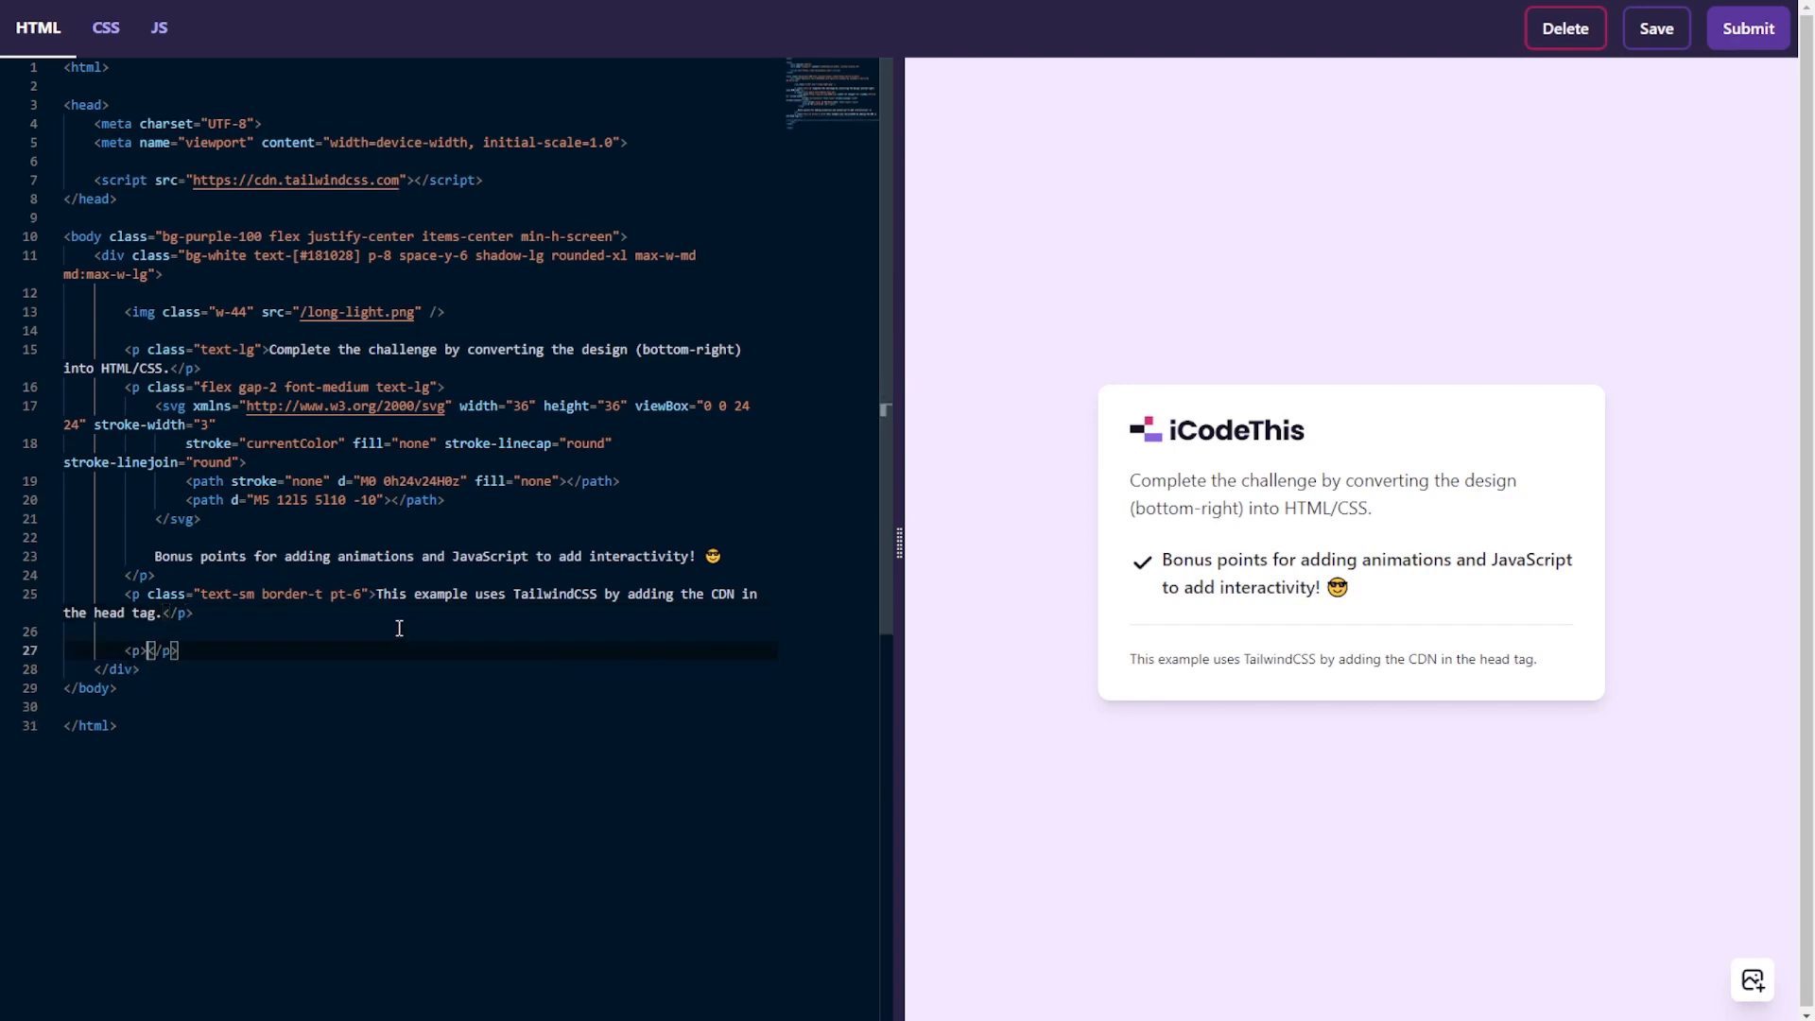
Type 'Change' inside the new paragraph tags of the starter HTML.
type("Change")
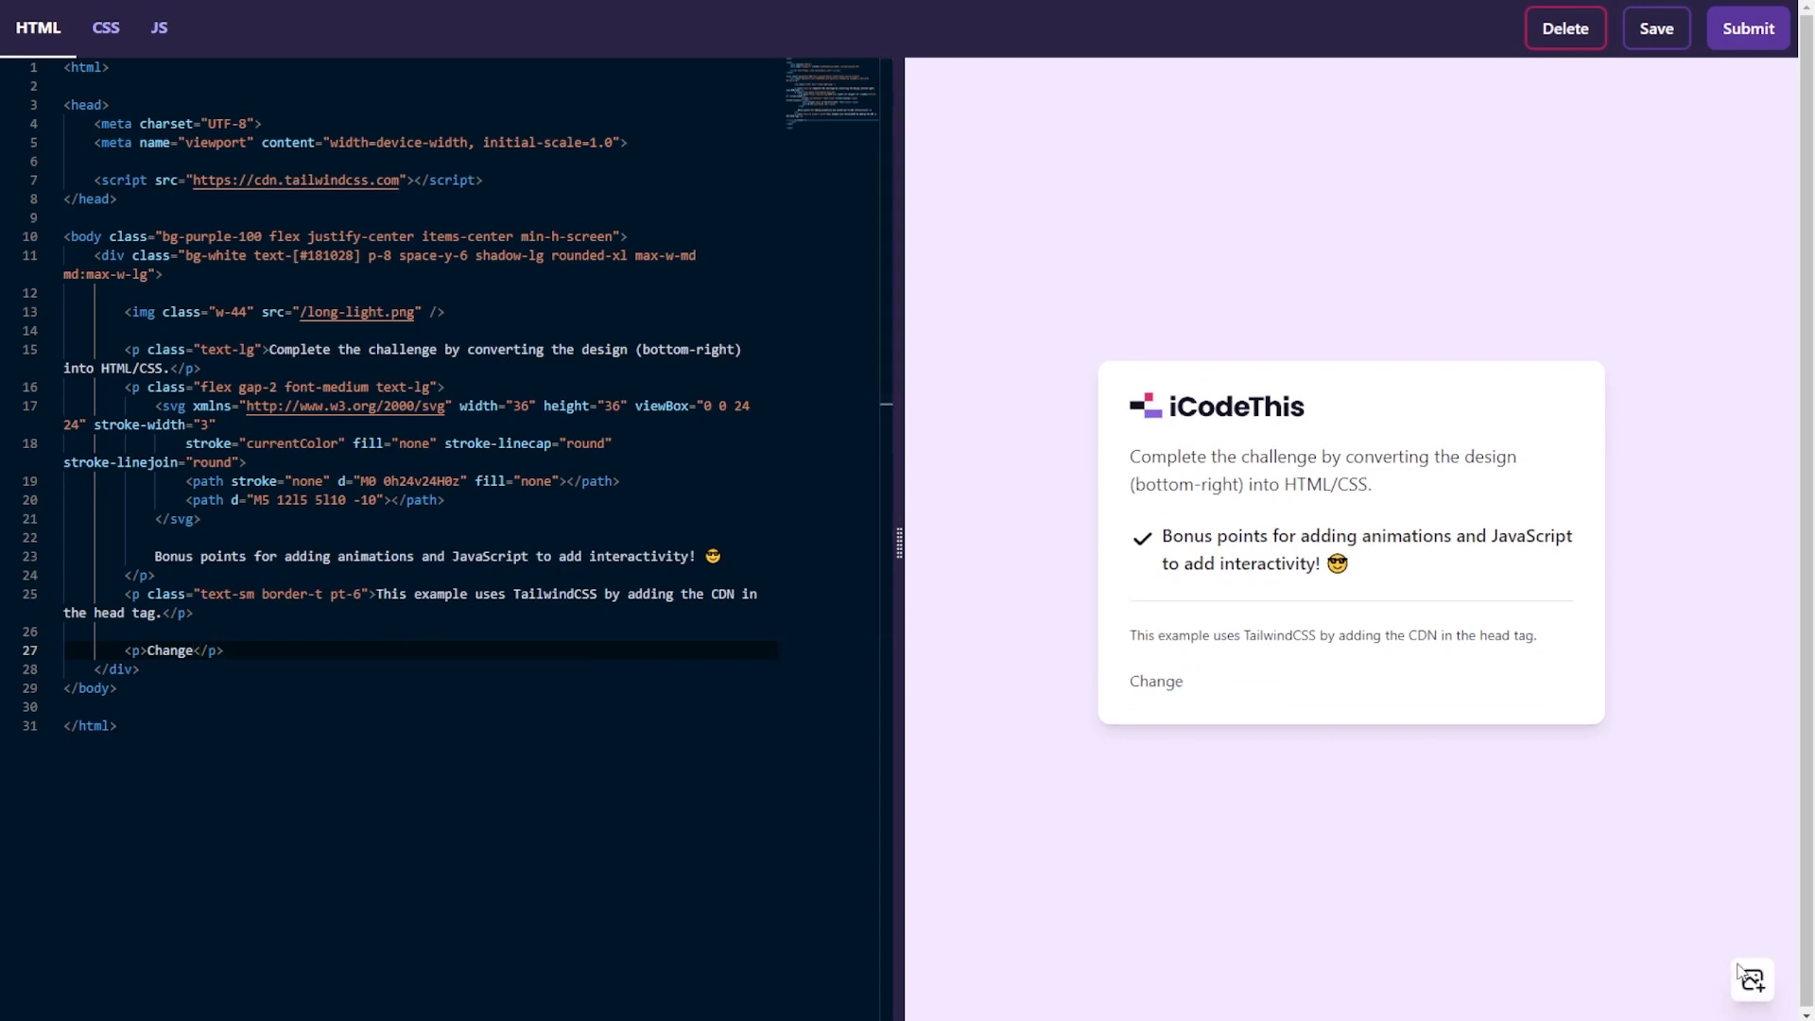
left_click(1751, 979)
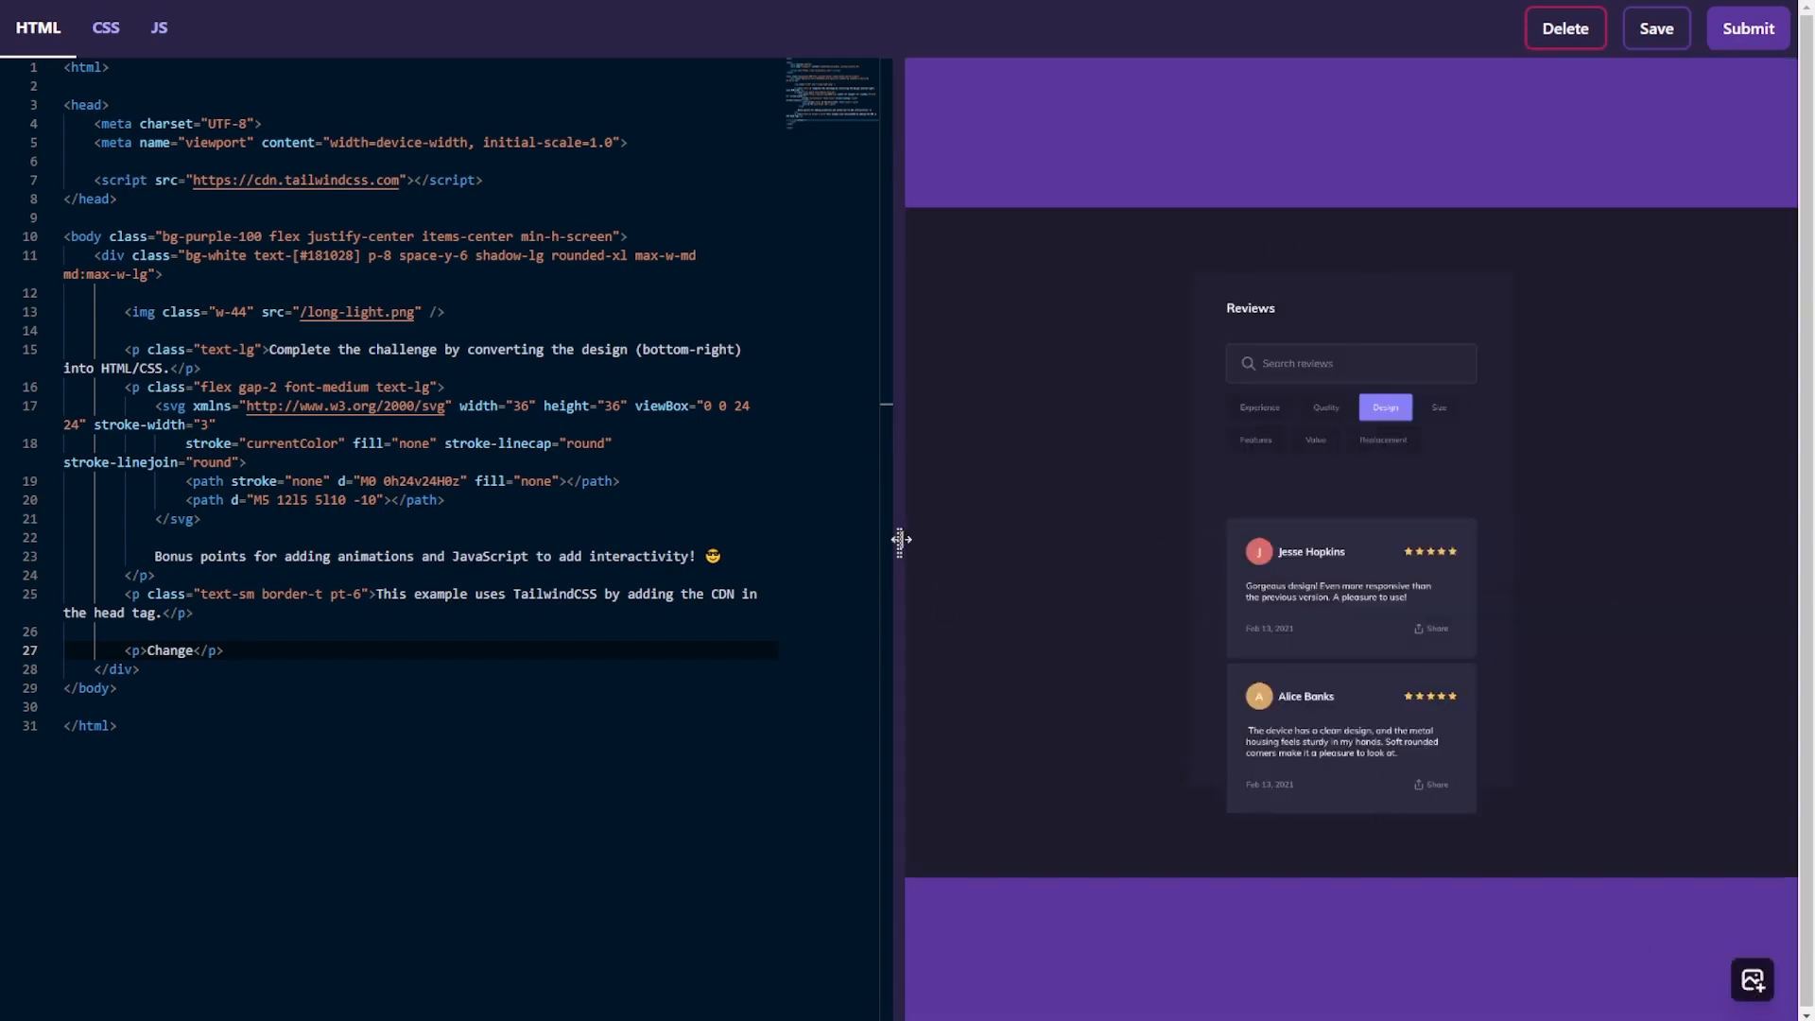
left_click_drag(899, 538, 614, 561)
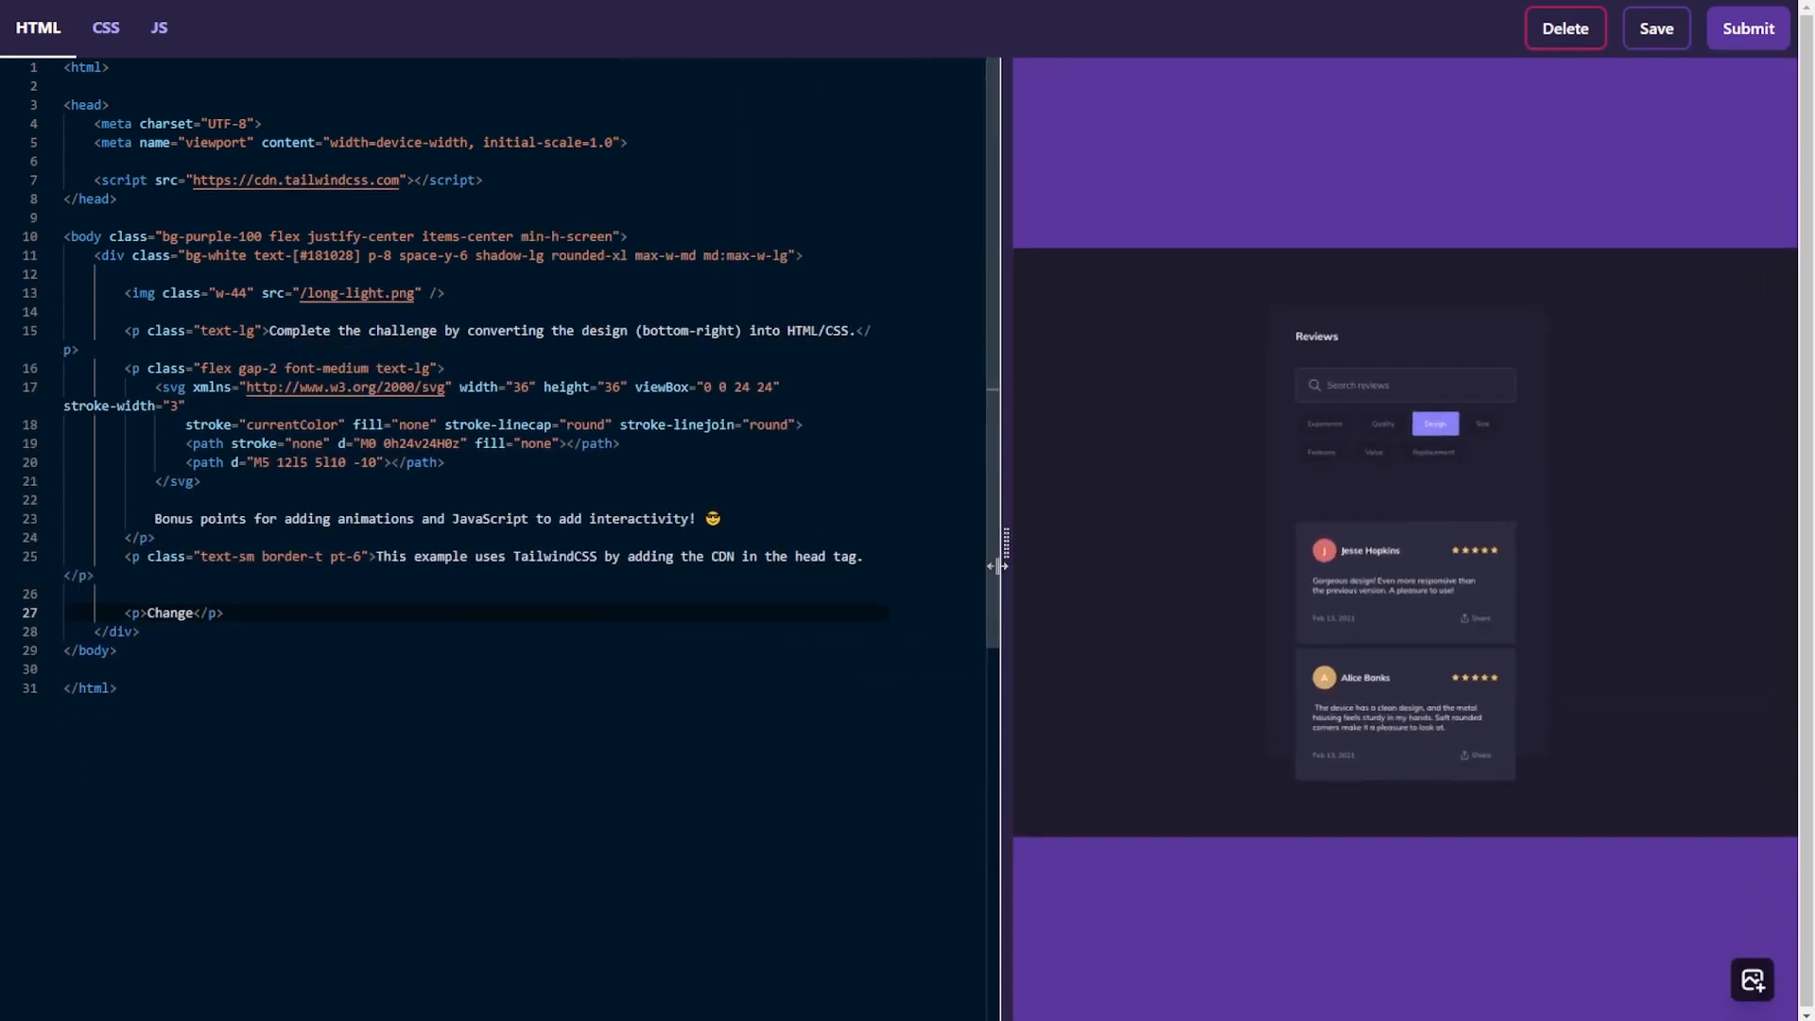
left_click(1655, 27)
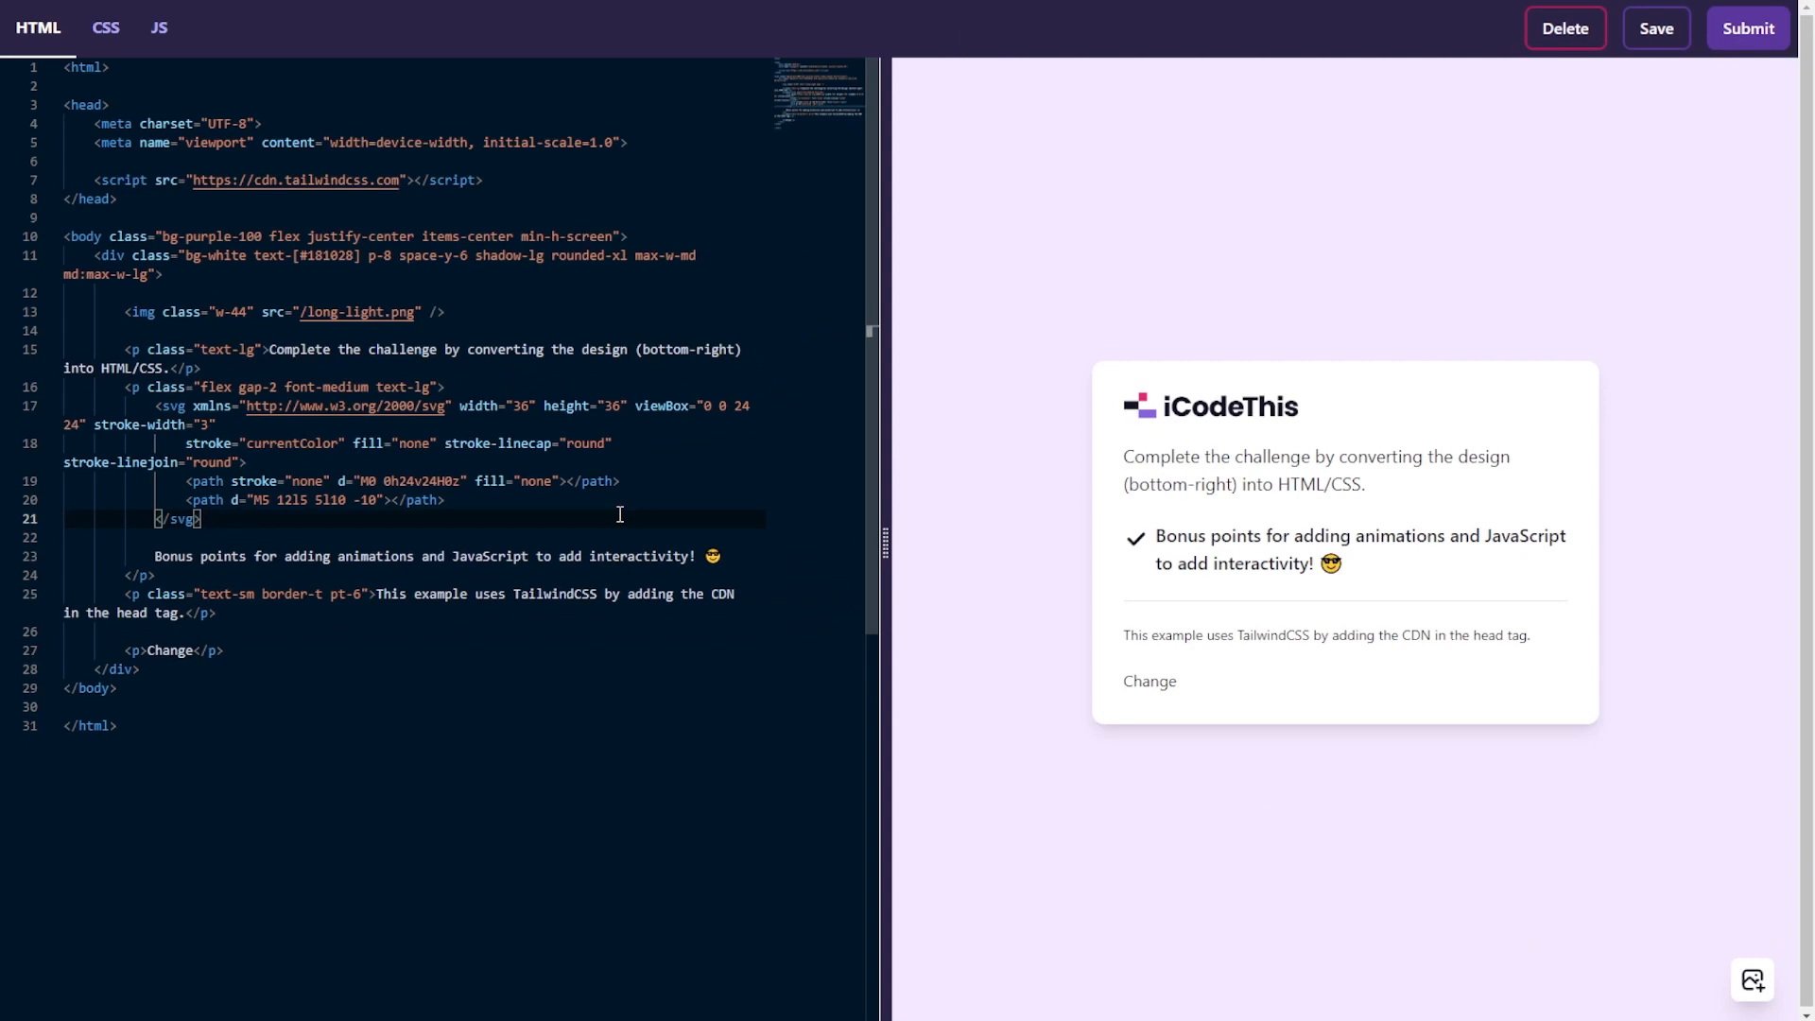
mouse_move(1355, 465)
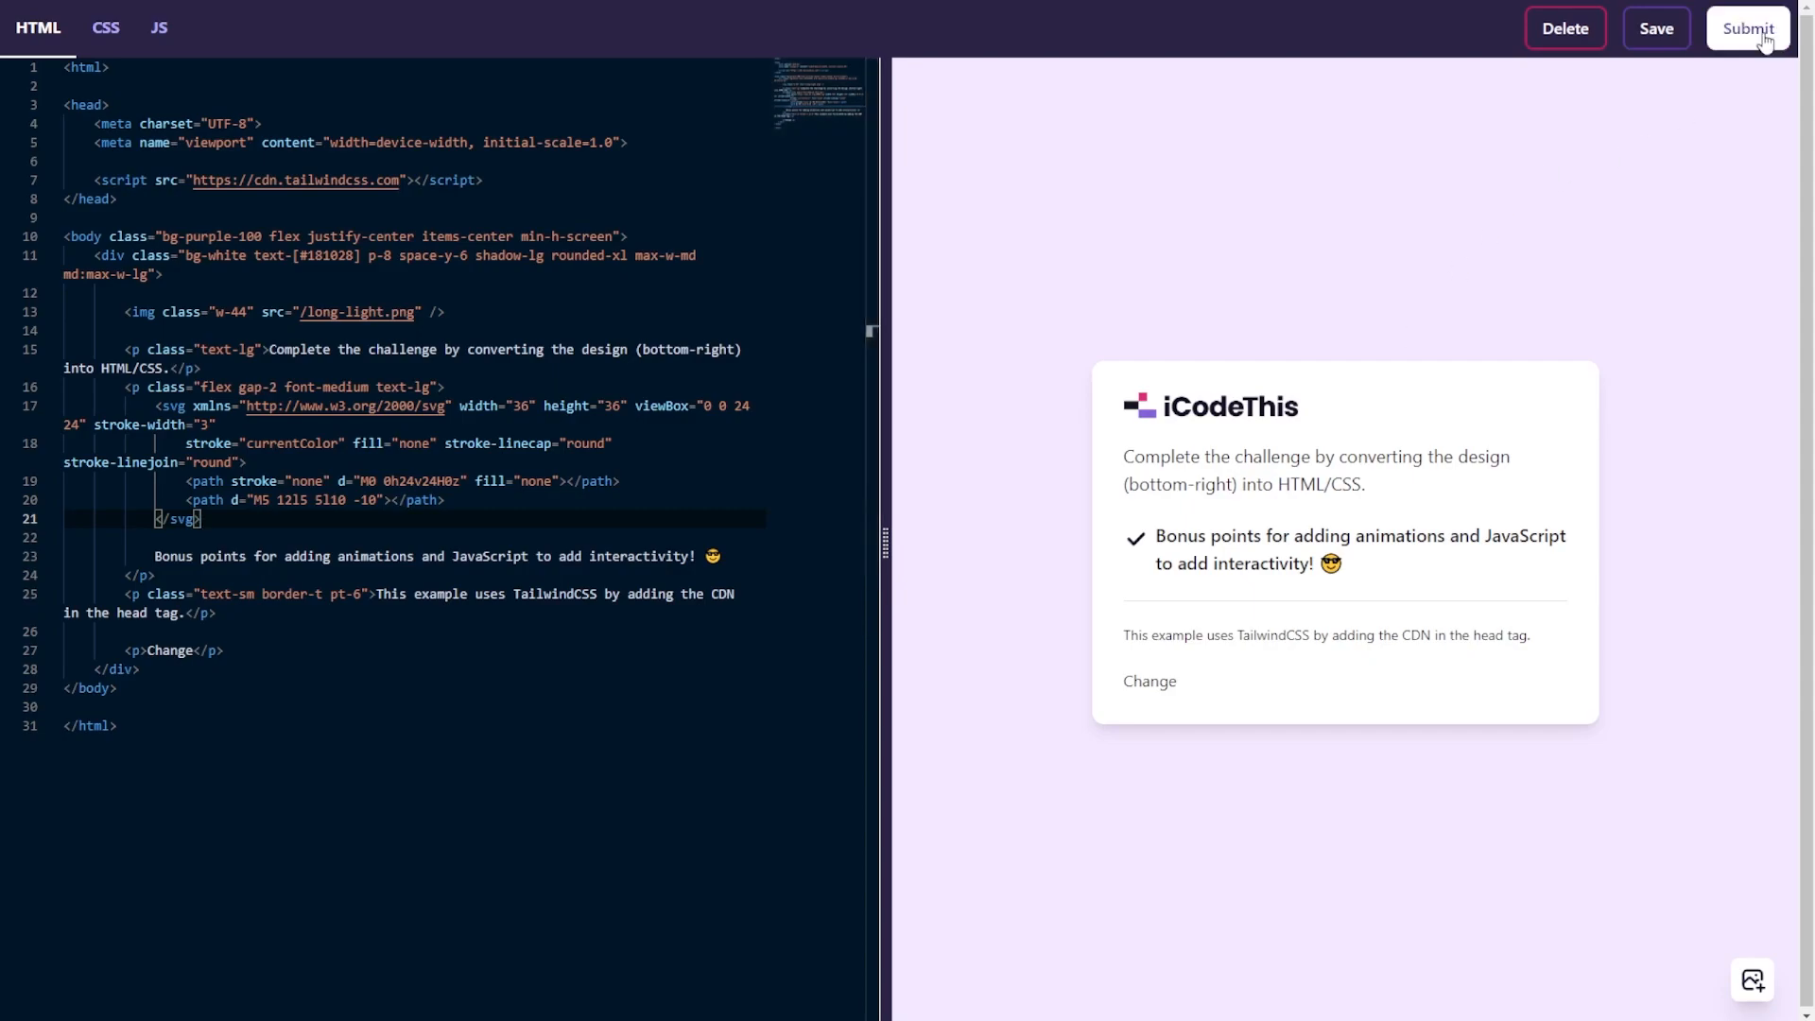
Submit the Reviews solution and view other users' submissions from the completion dialog.
left_click(1747, 27)
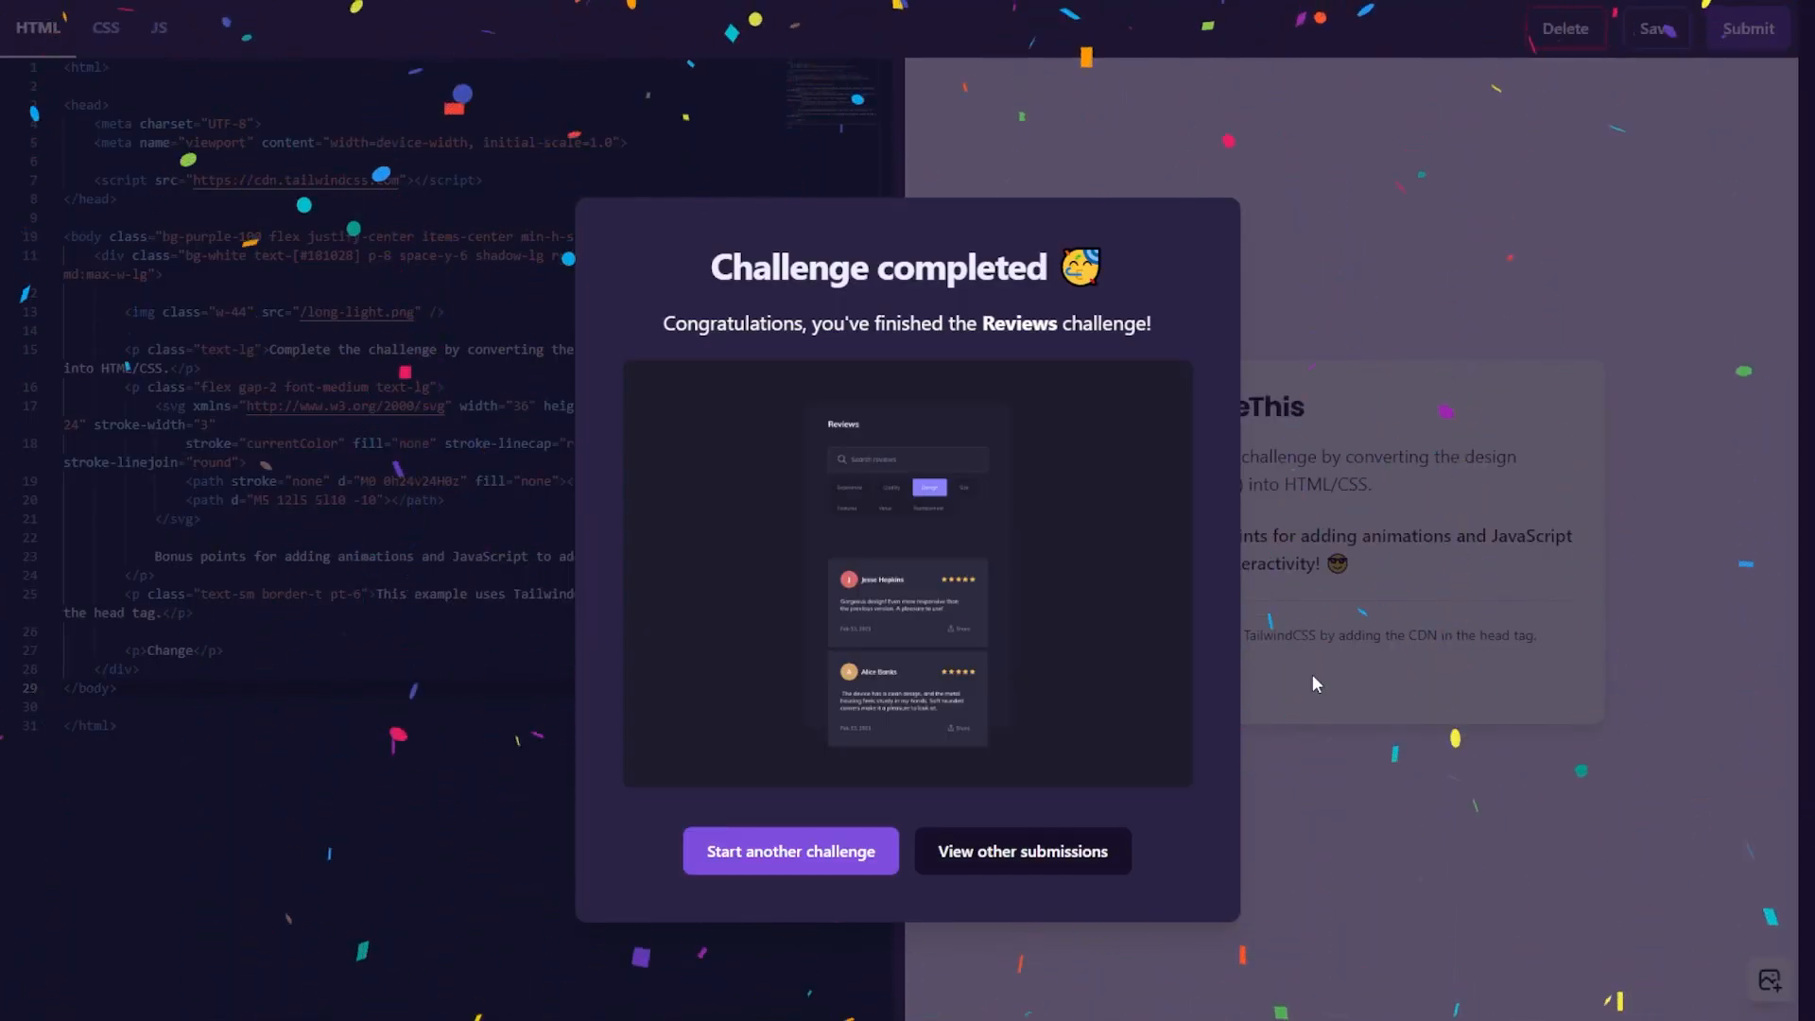
mouse_move(1426, 217)
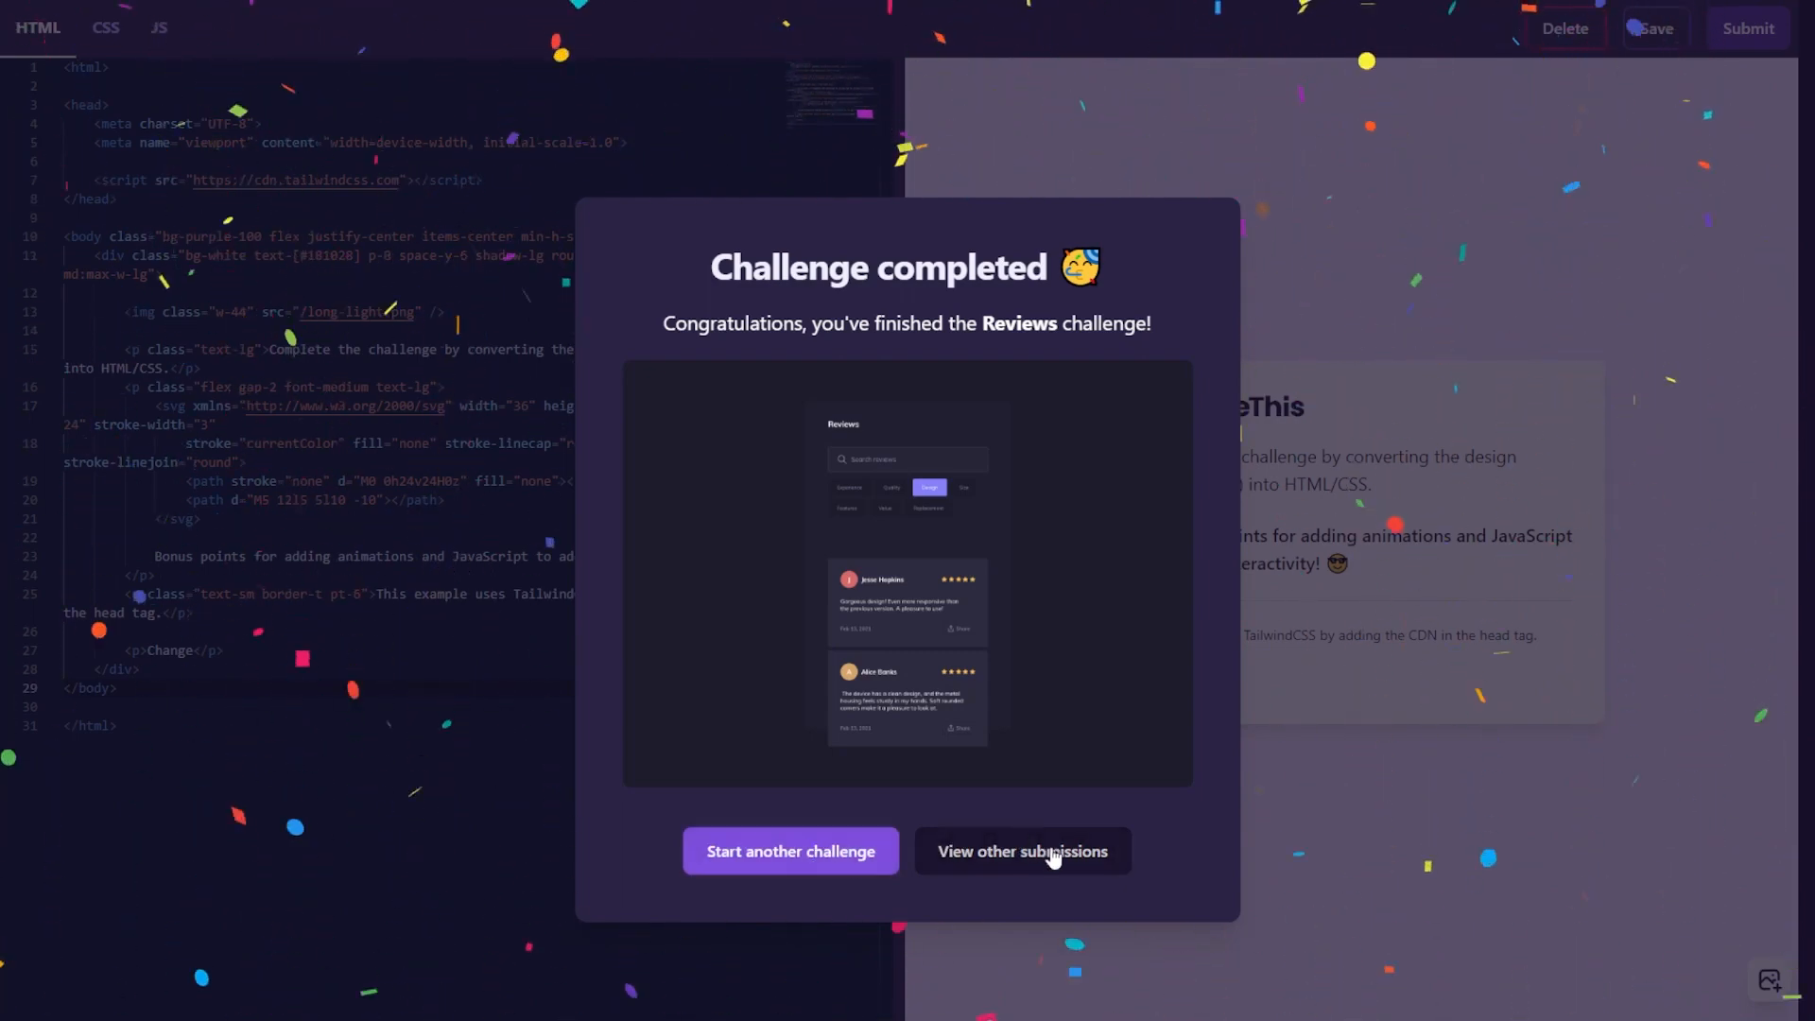
left_click(1021, 851)
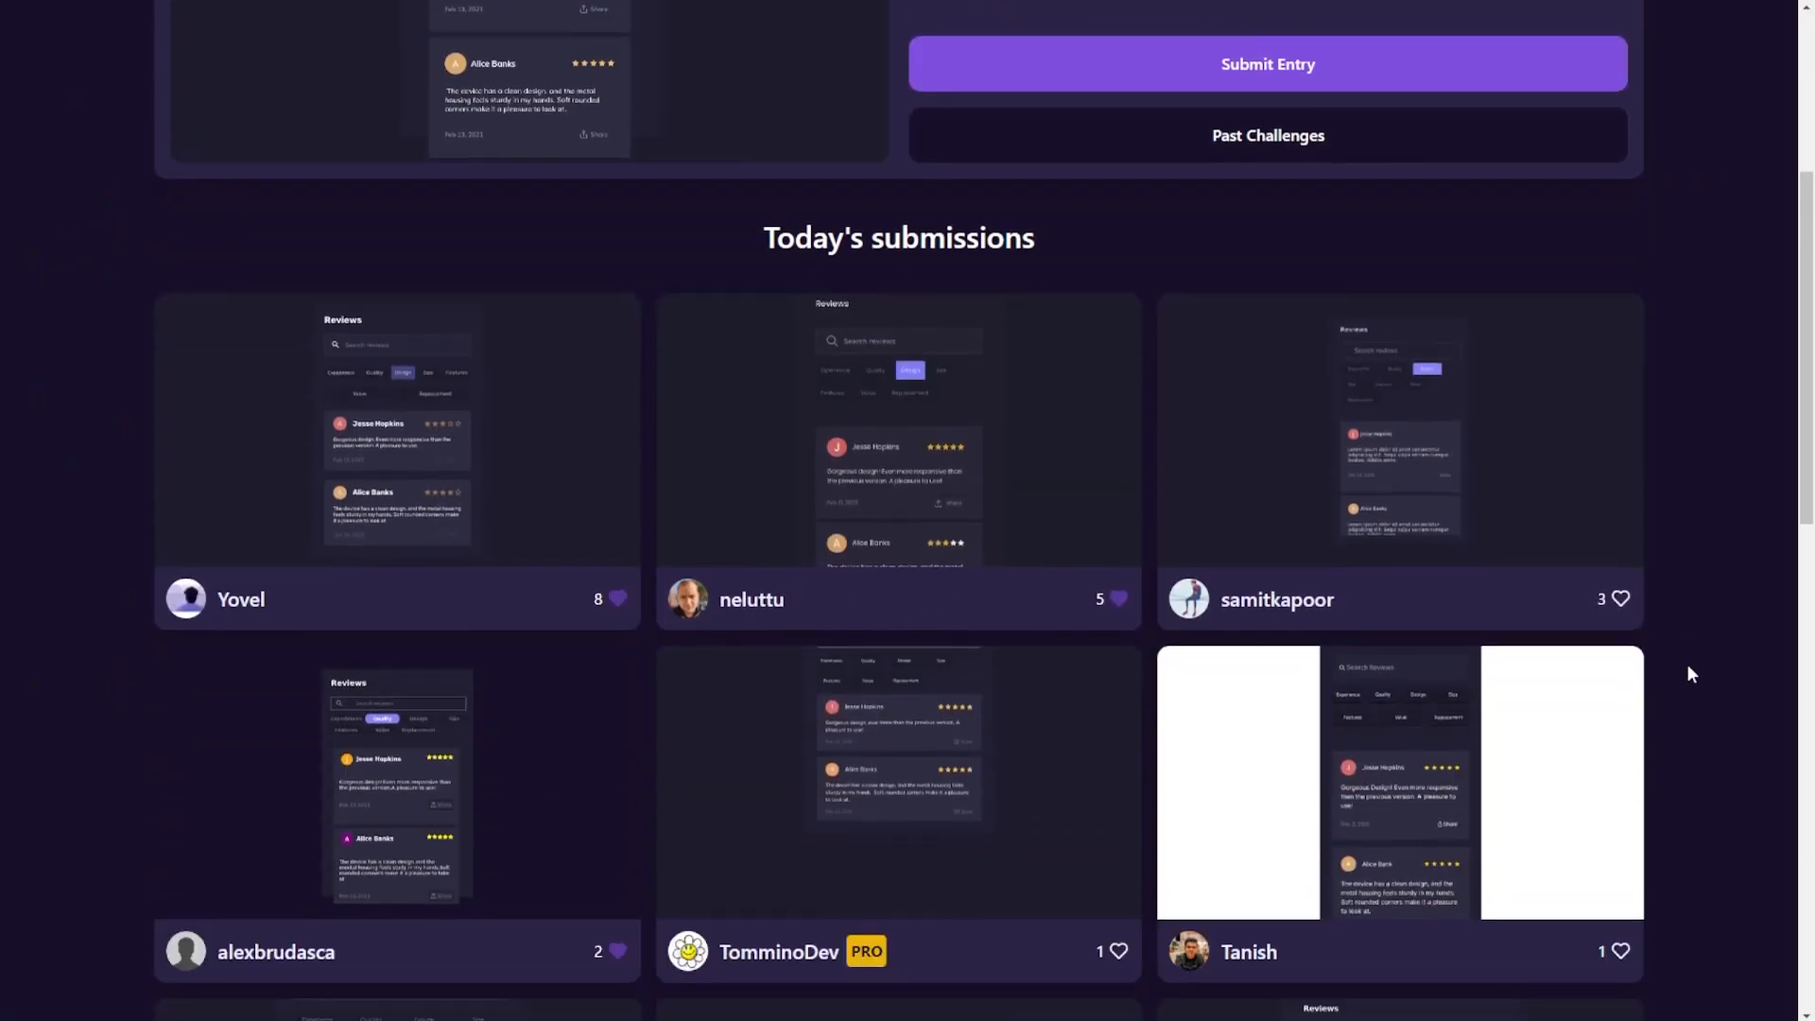
scroll("down", 3)
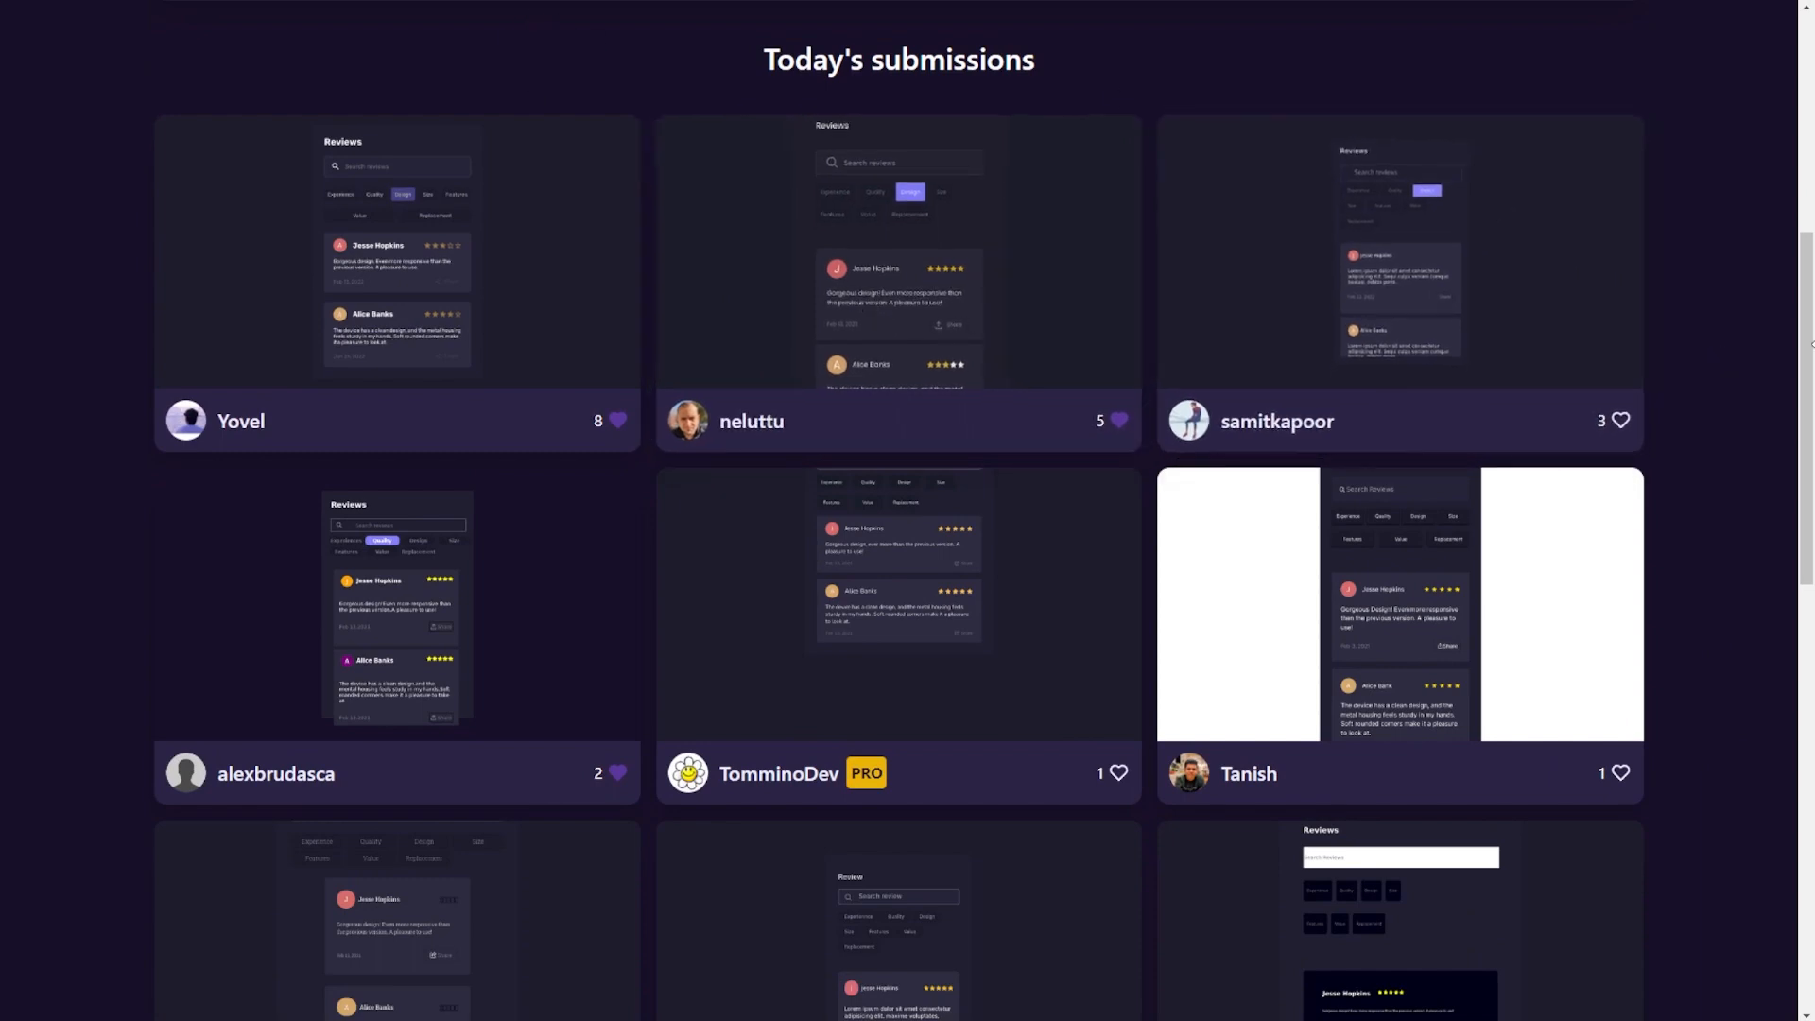
scroll("down", 3)
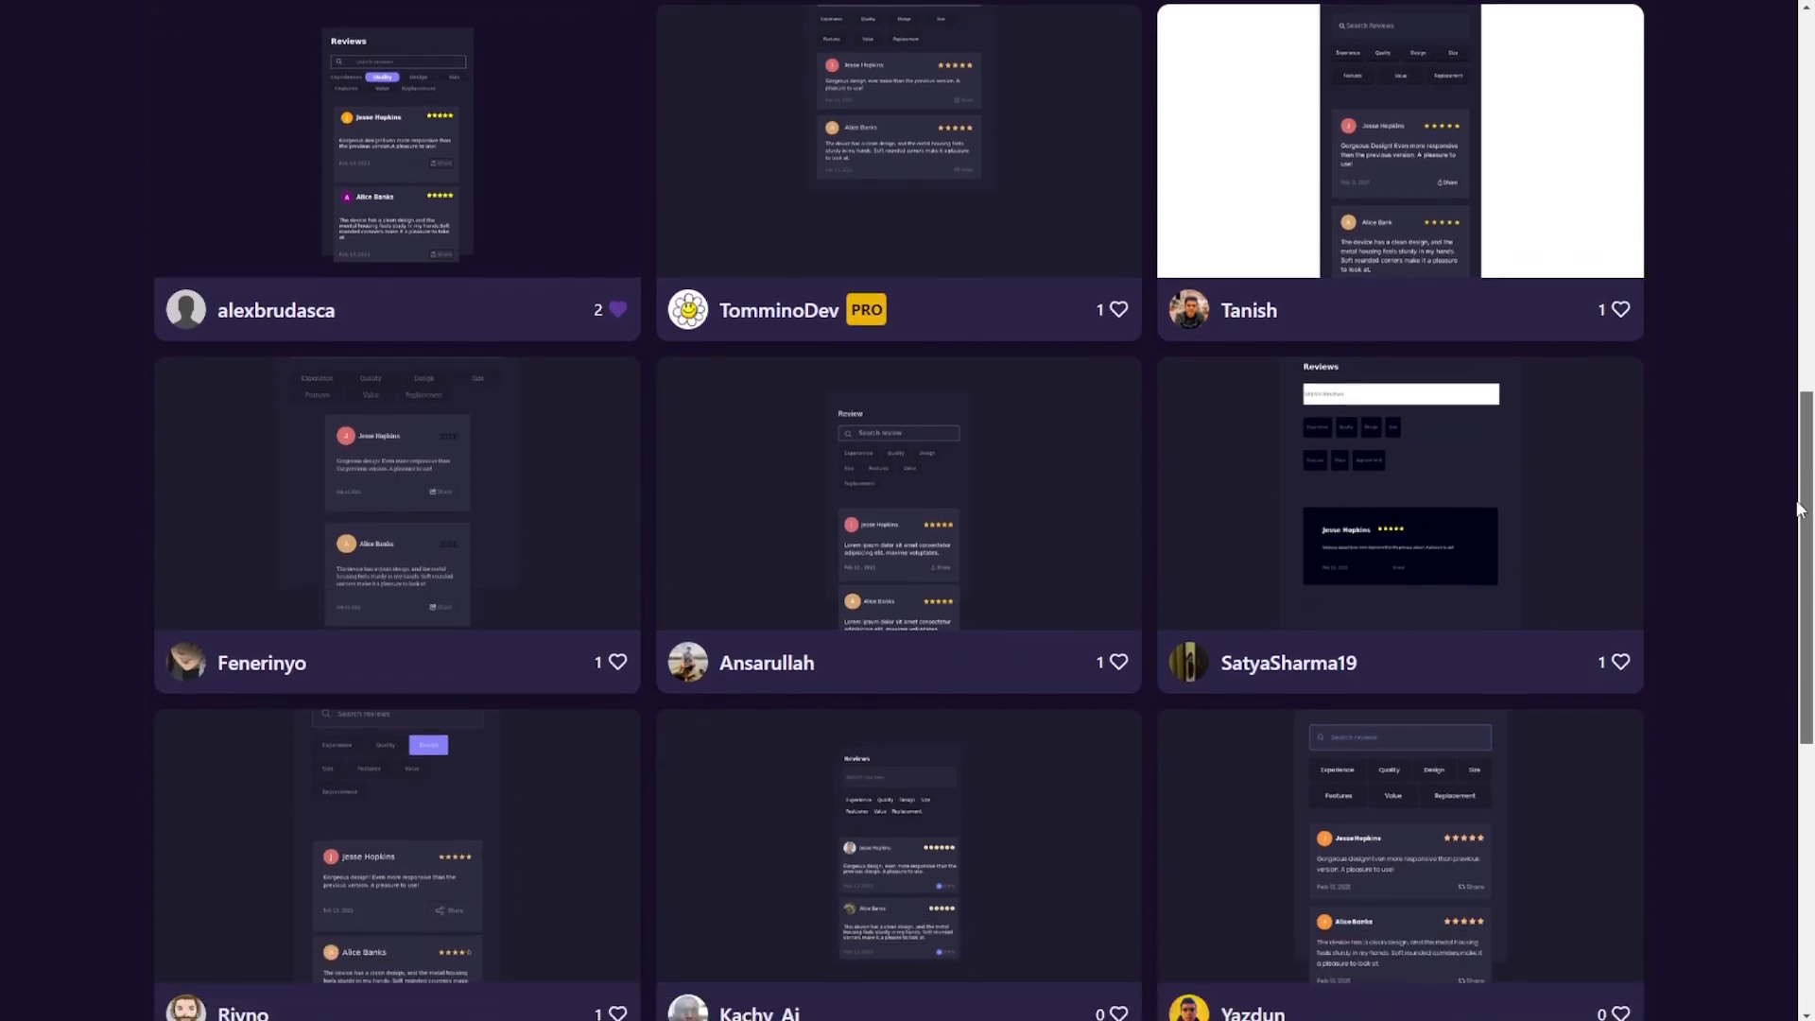
scroll("down", 3)
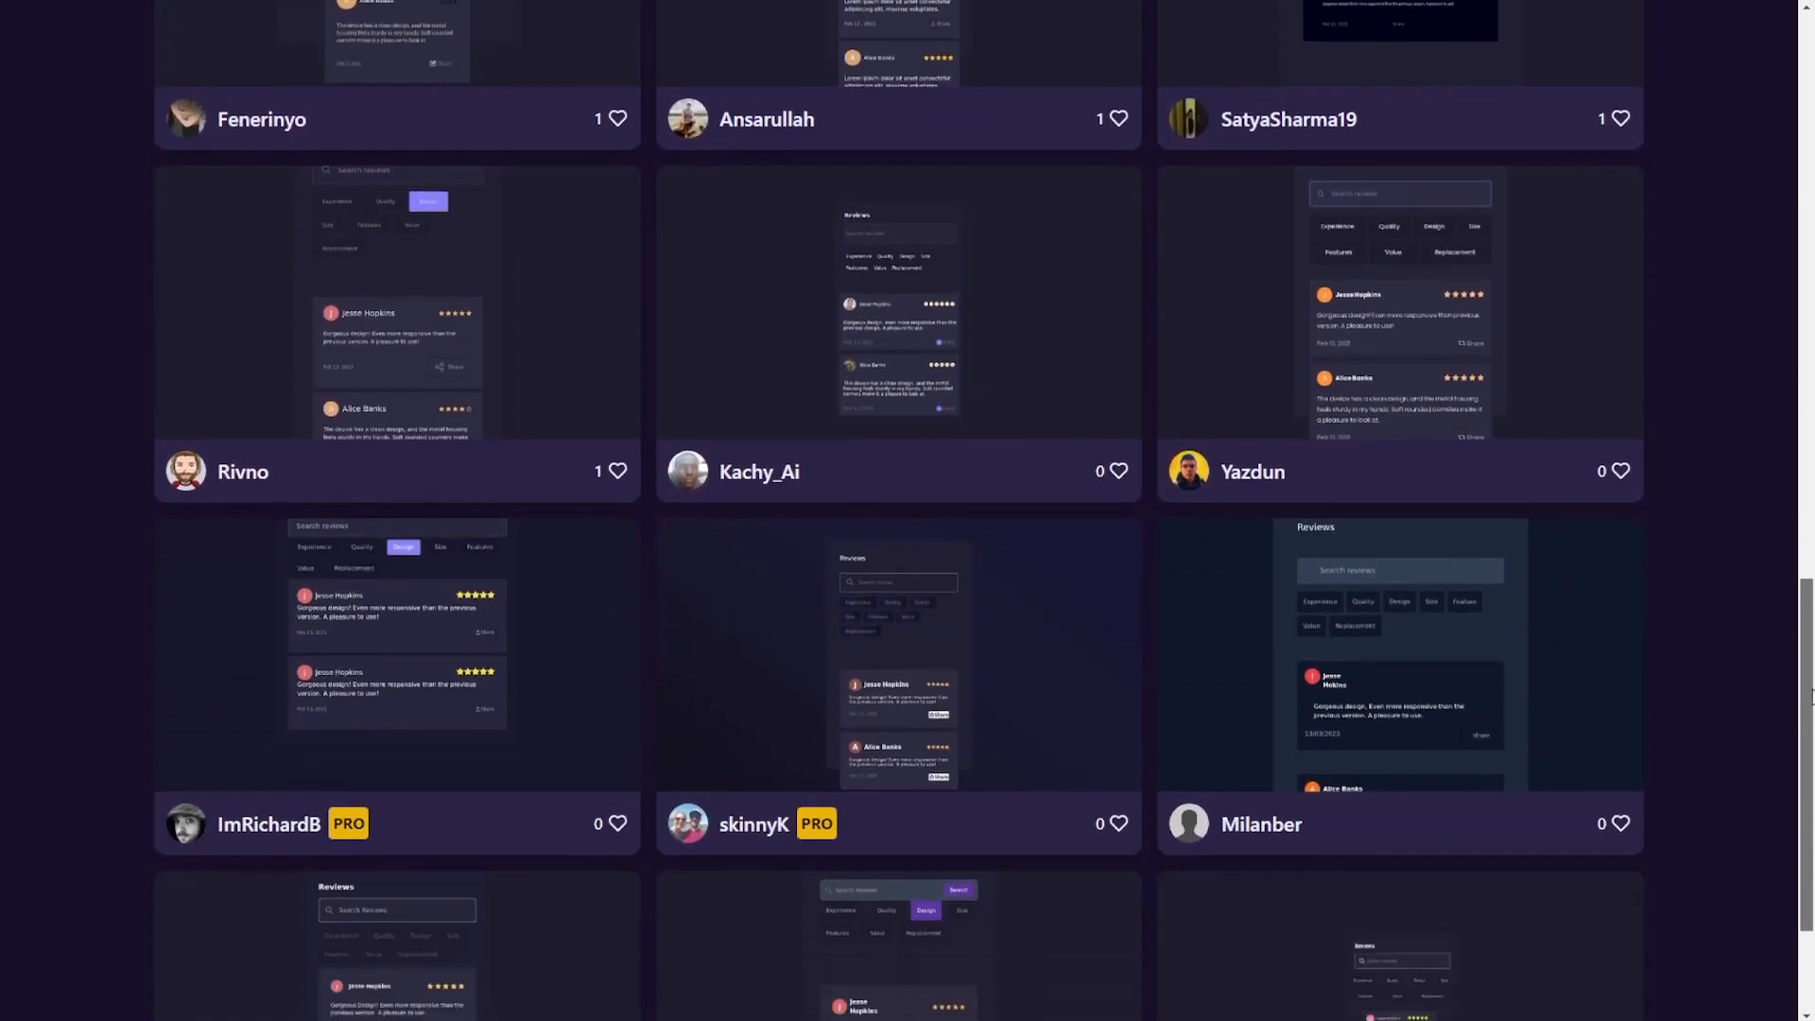
scroll("down", 3)
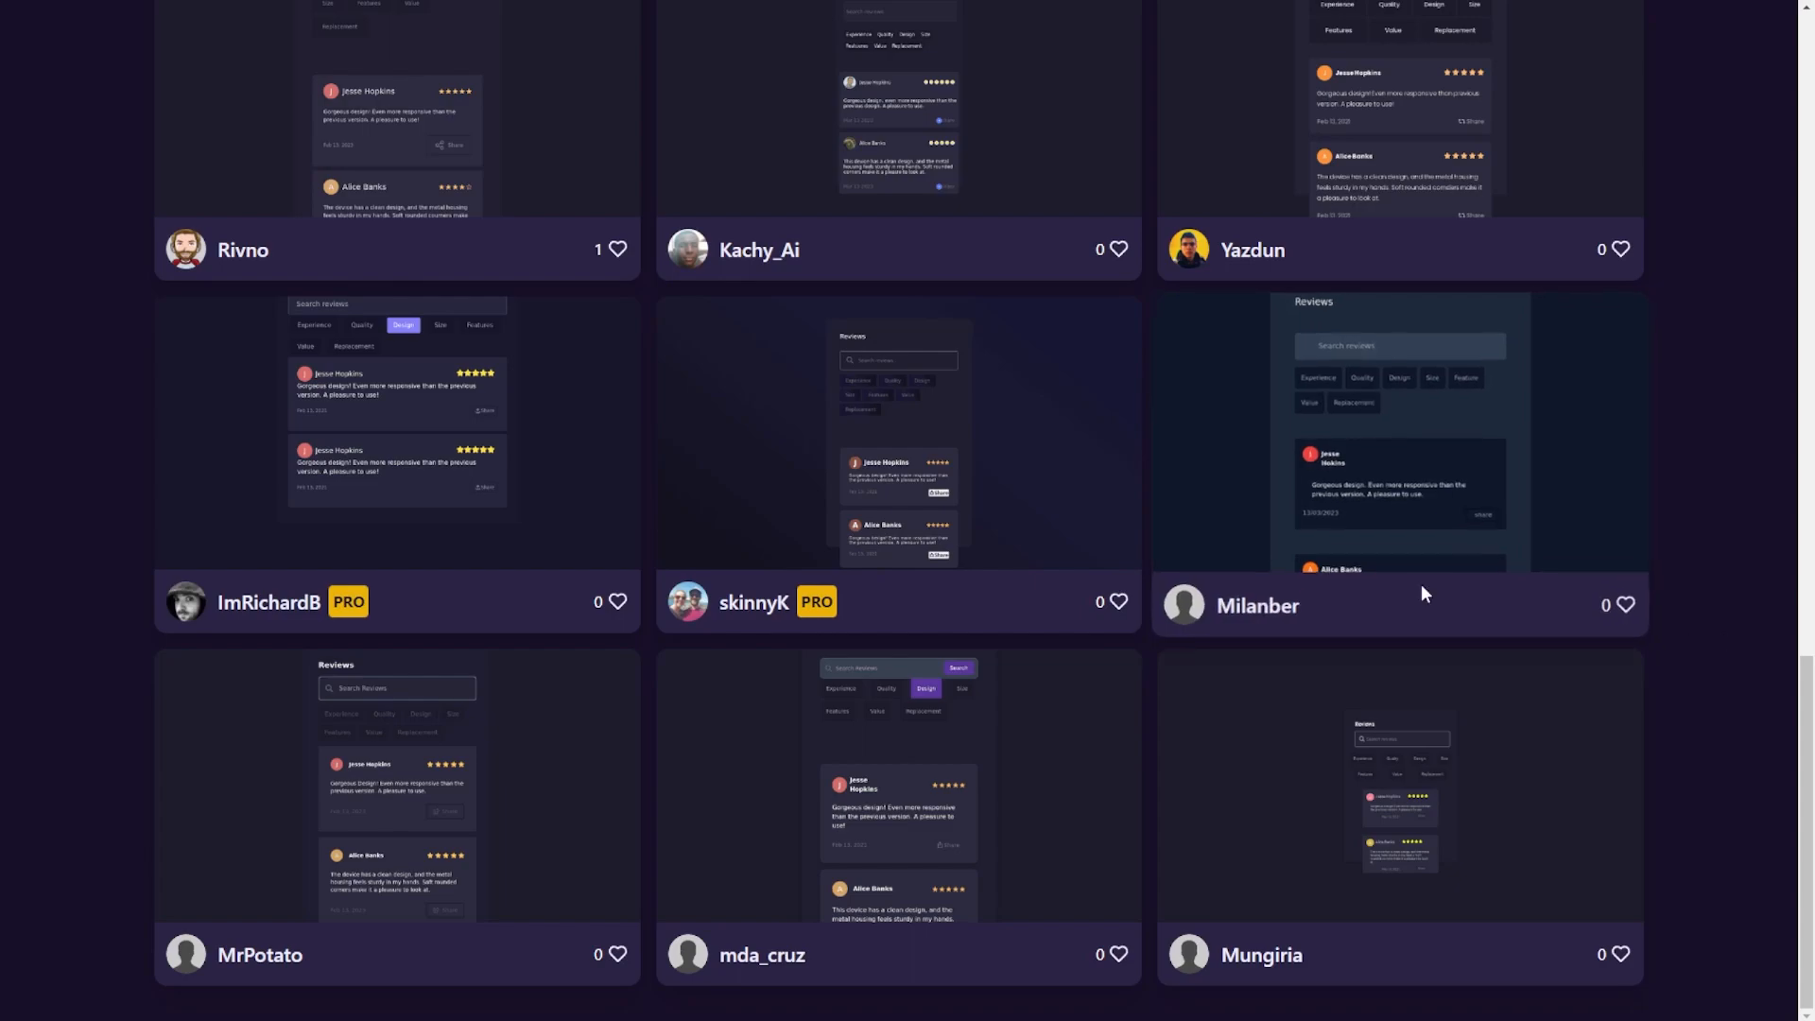
left_click(897, 440)
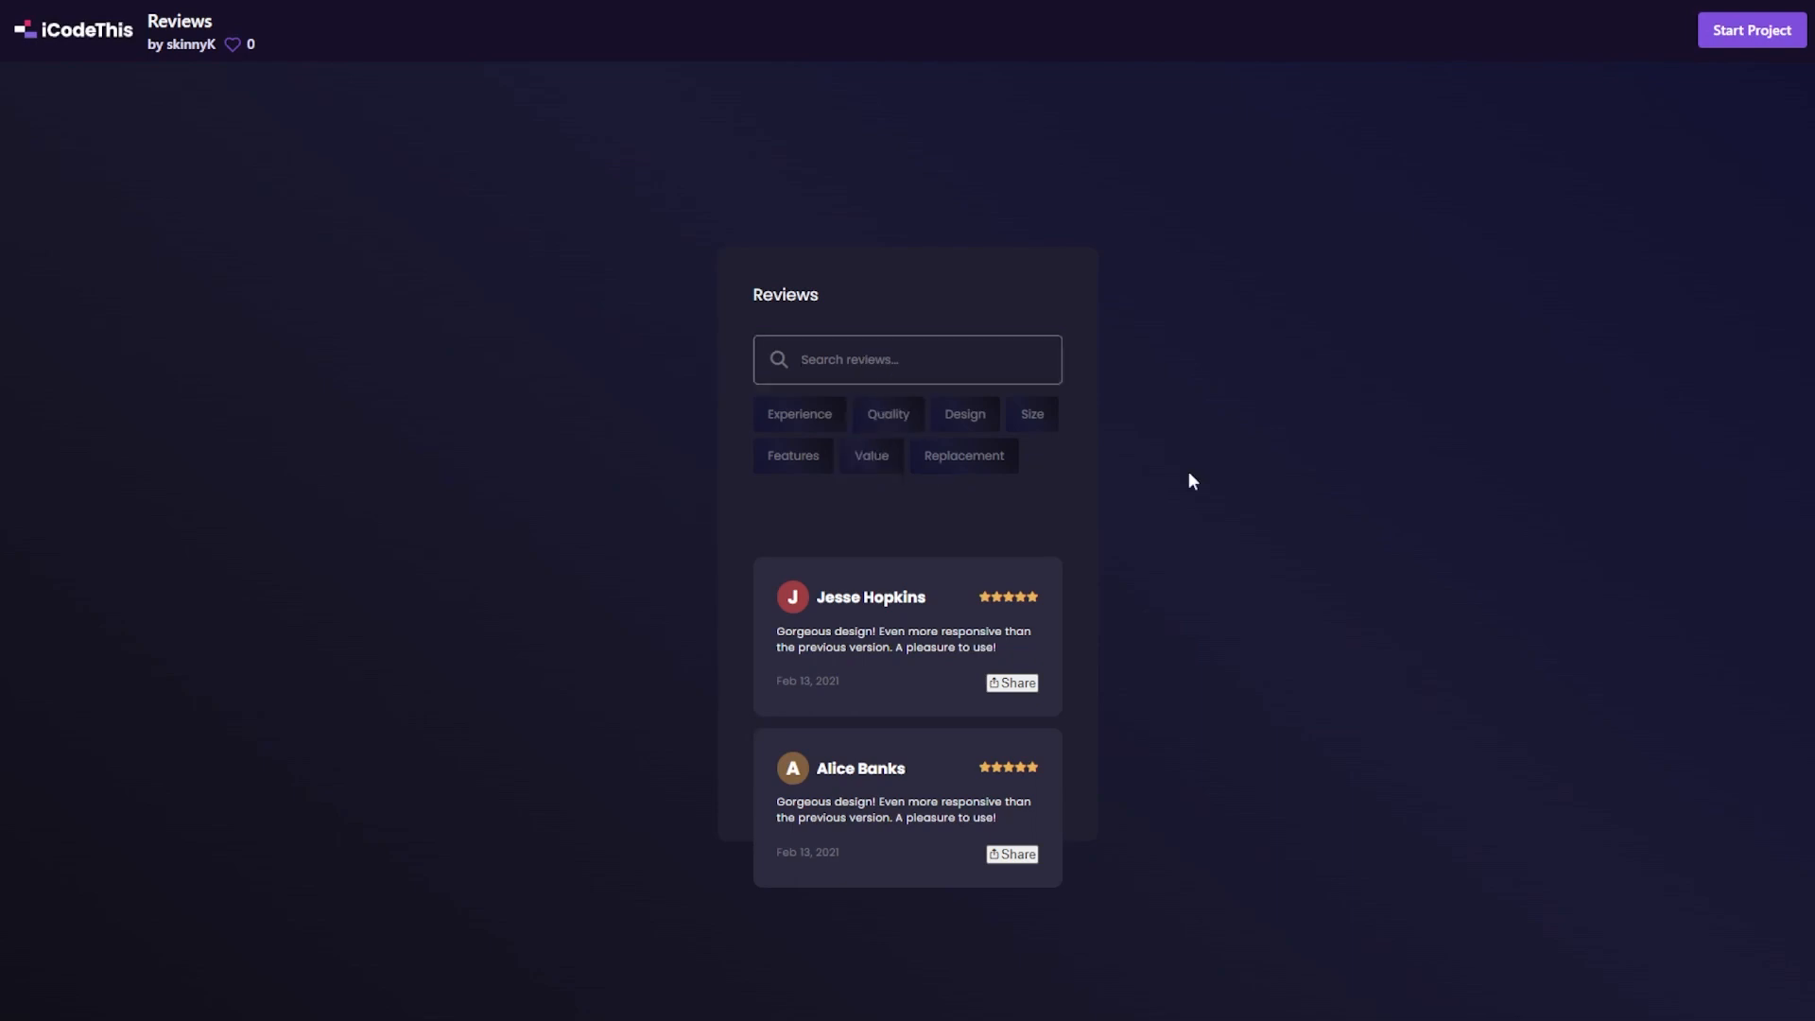
mouse_move(601, 411)
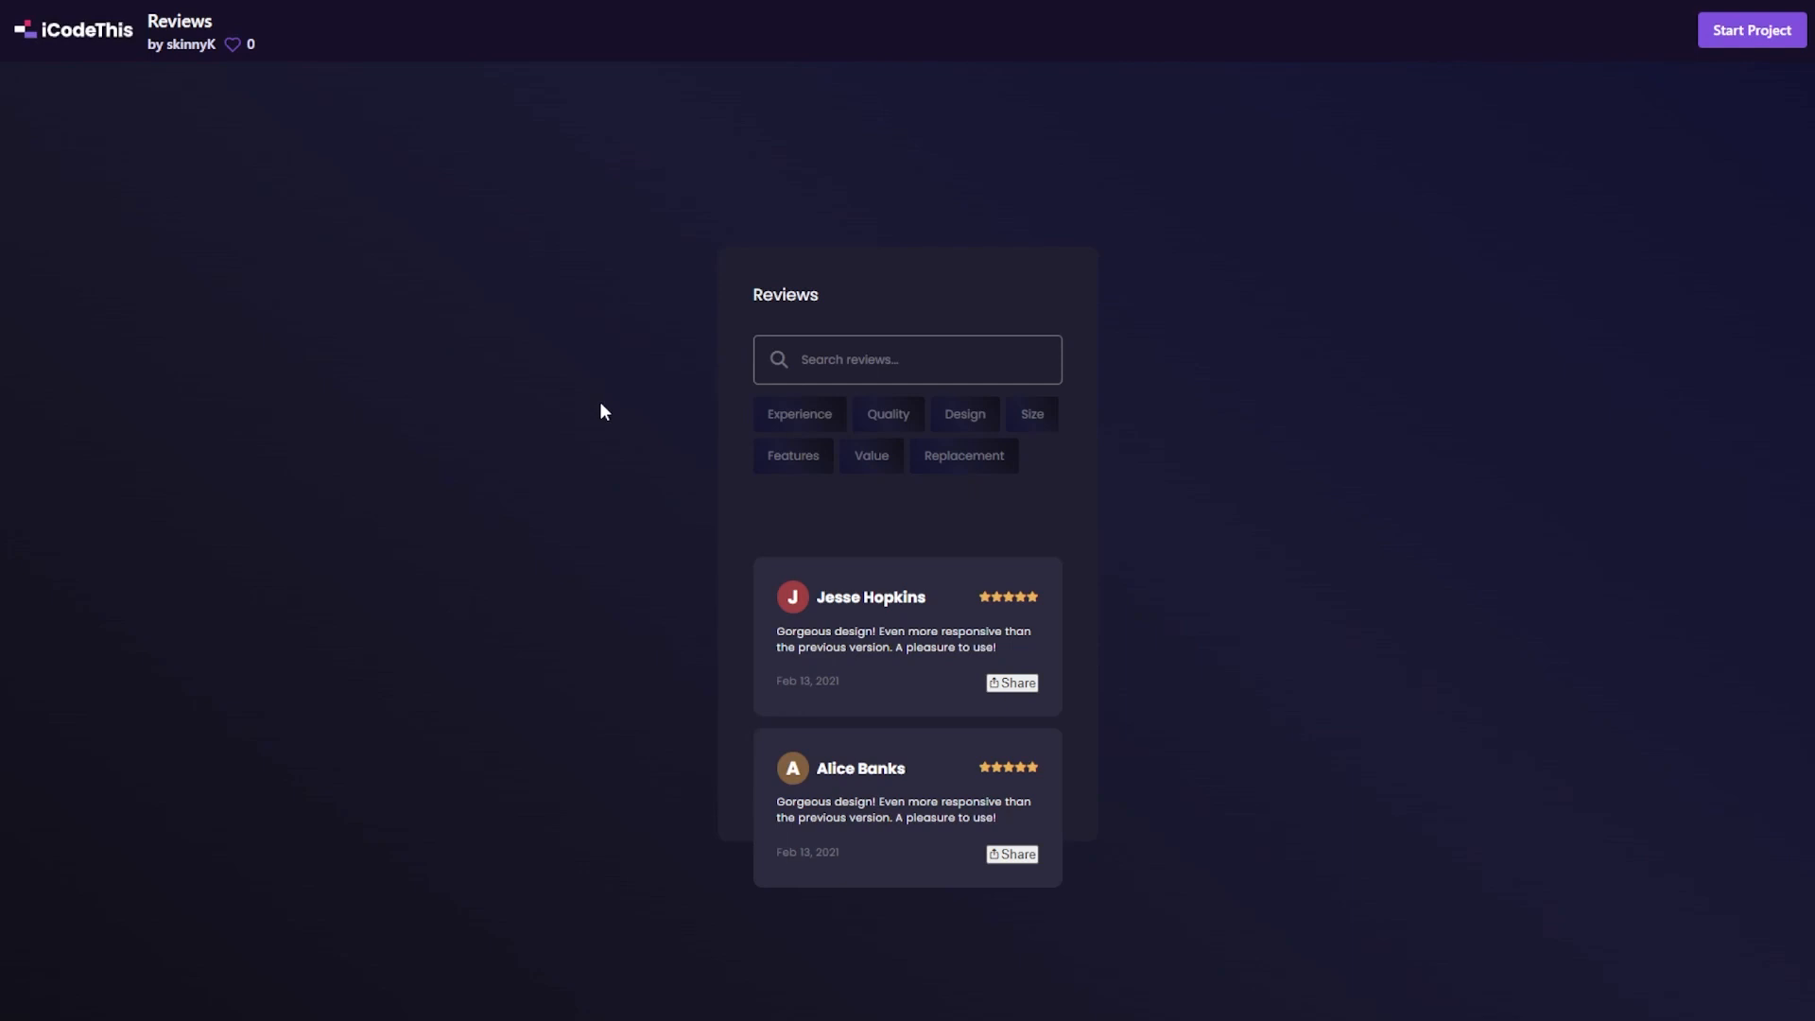
mouse_move(617, 406)
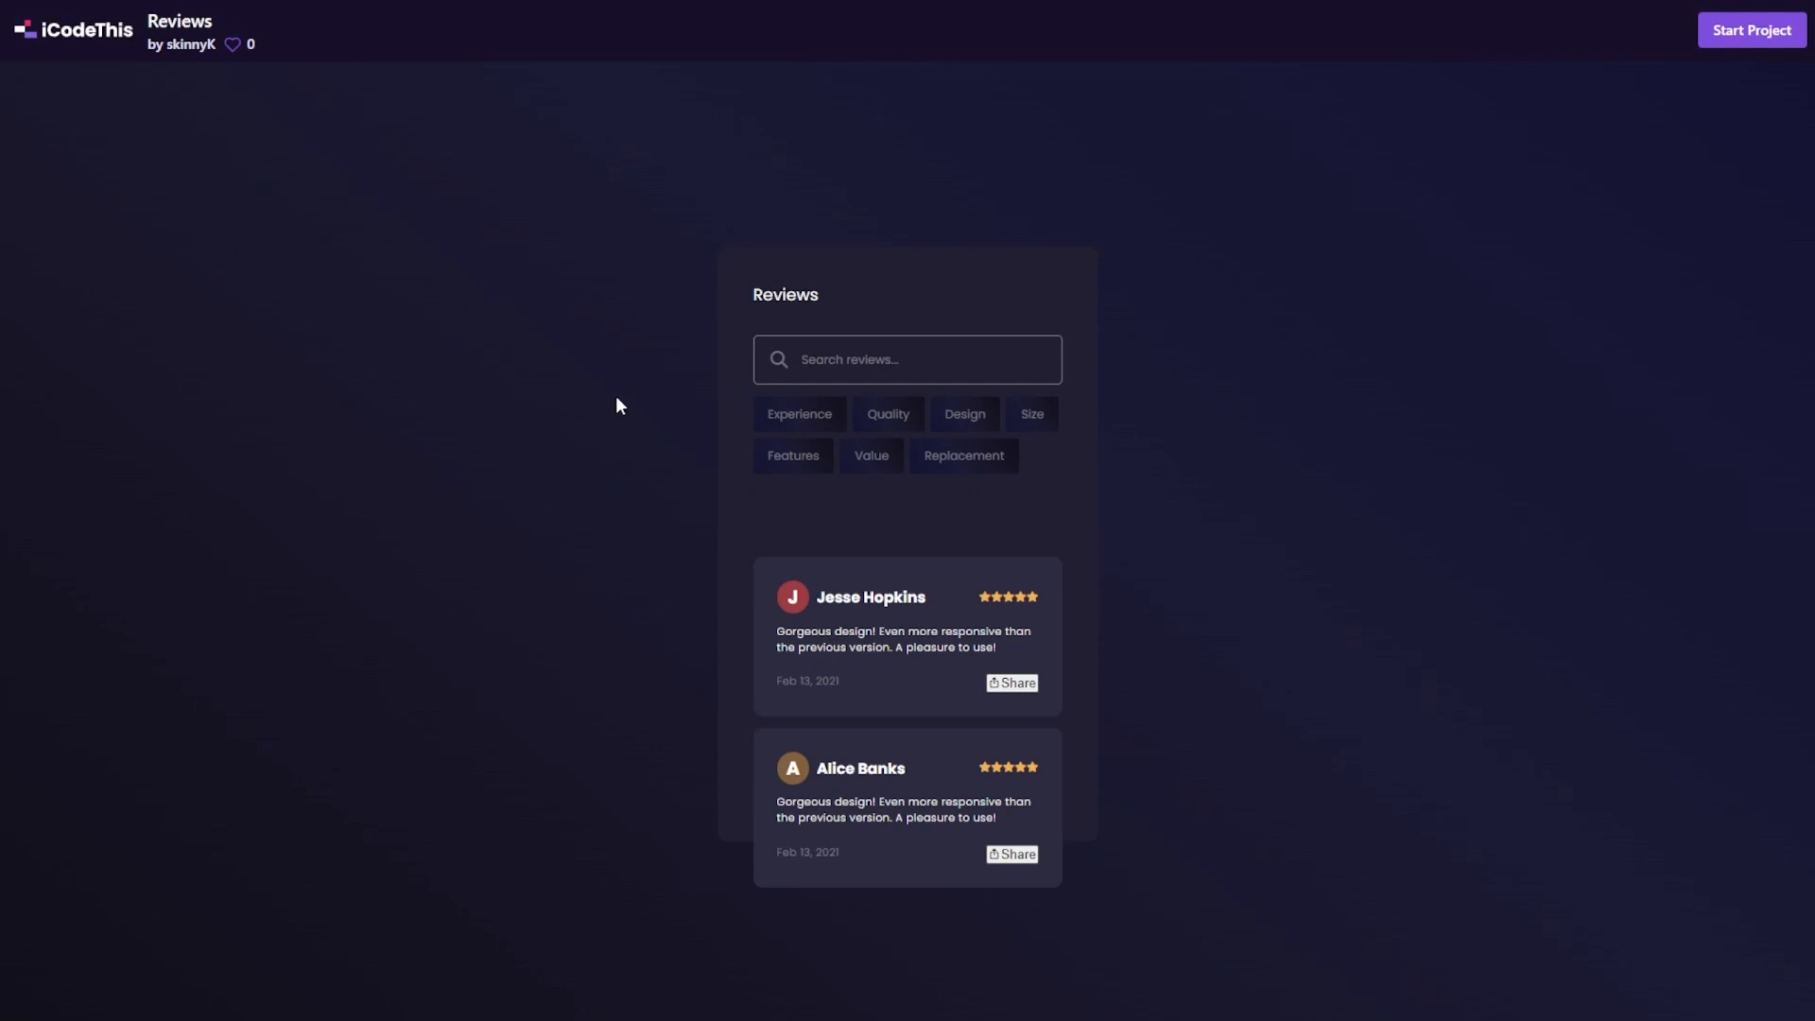
mouse_move(799, 97)
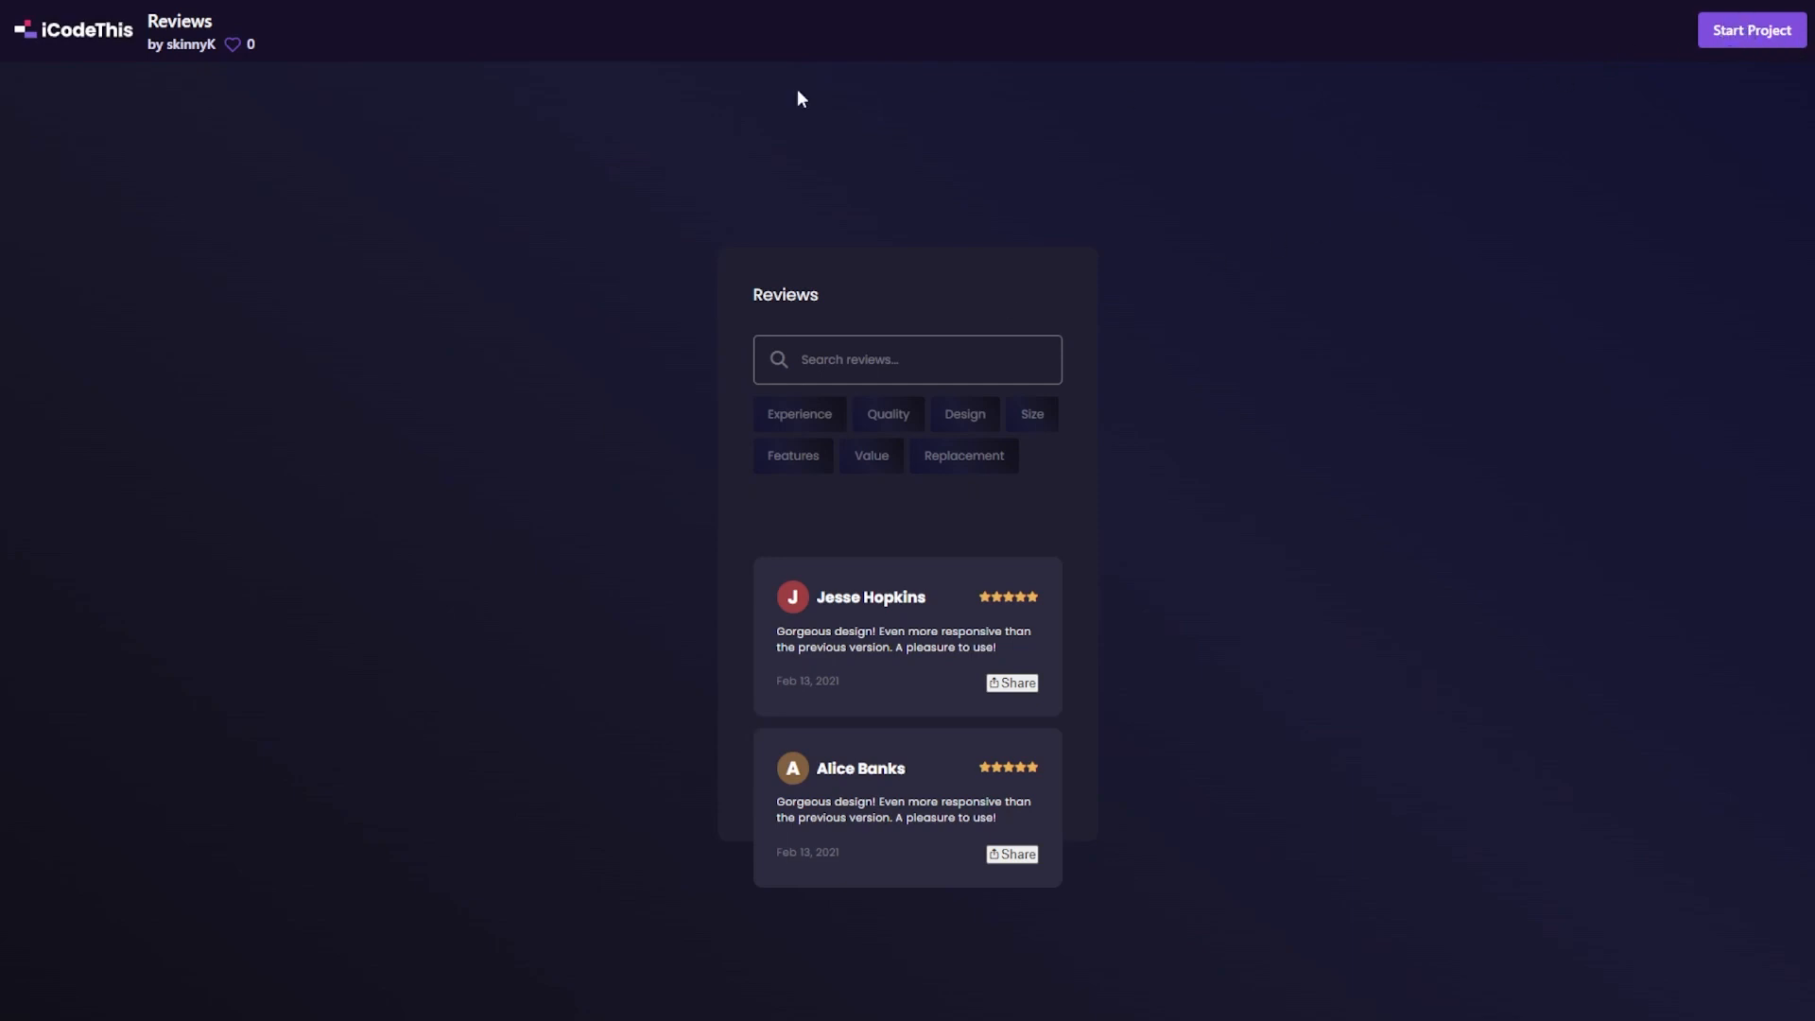
mouse_move(424, 275)
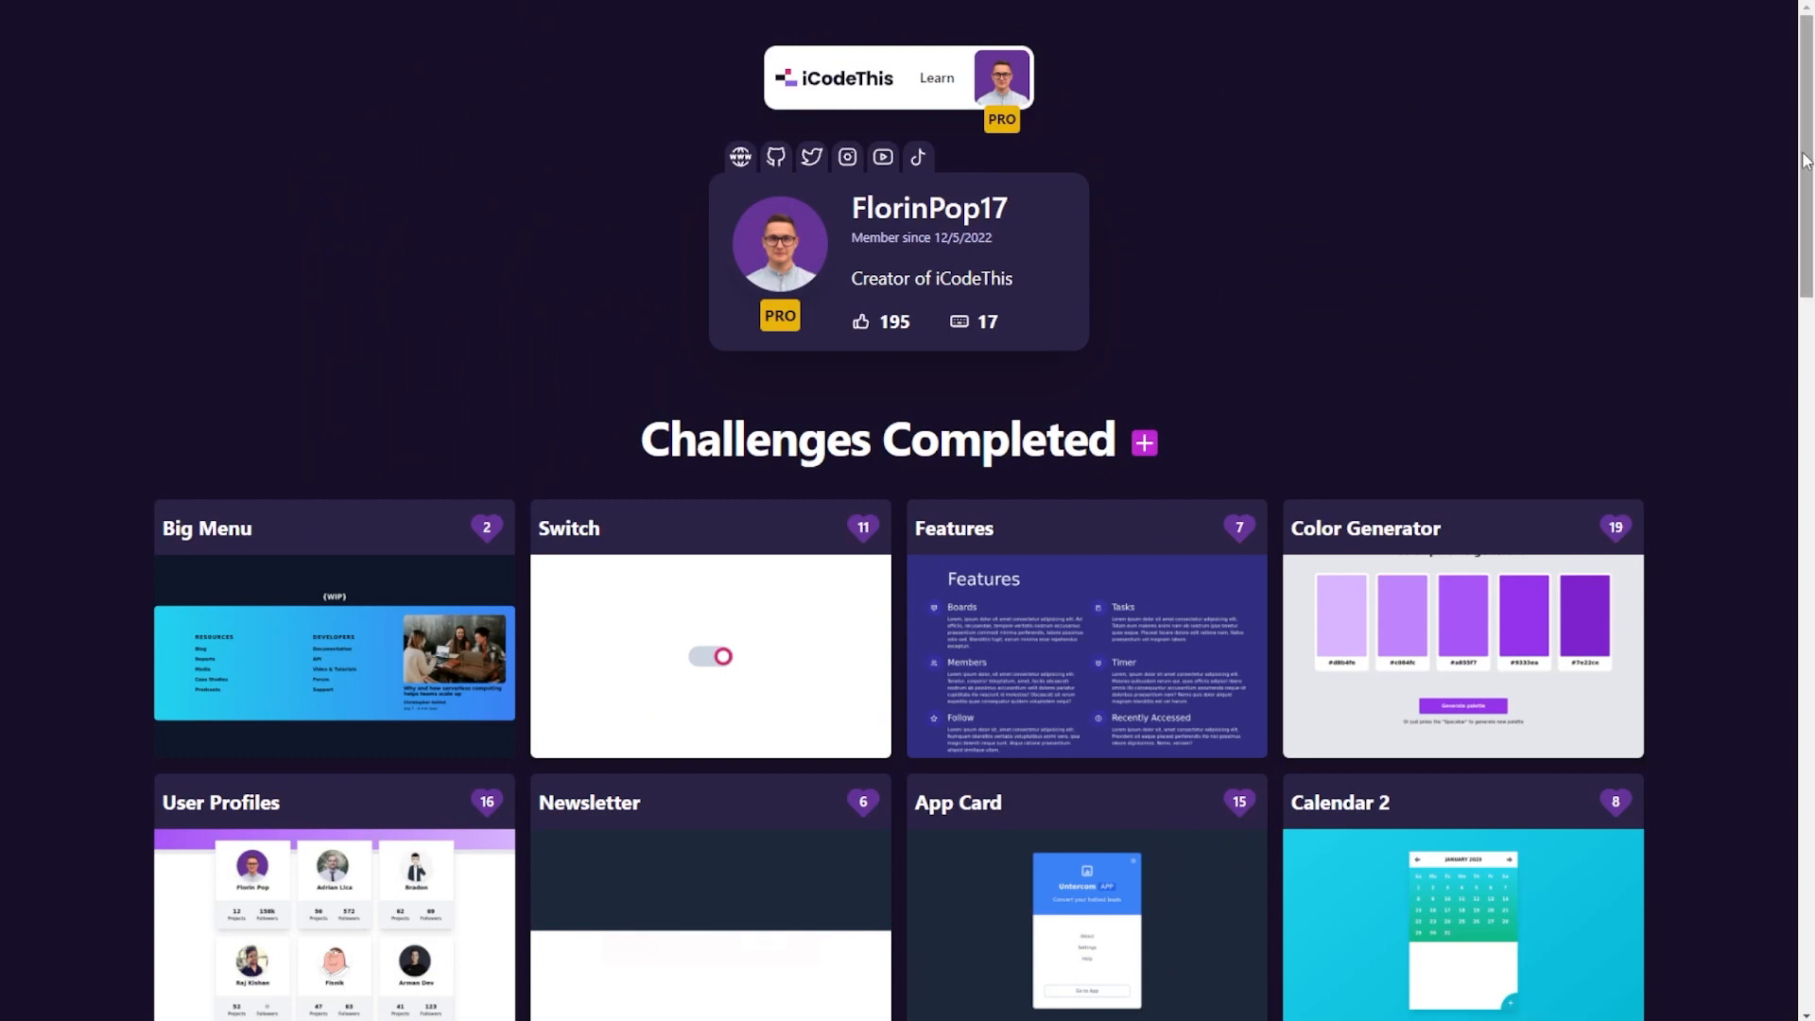
mouse_move(966, 313)
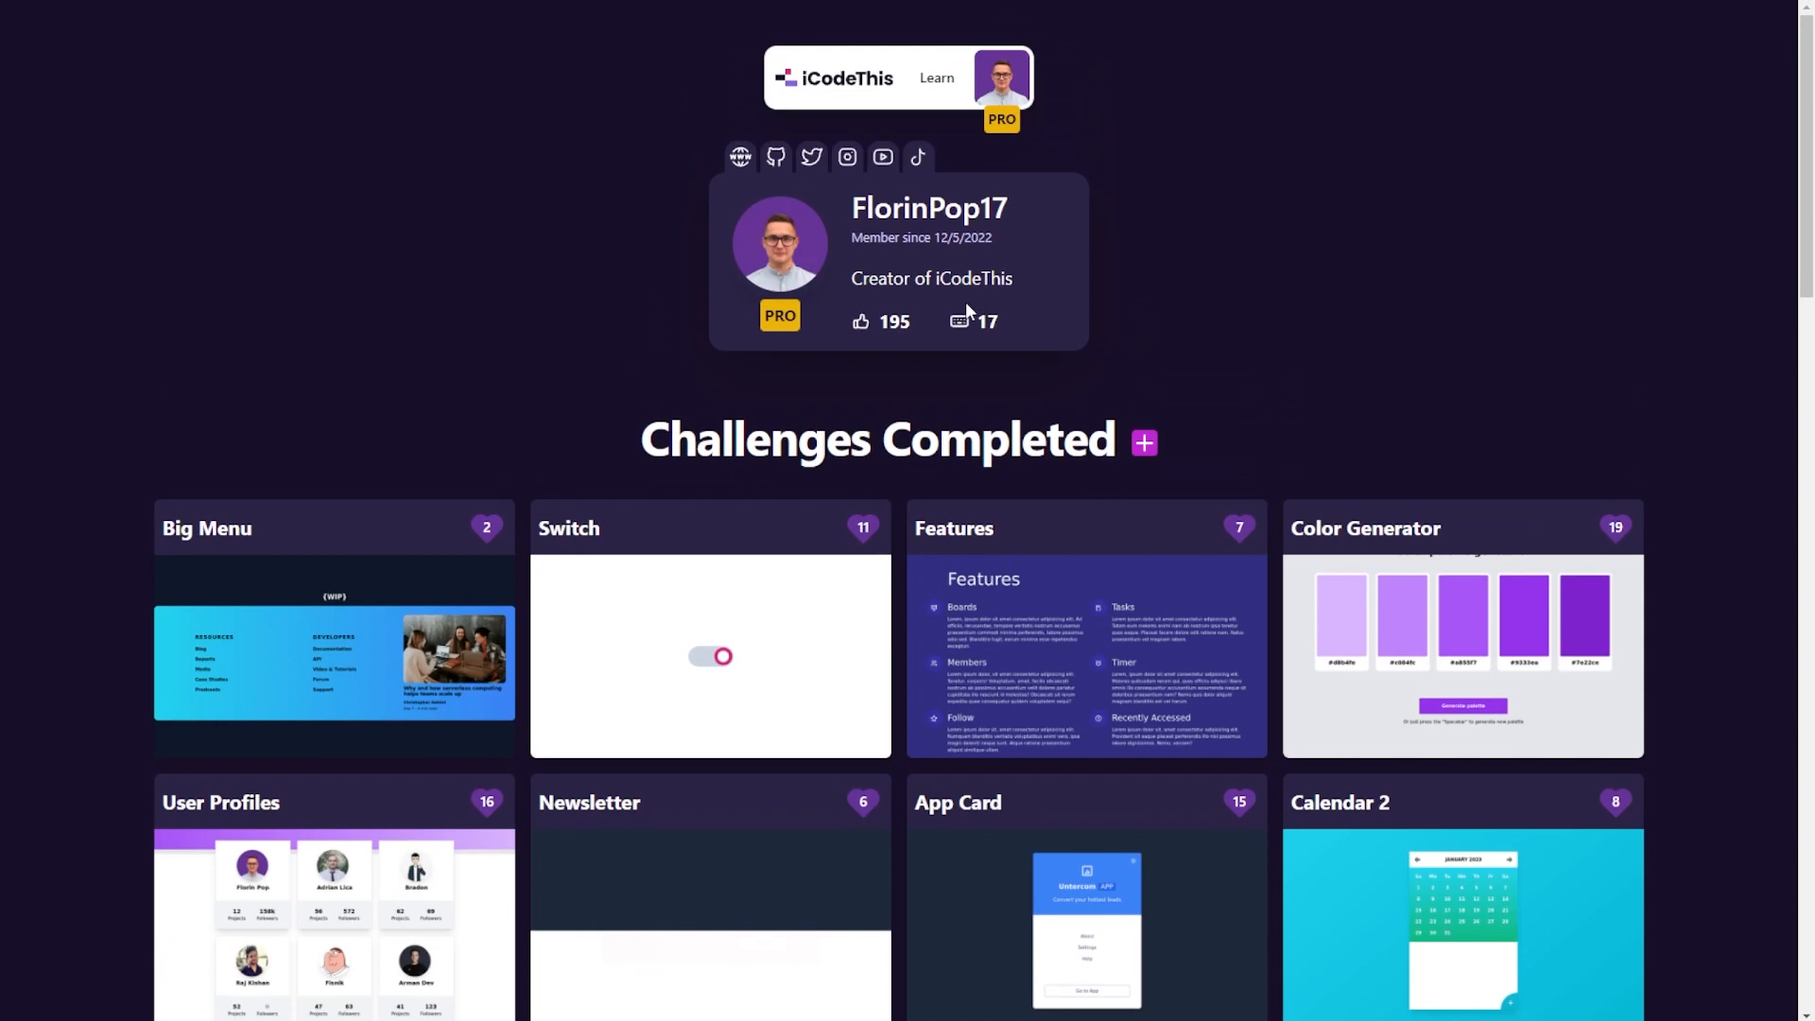
Highlight FlorinPop17's total likes count and scroll down his Challenges Completed grid.
double_click(893, 320)
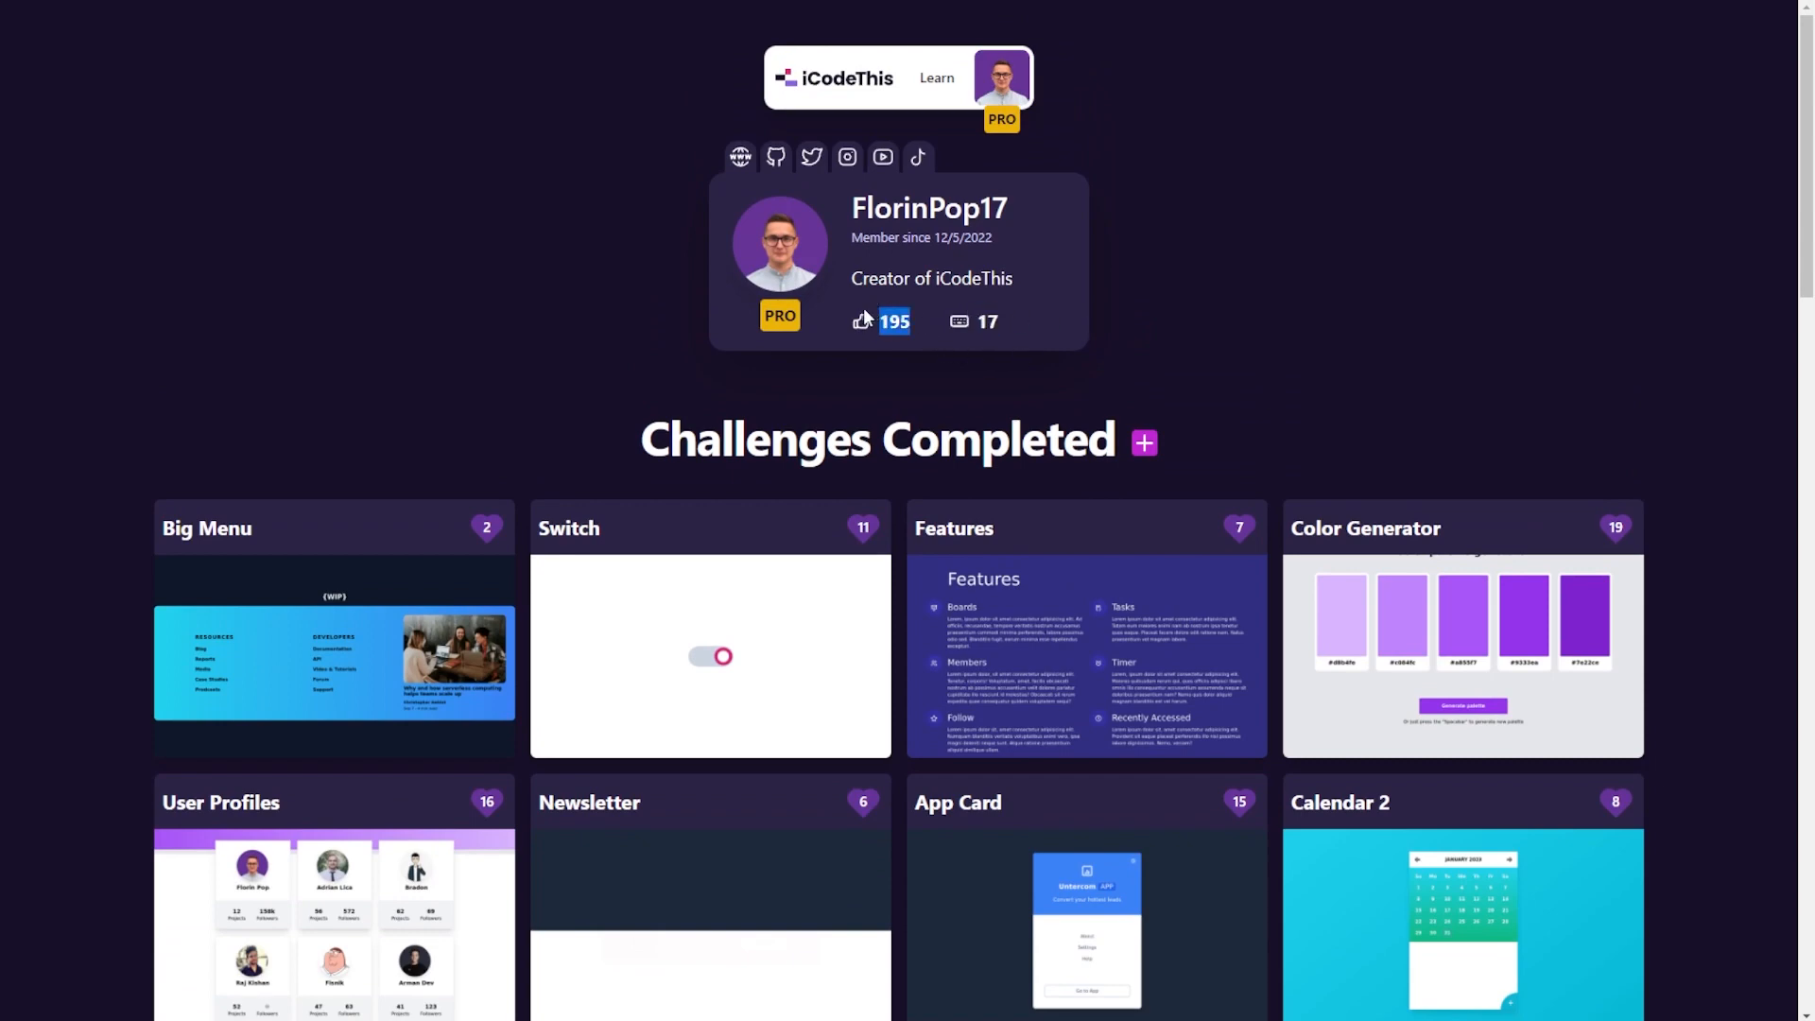
left_click_drag(866, 278, 1012, 278)
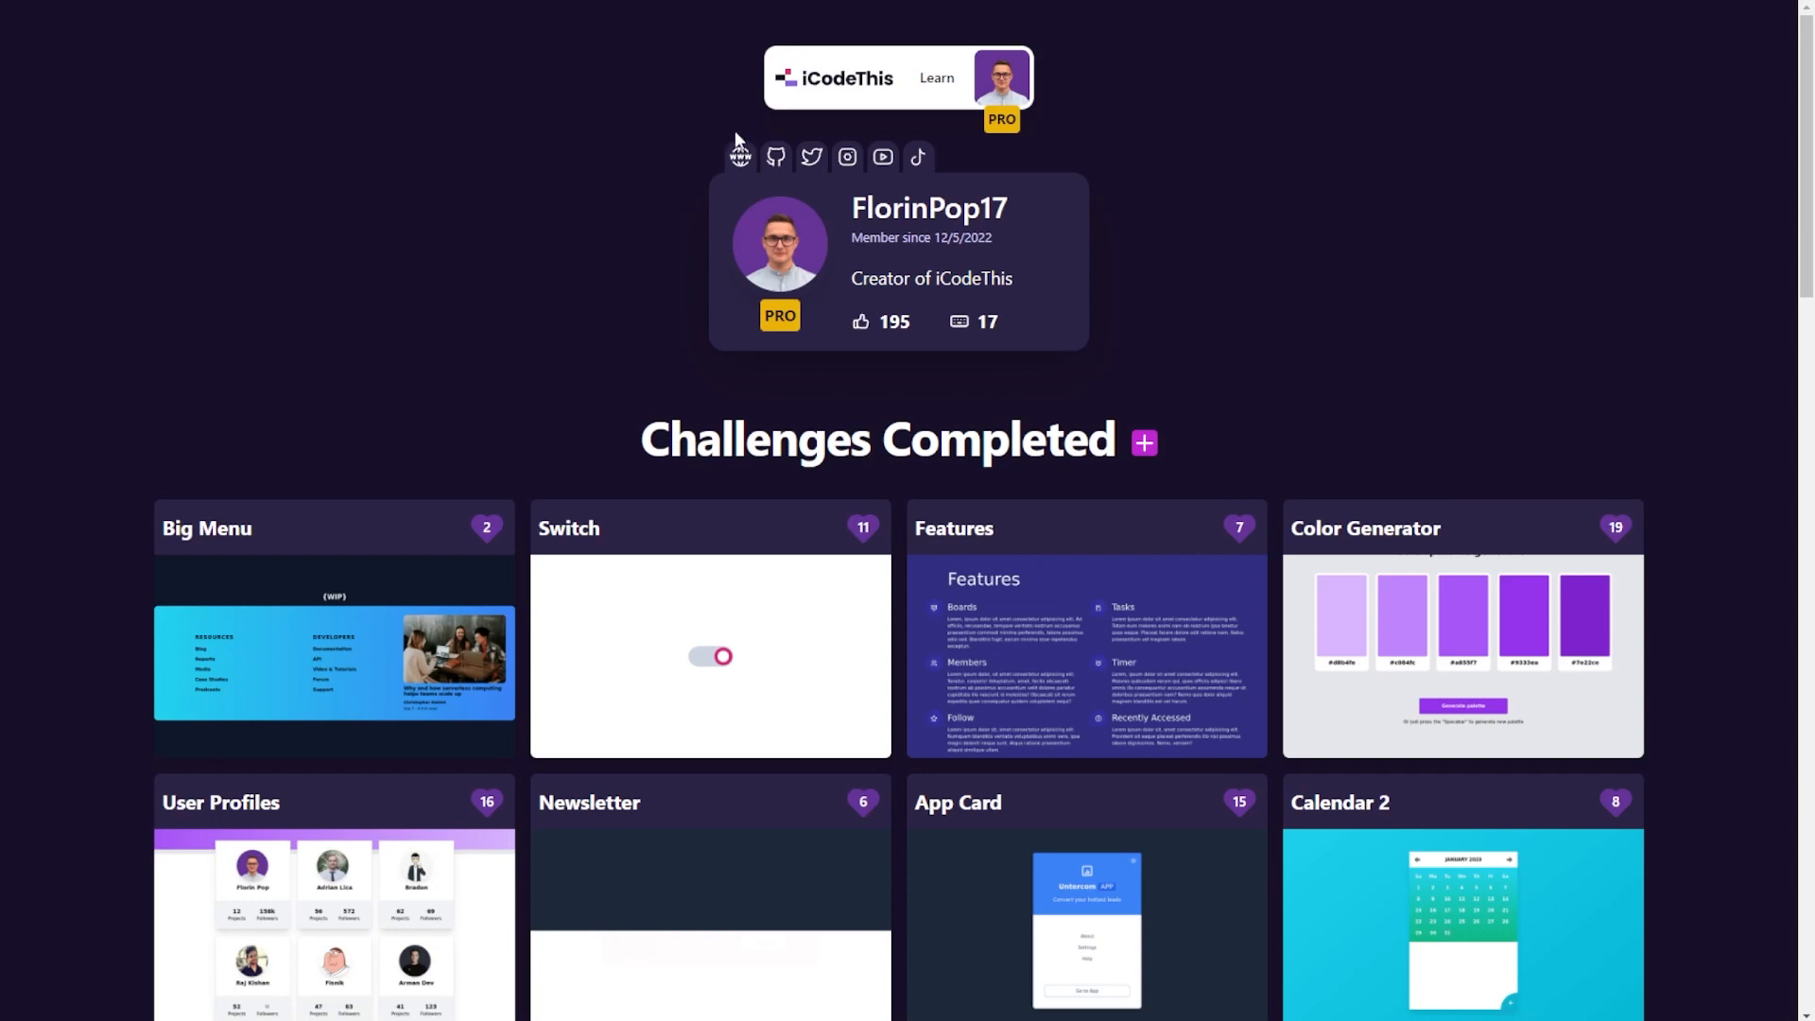
scroll("down", 3)
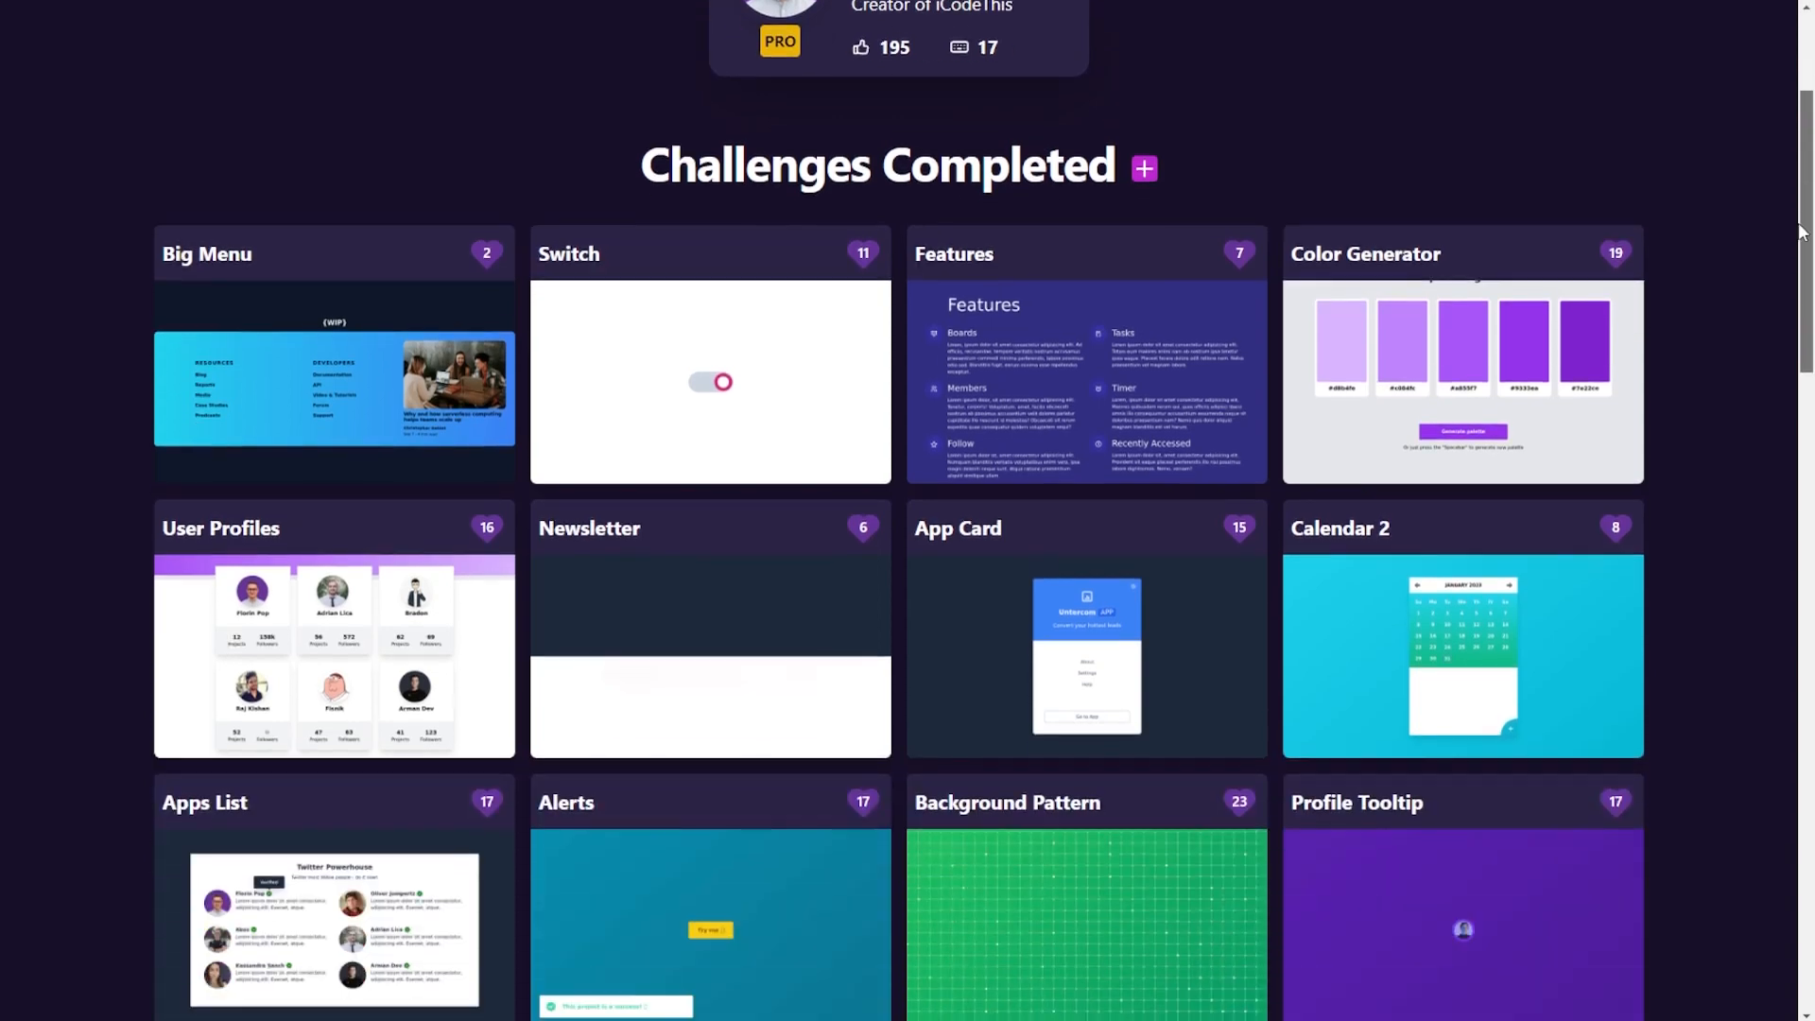
scroll("down", 3)
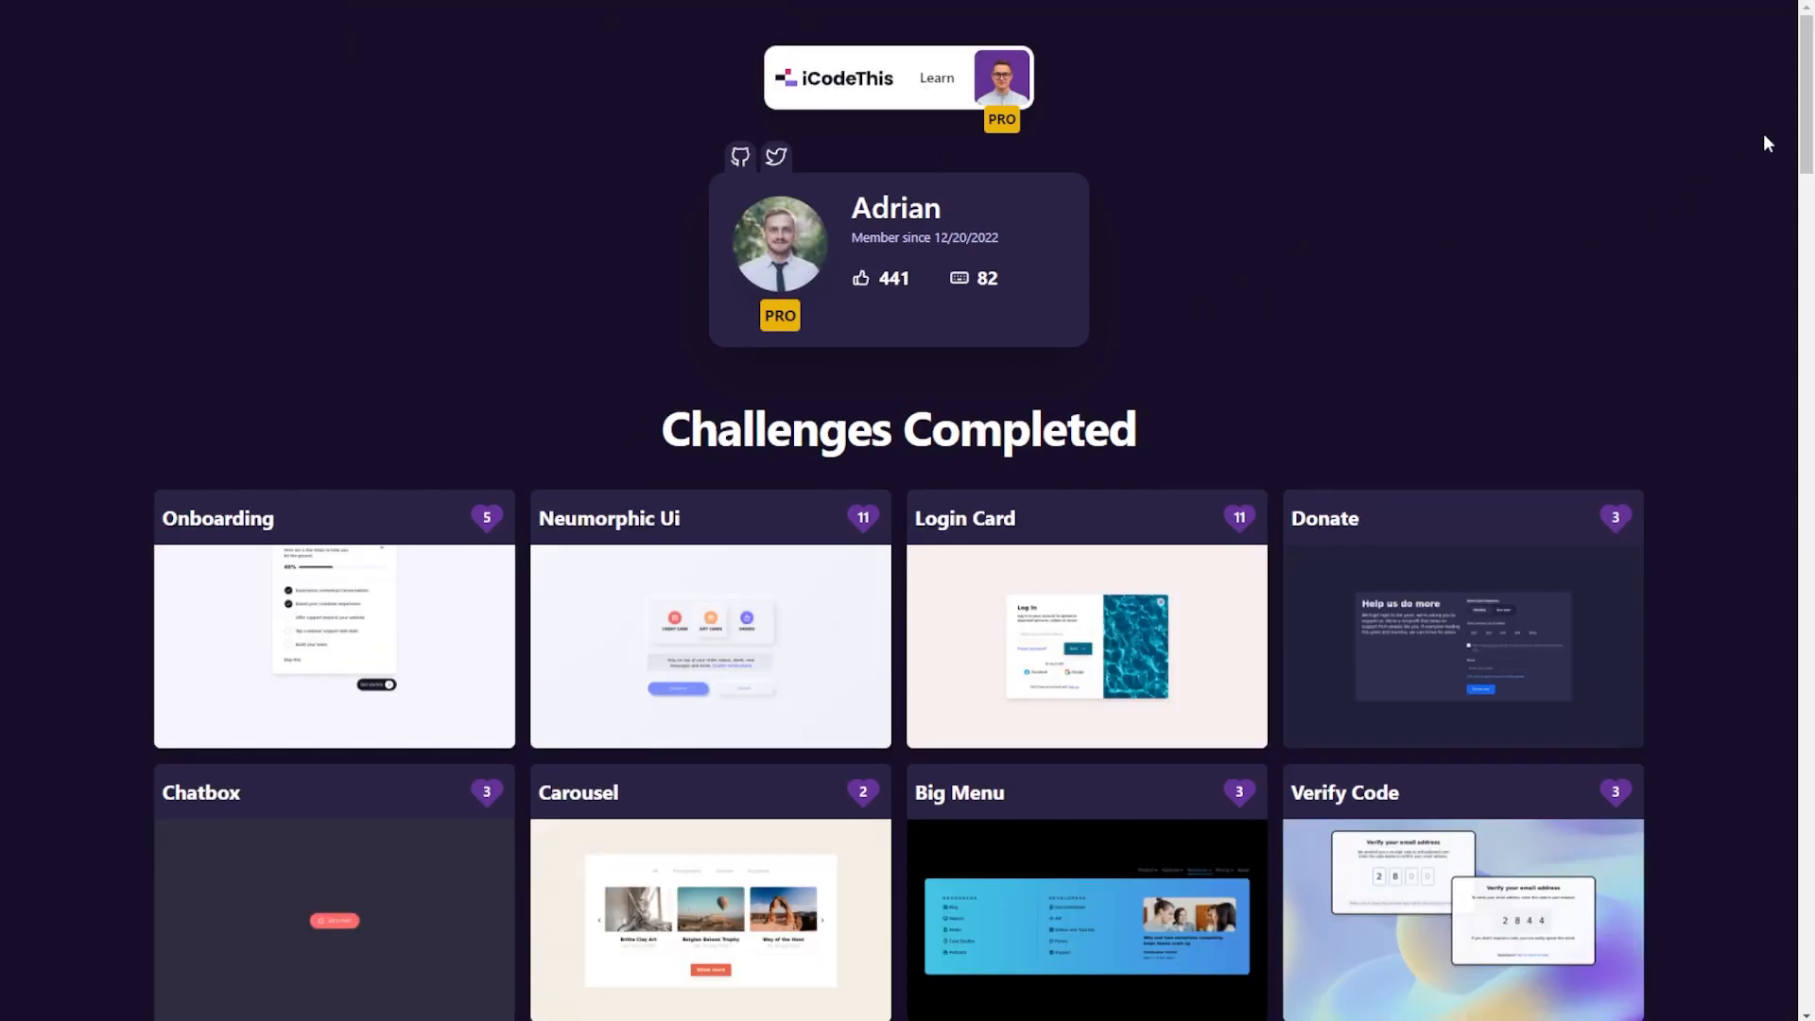
Scroll down through Adrian's Challenges Completed cards.
scroll("down", 3)
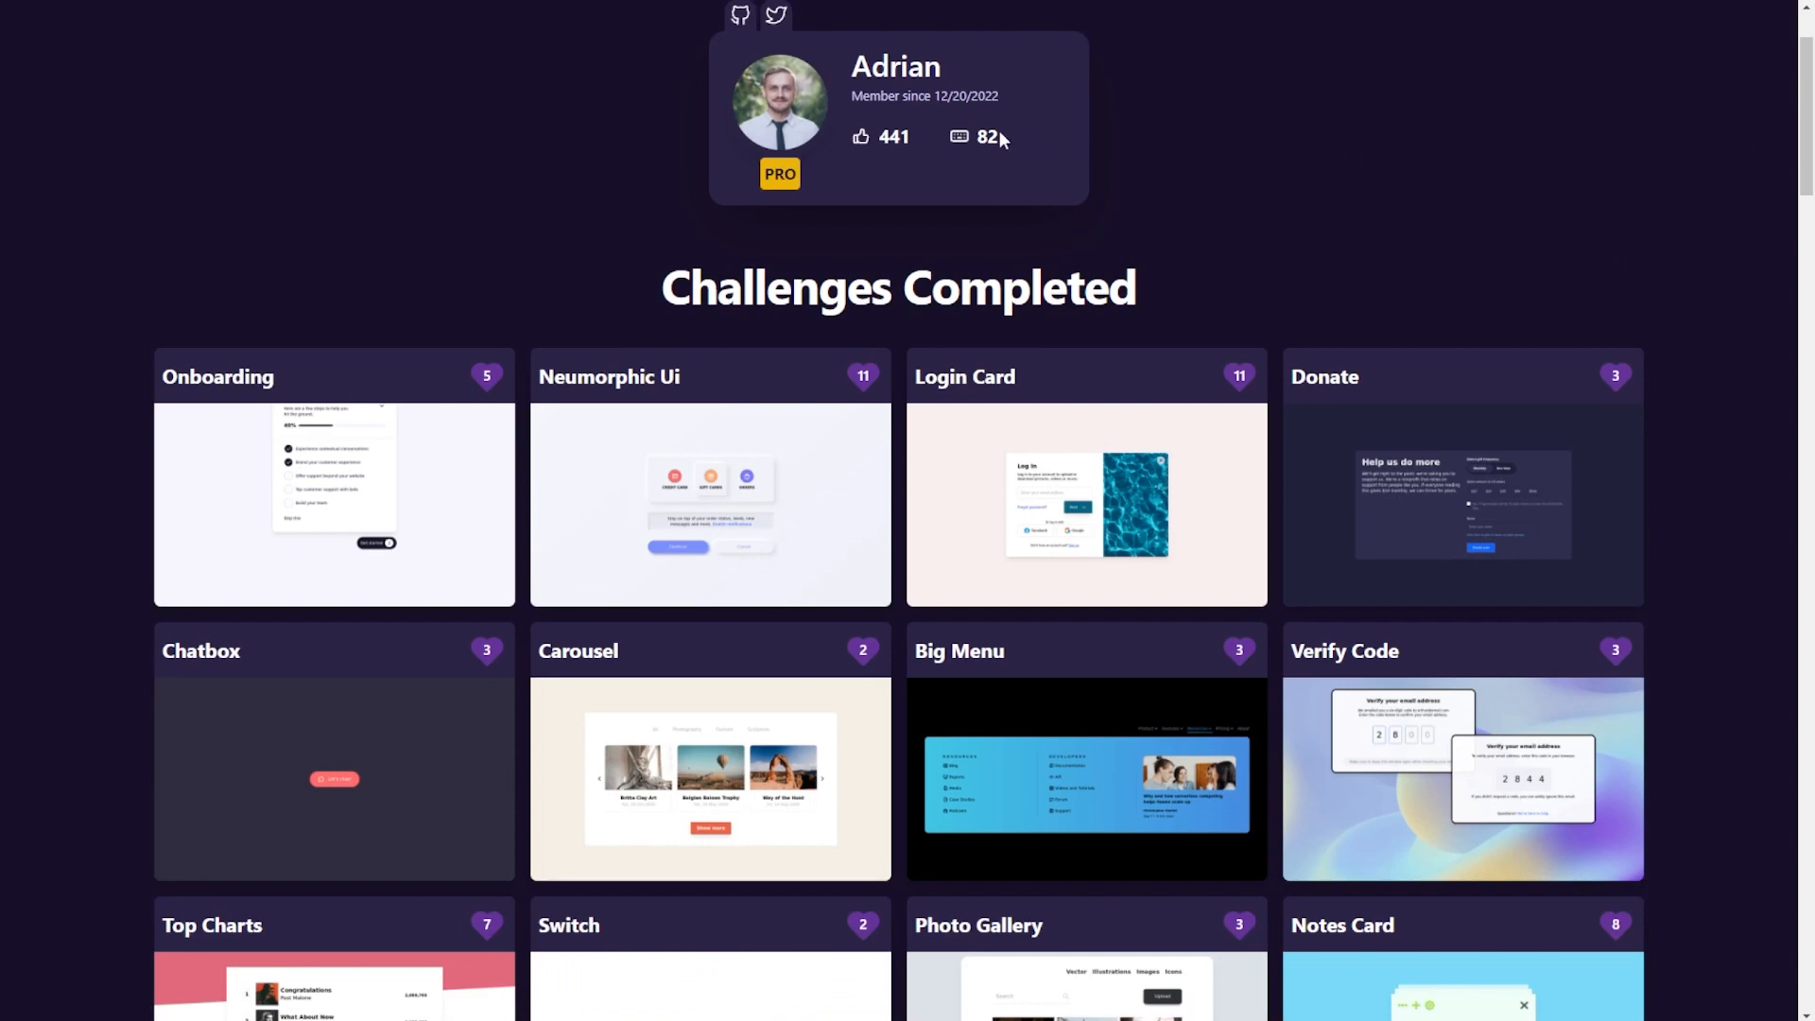
scroll("down", 3)
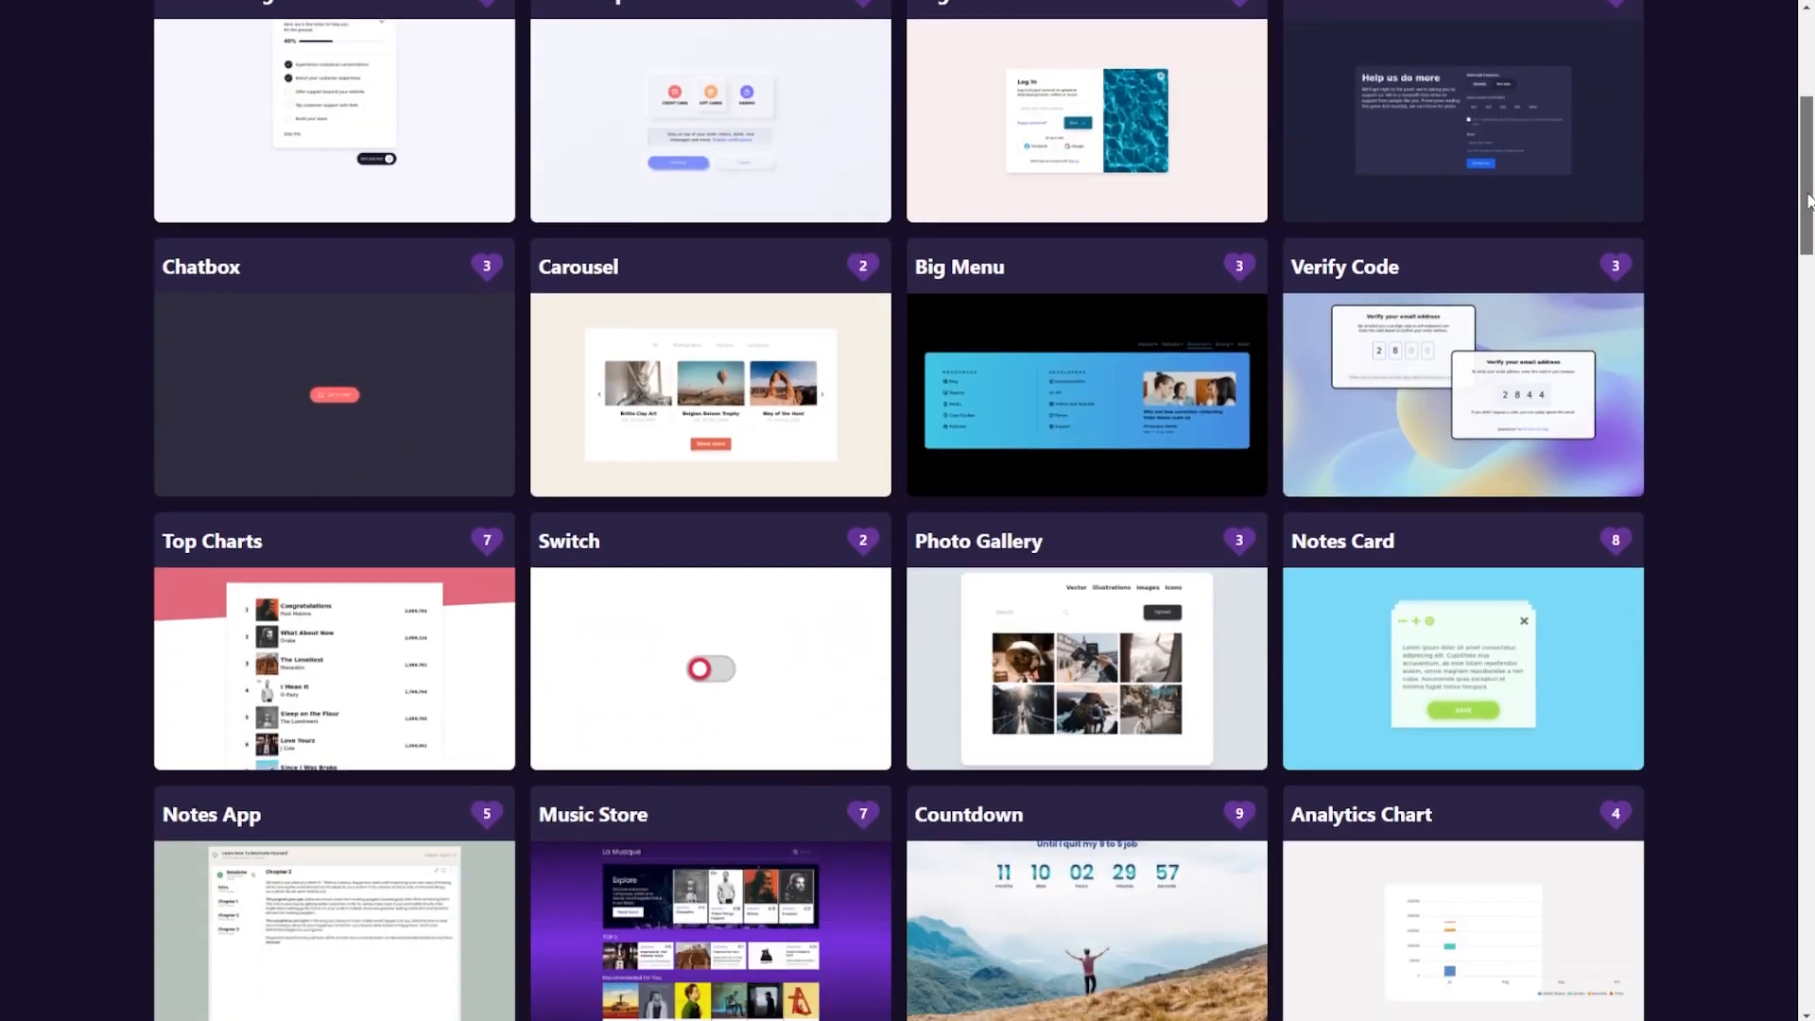
scroll("down", 3)
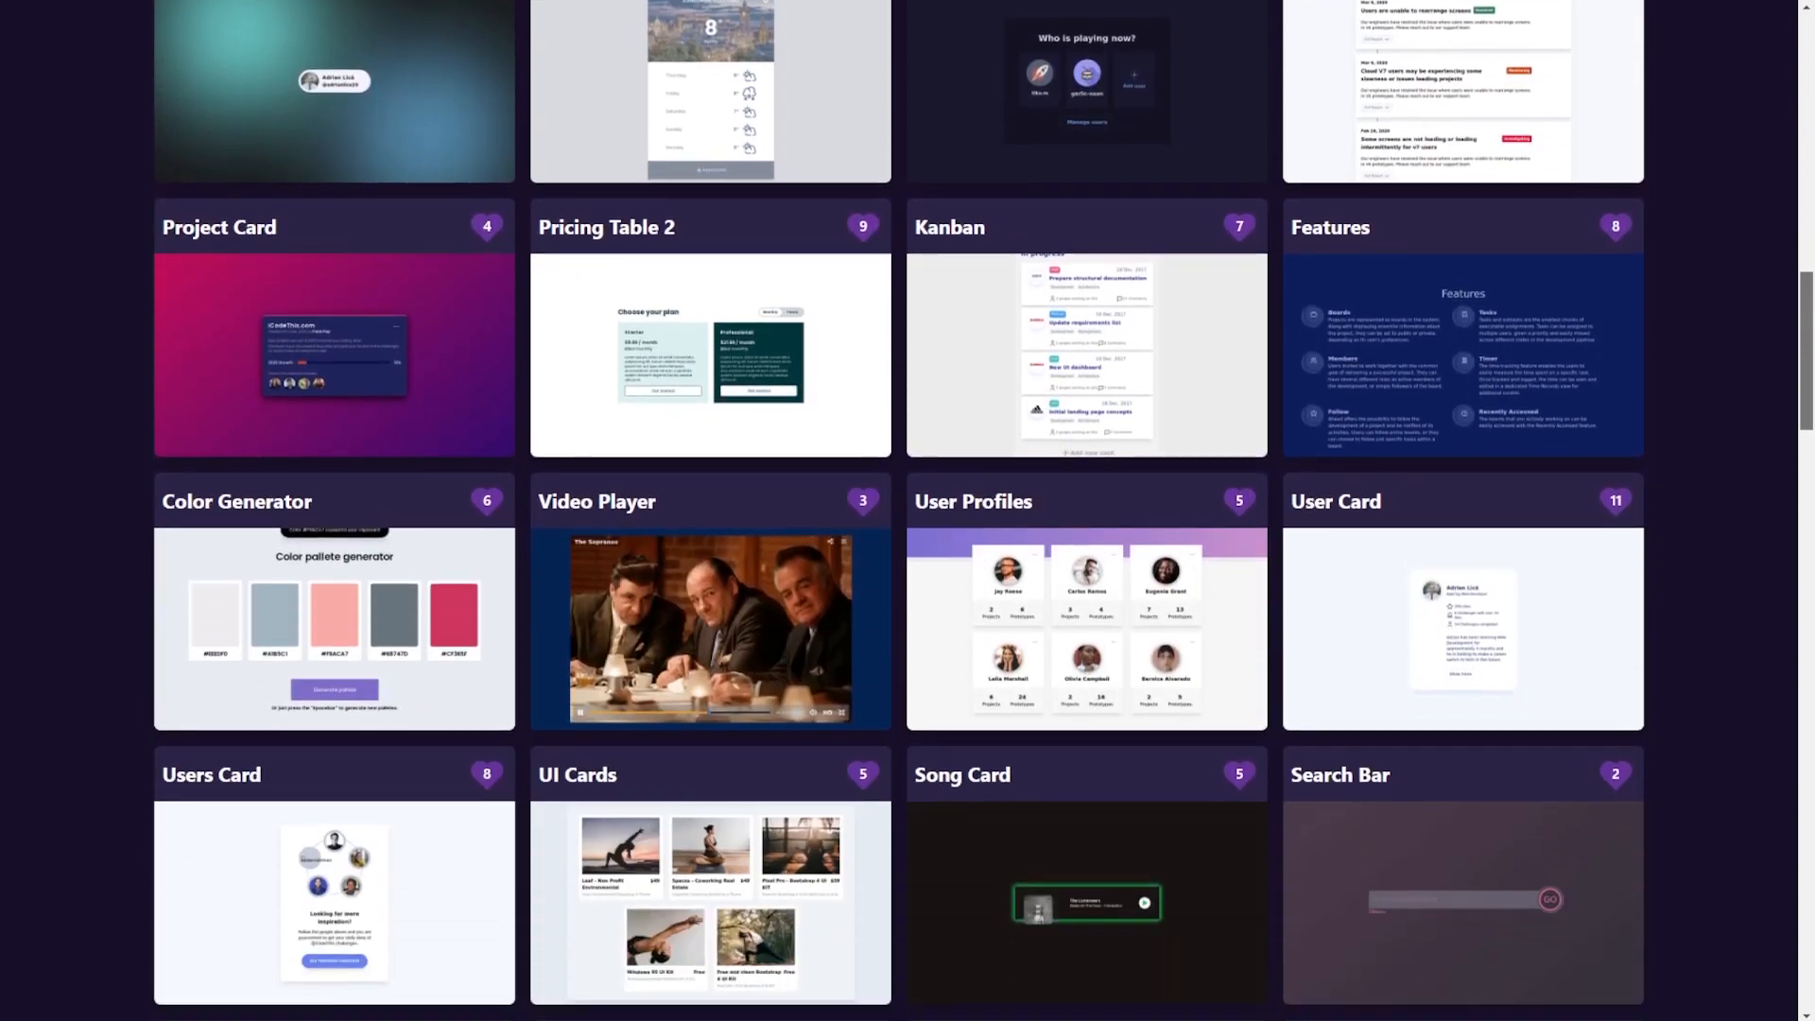
scroll("down", 3)
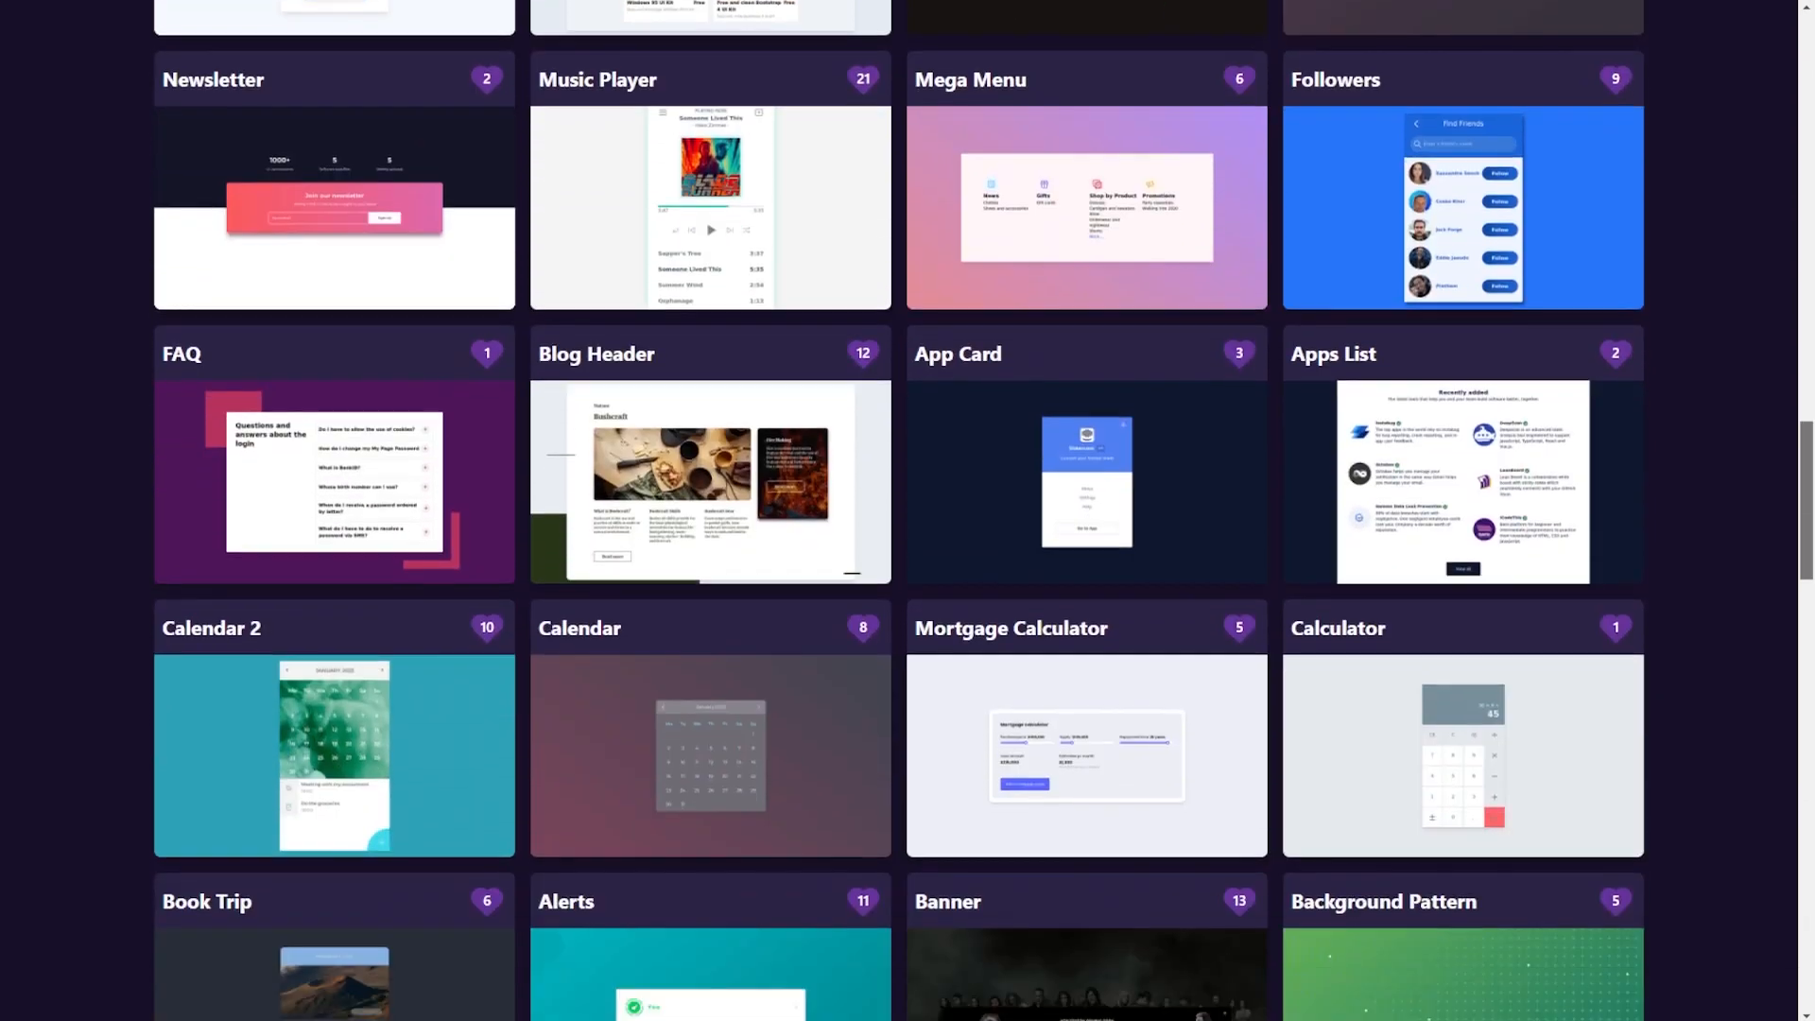
scroll("down", 3)
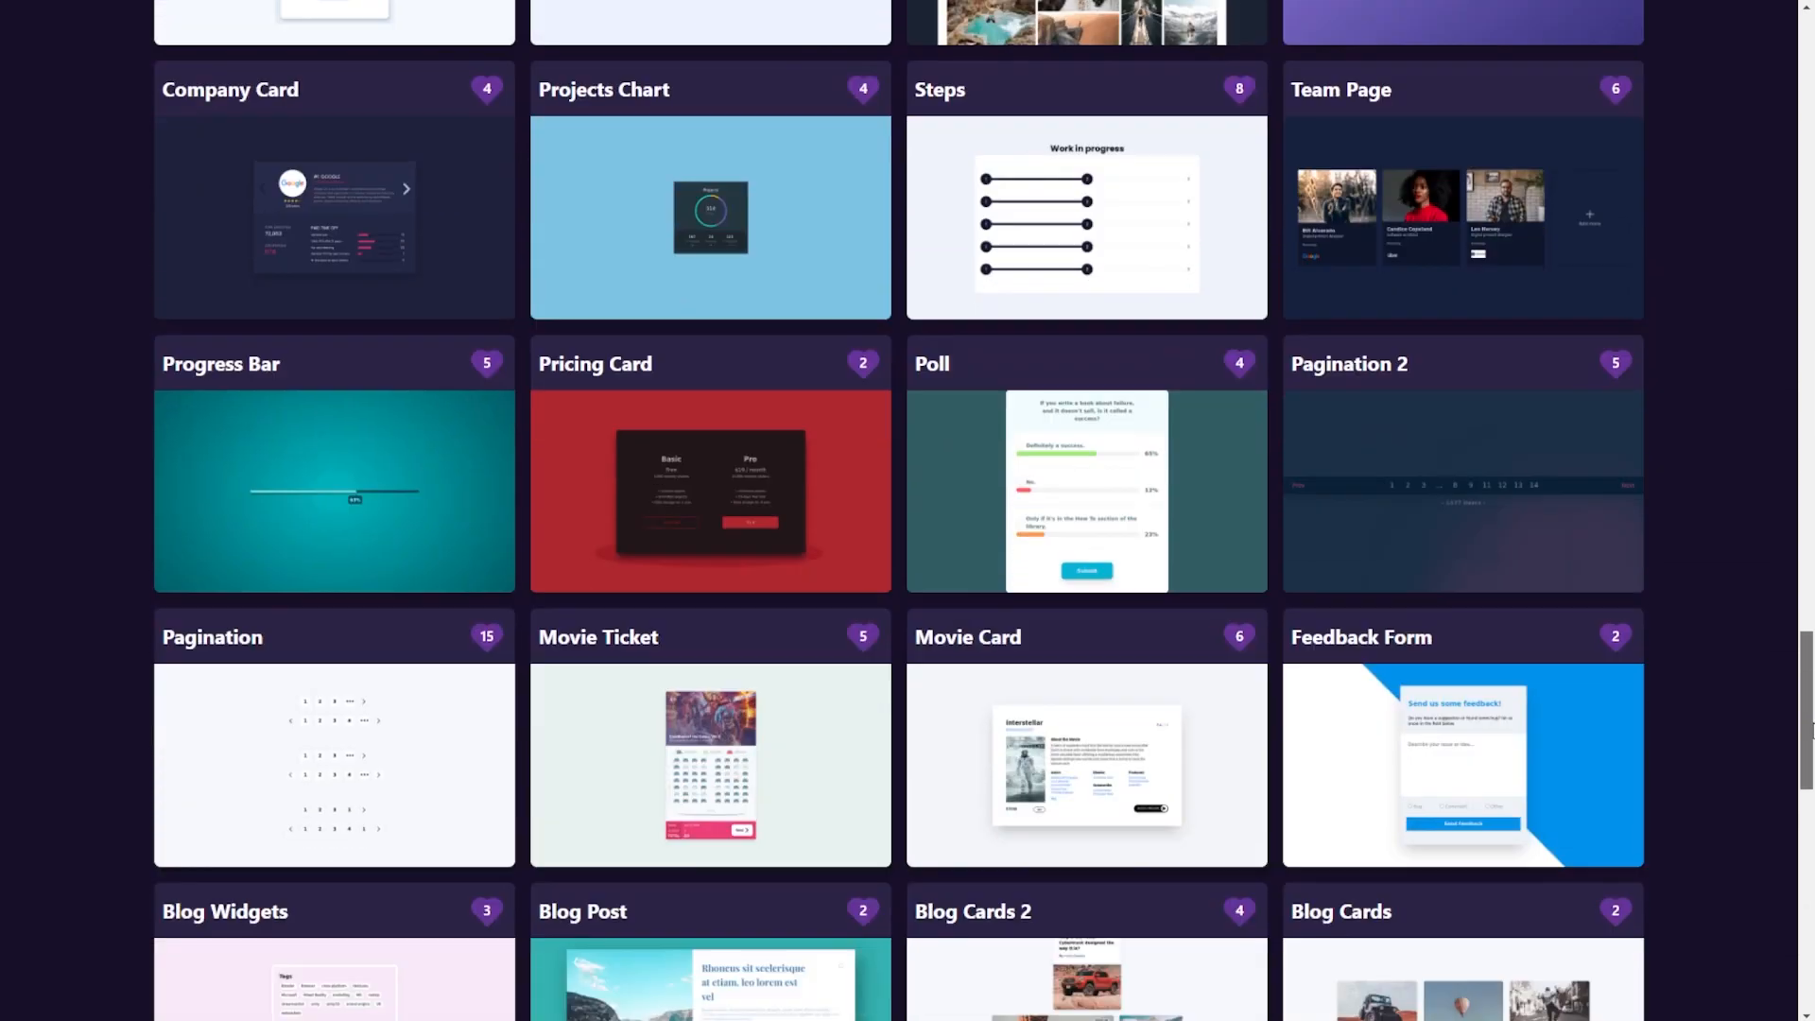
scroll("down", 3)
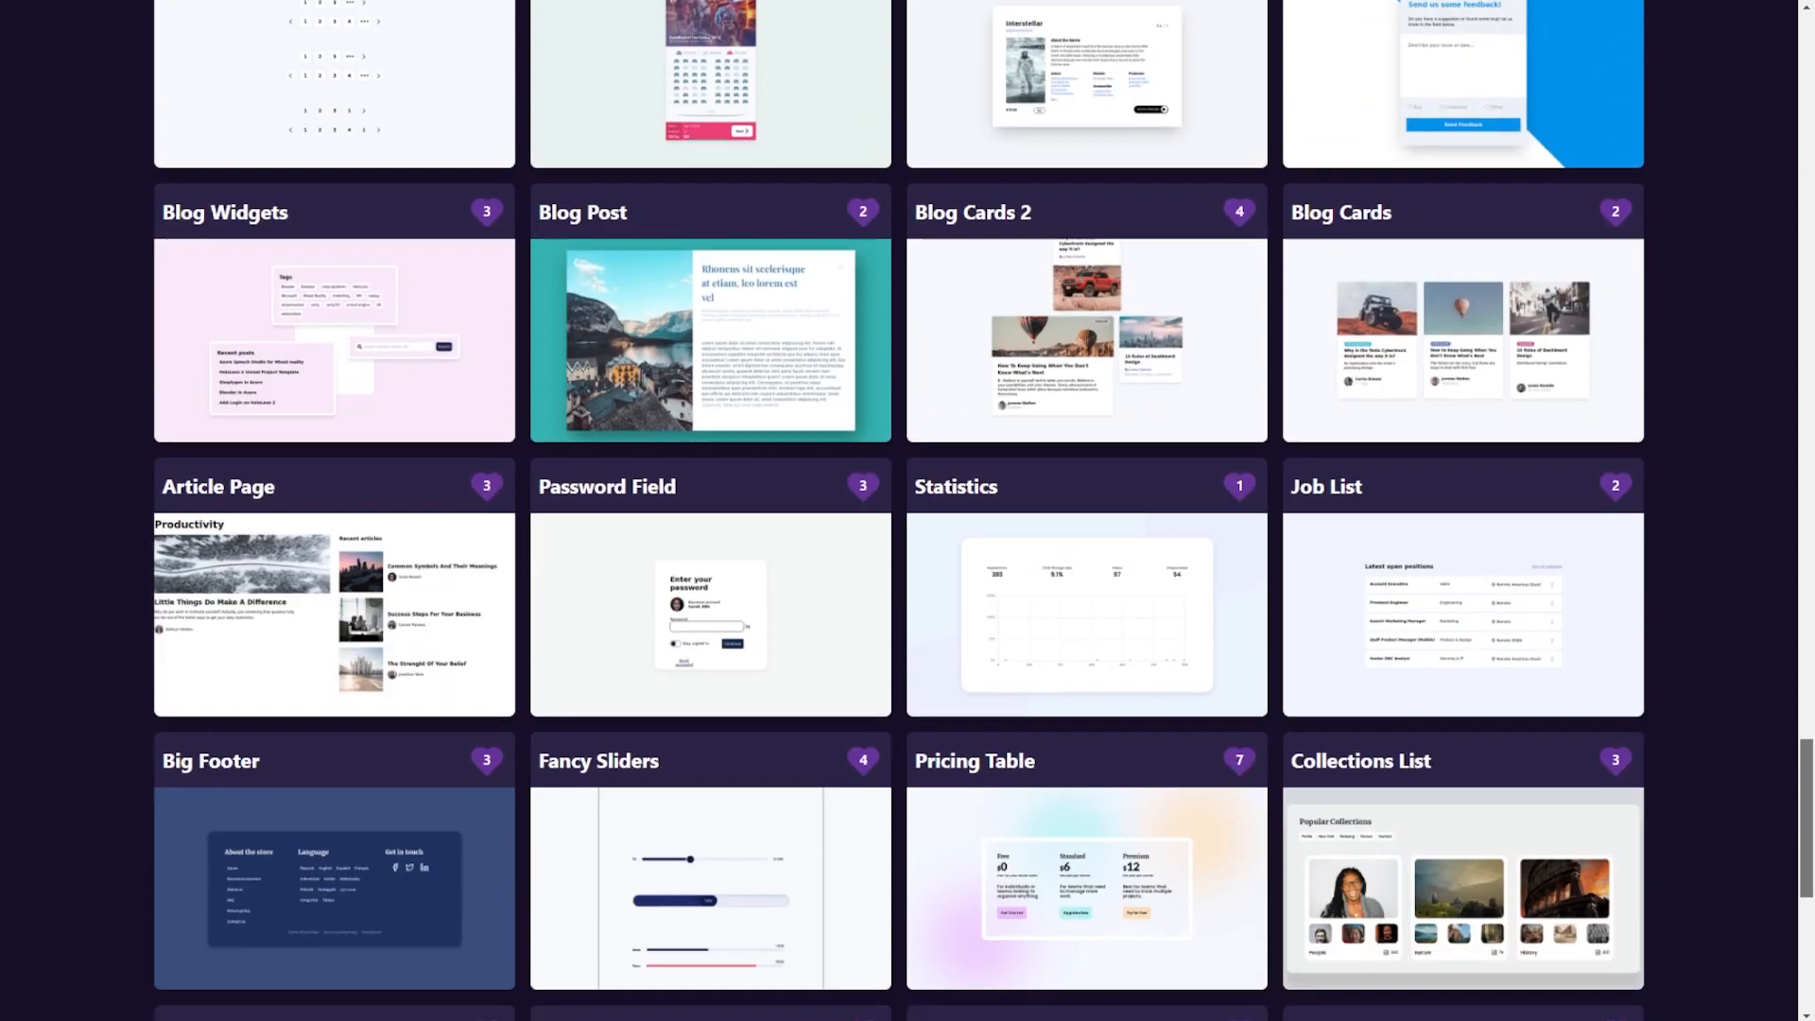
scroll("down", 3)
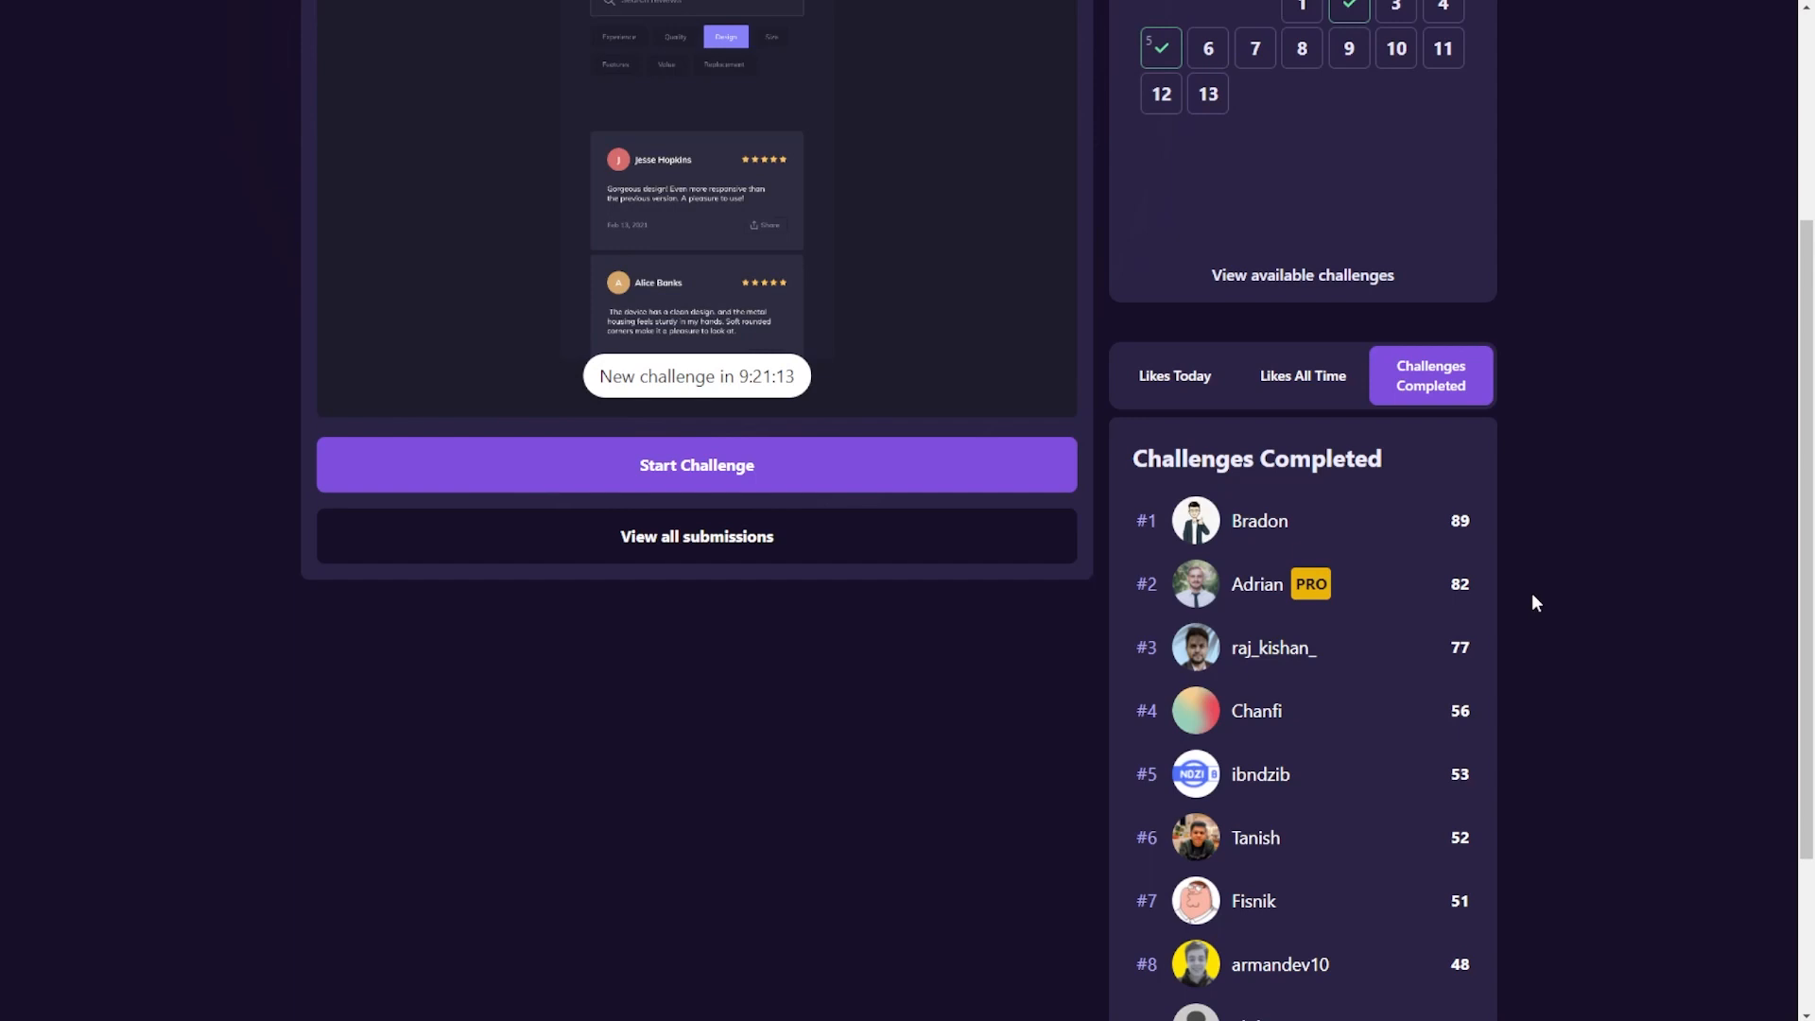
Scroll to the top, open the account menu, then go to the Learn courses page.
scroll("up", 3)
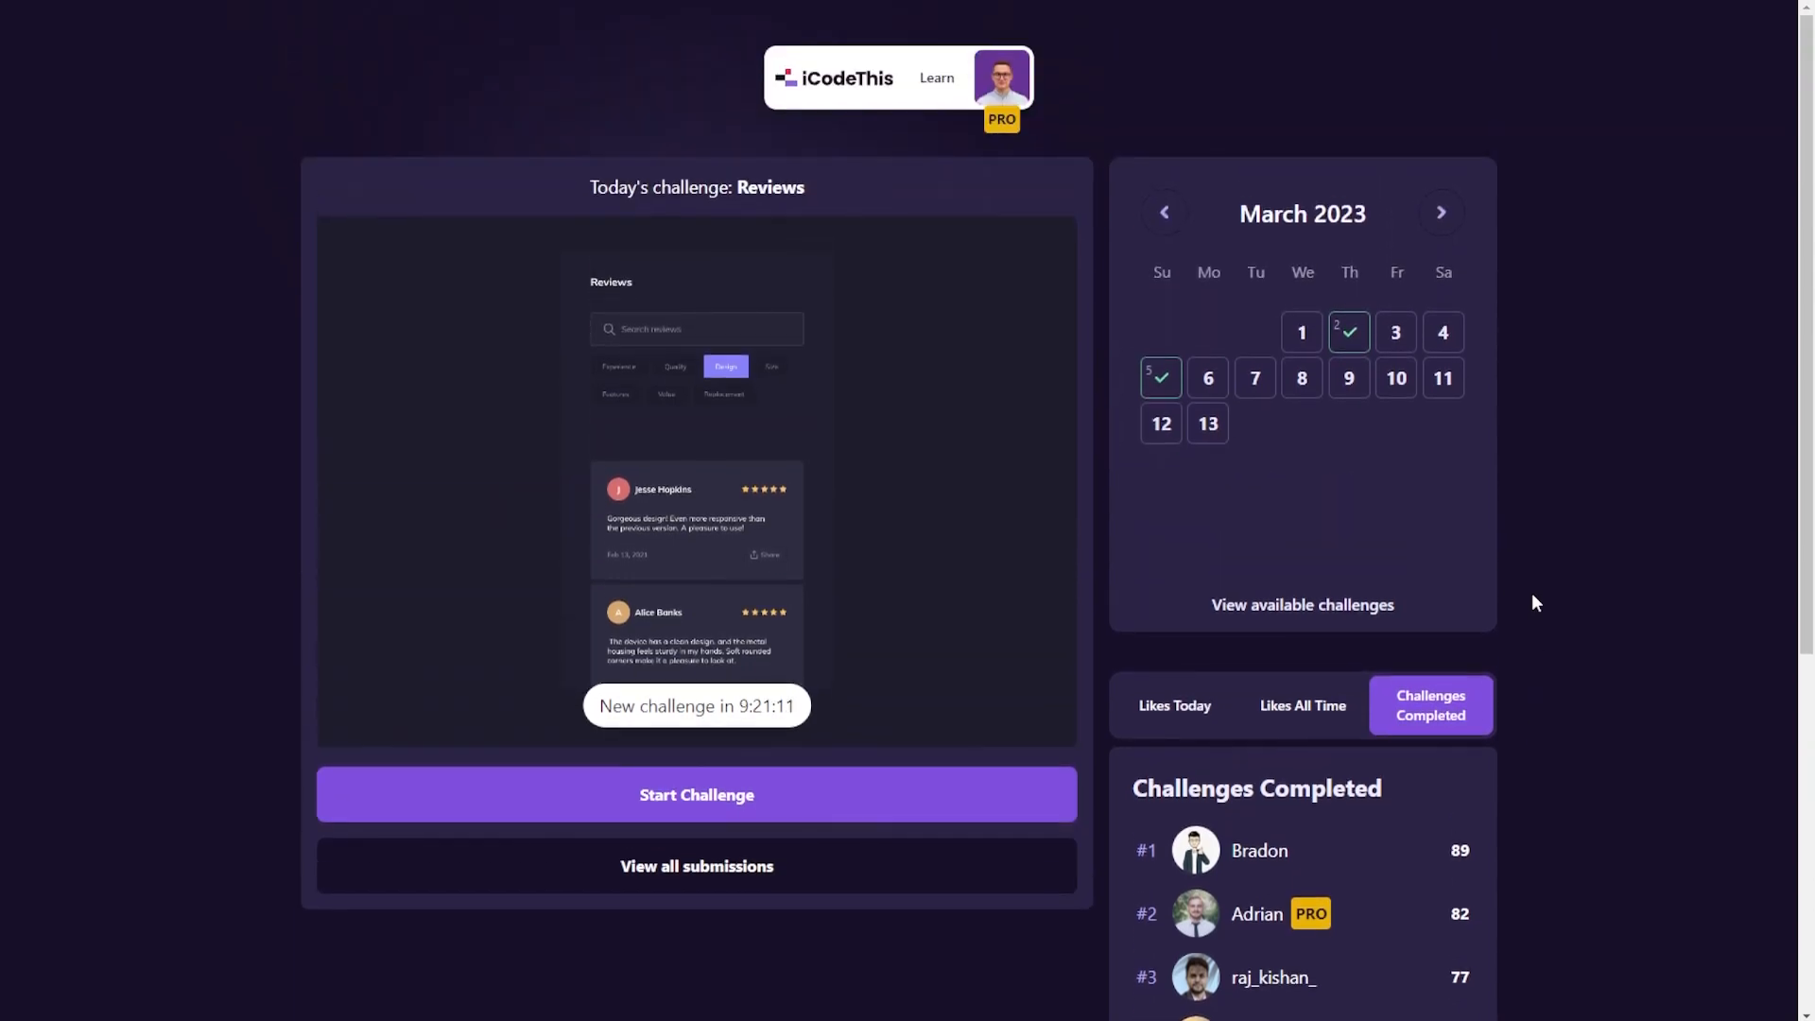
left_click(998, 77)
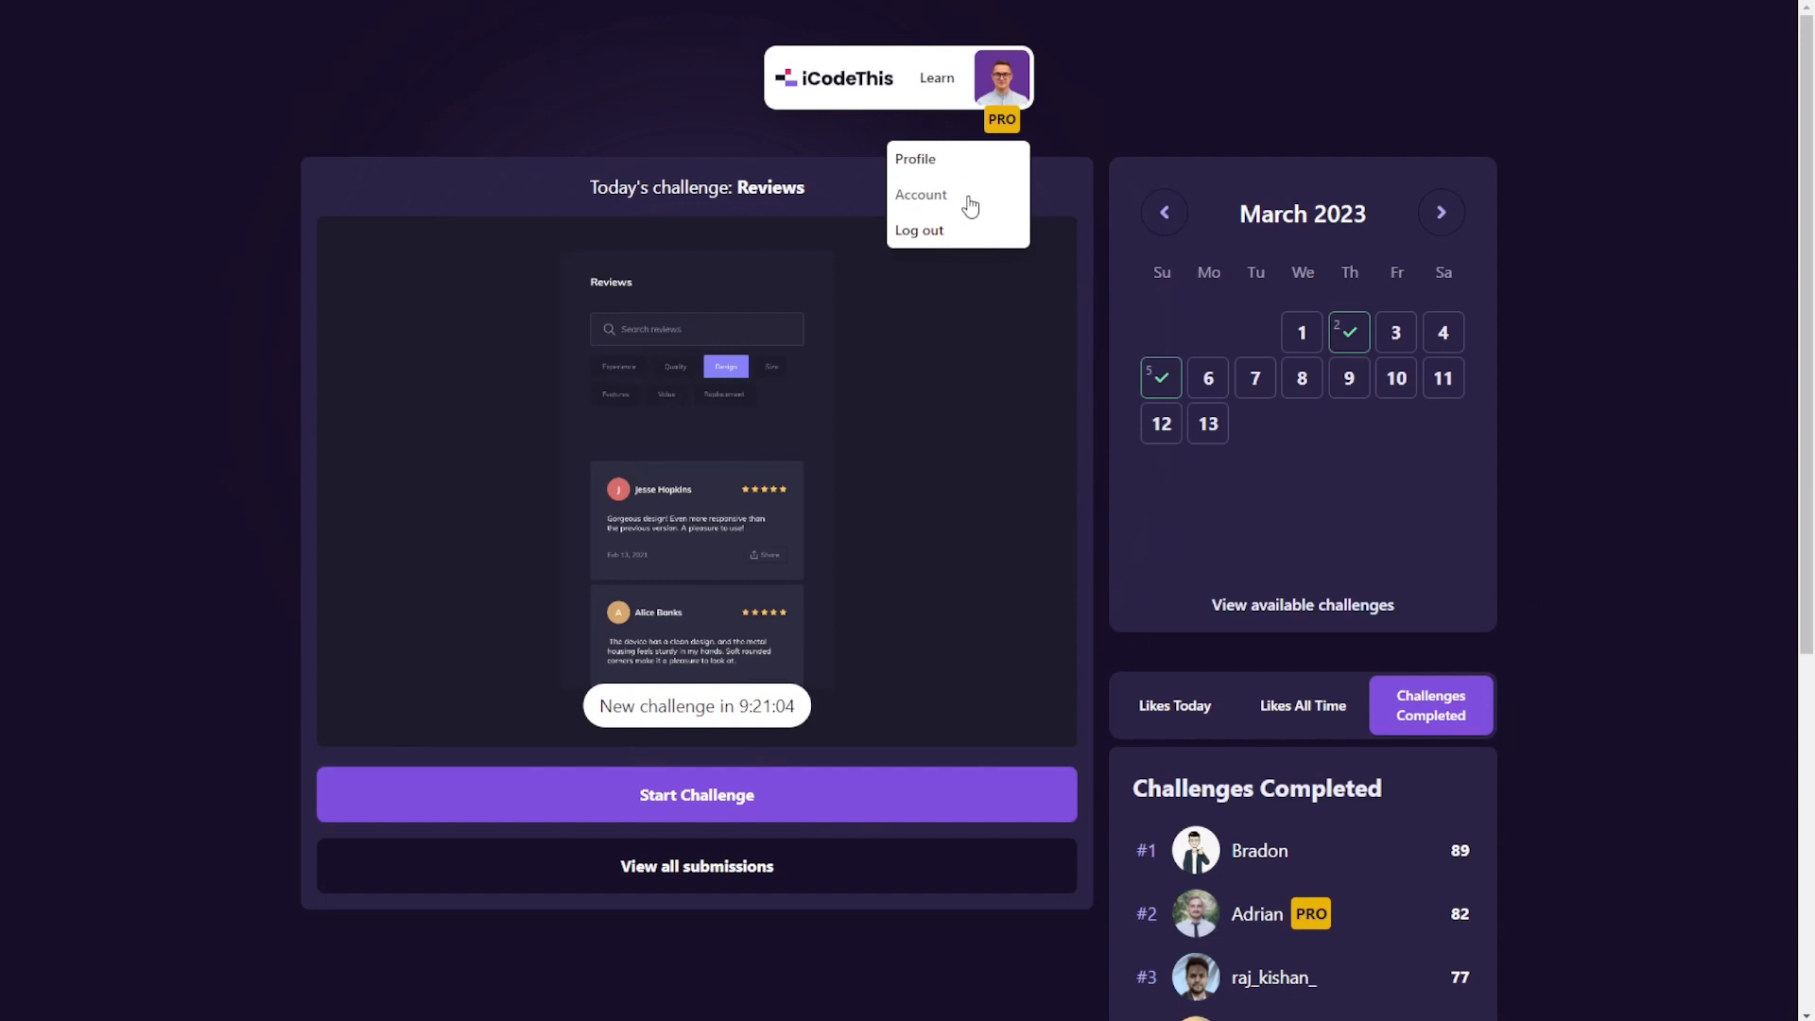
mouse_move(1046, 200)
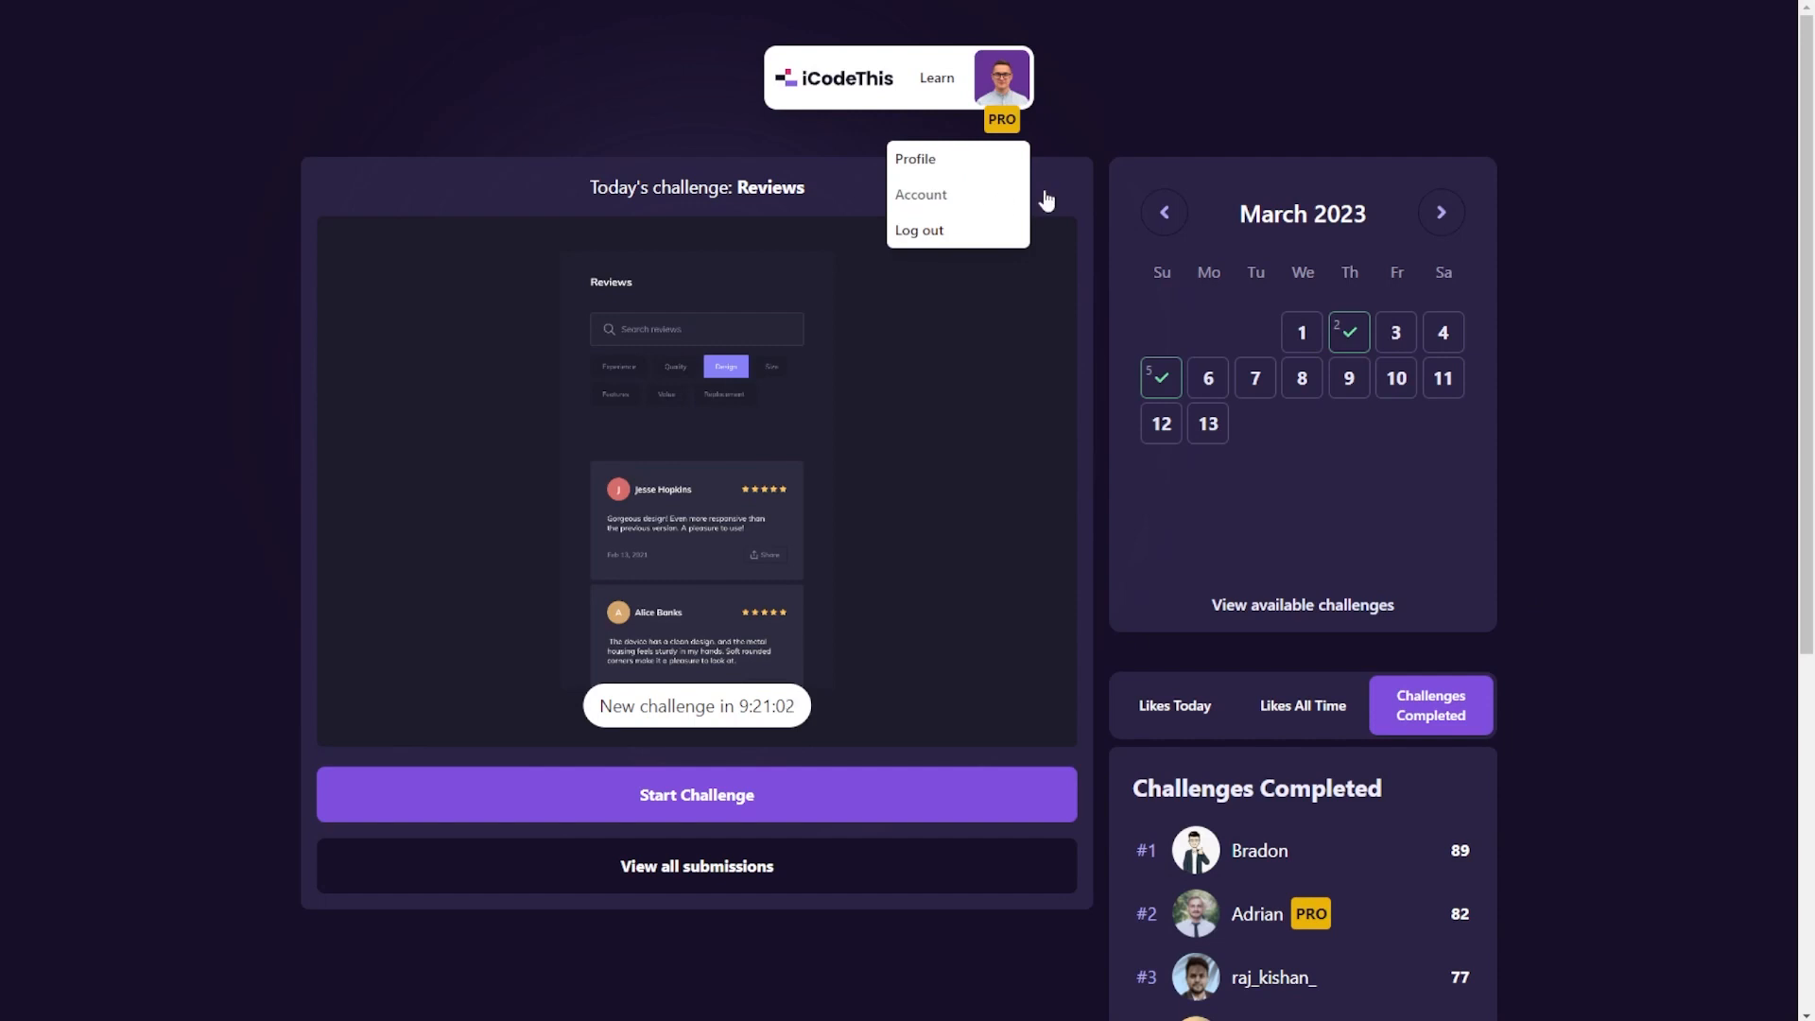
left_click(935, 78)
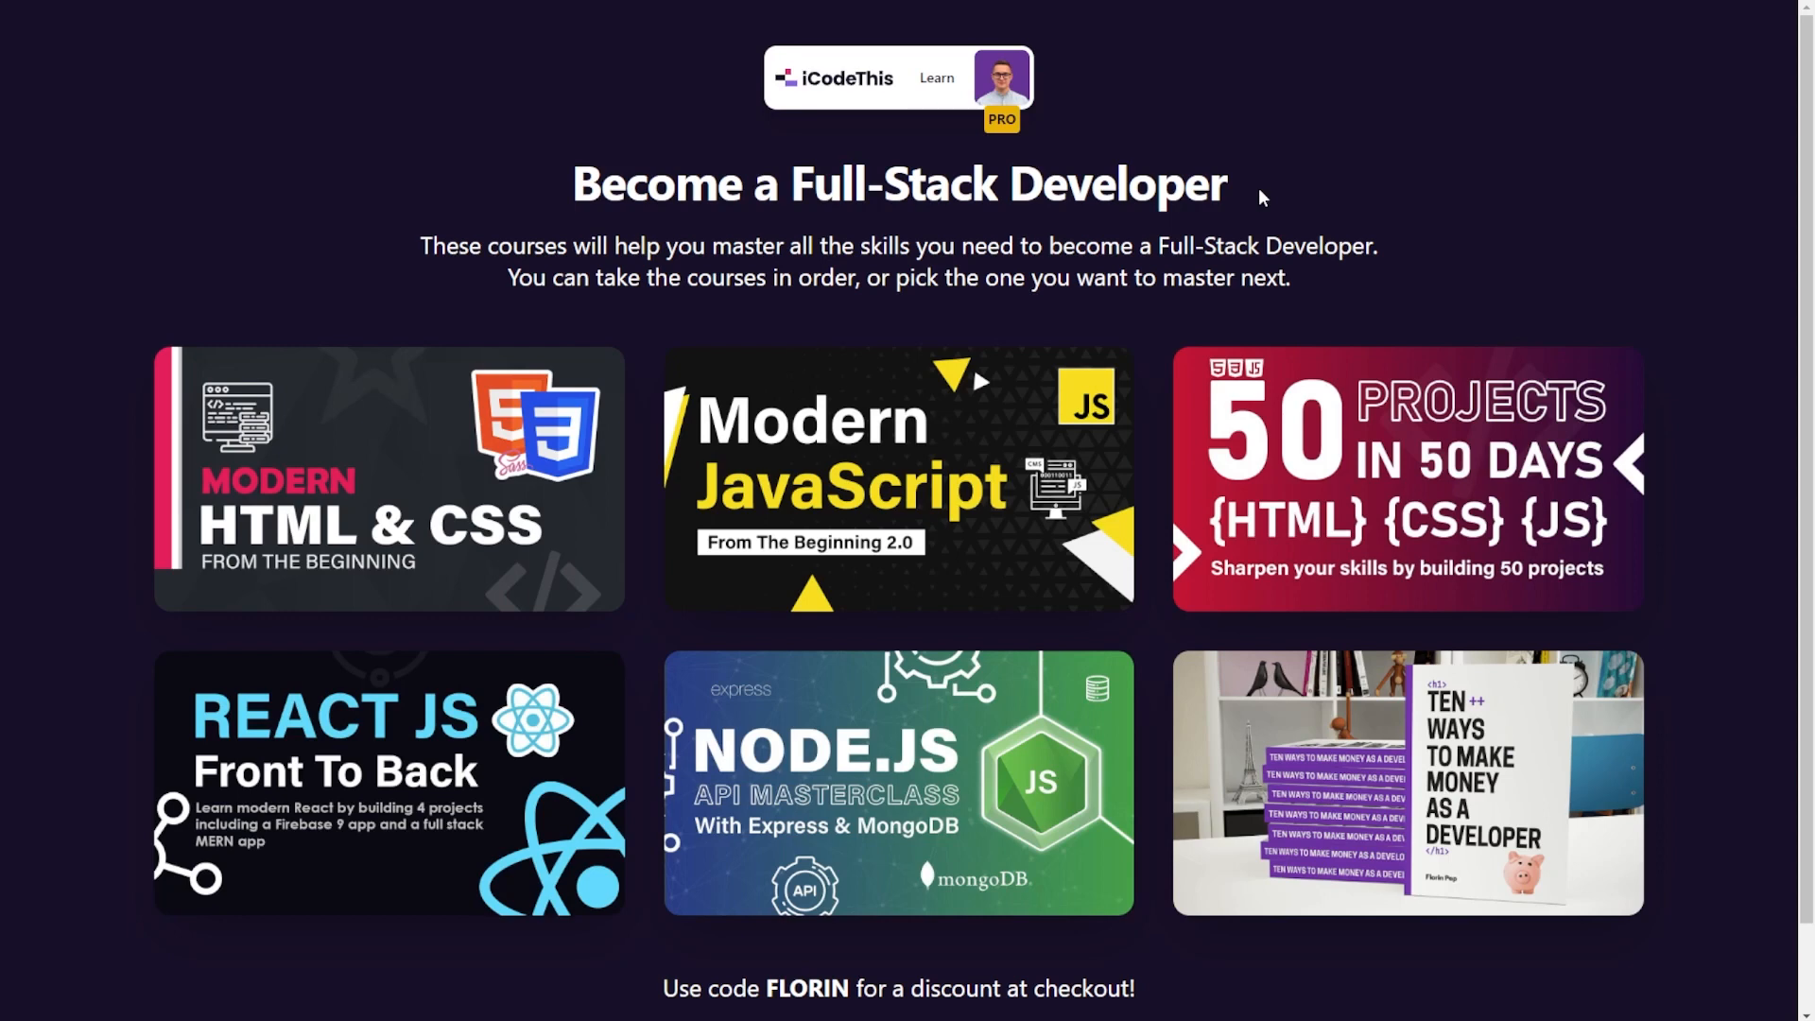
mouse_move(1023, 236)
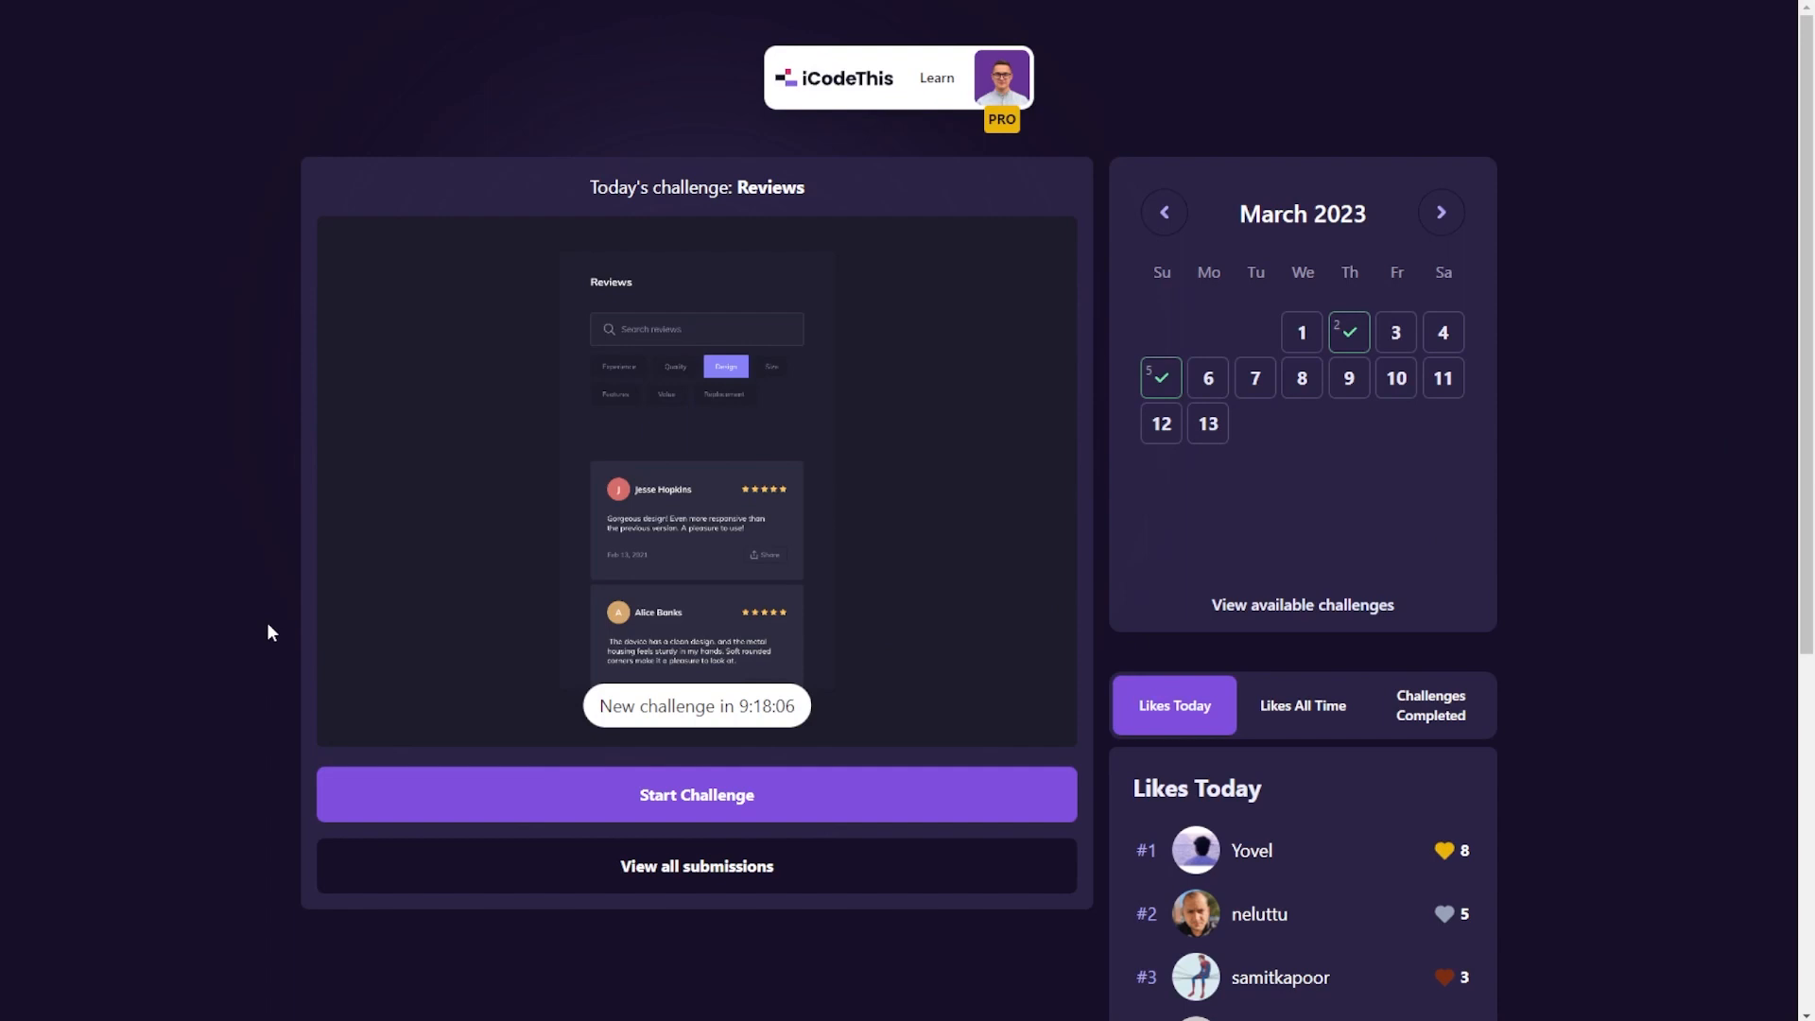
Scroll the home page down to the top-ten Likes Today leaderboard and the footer links.
scroll("down", 3)
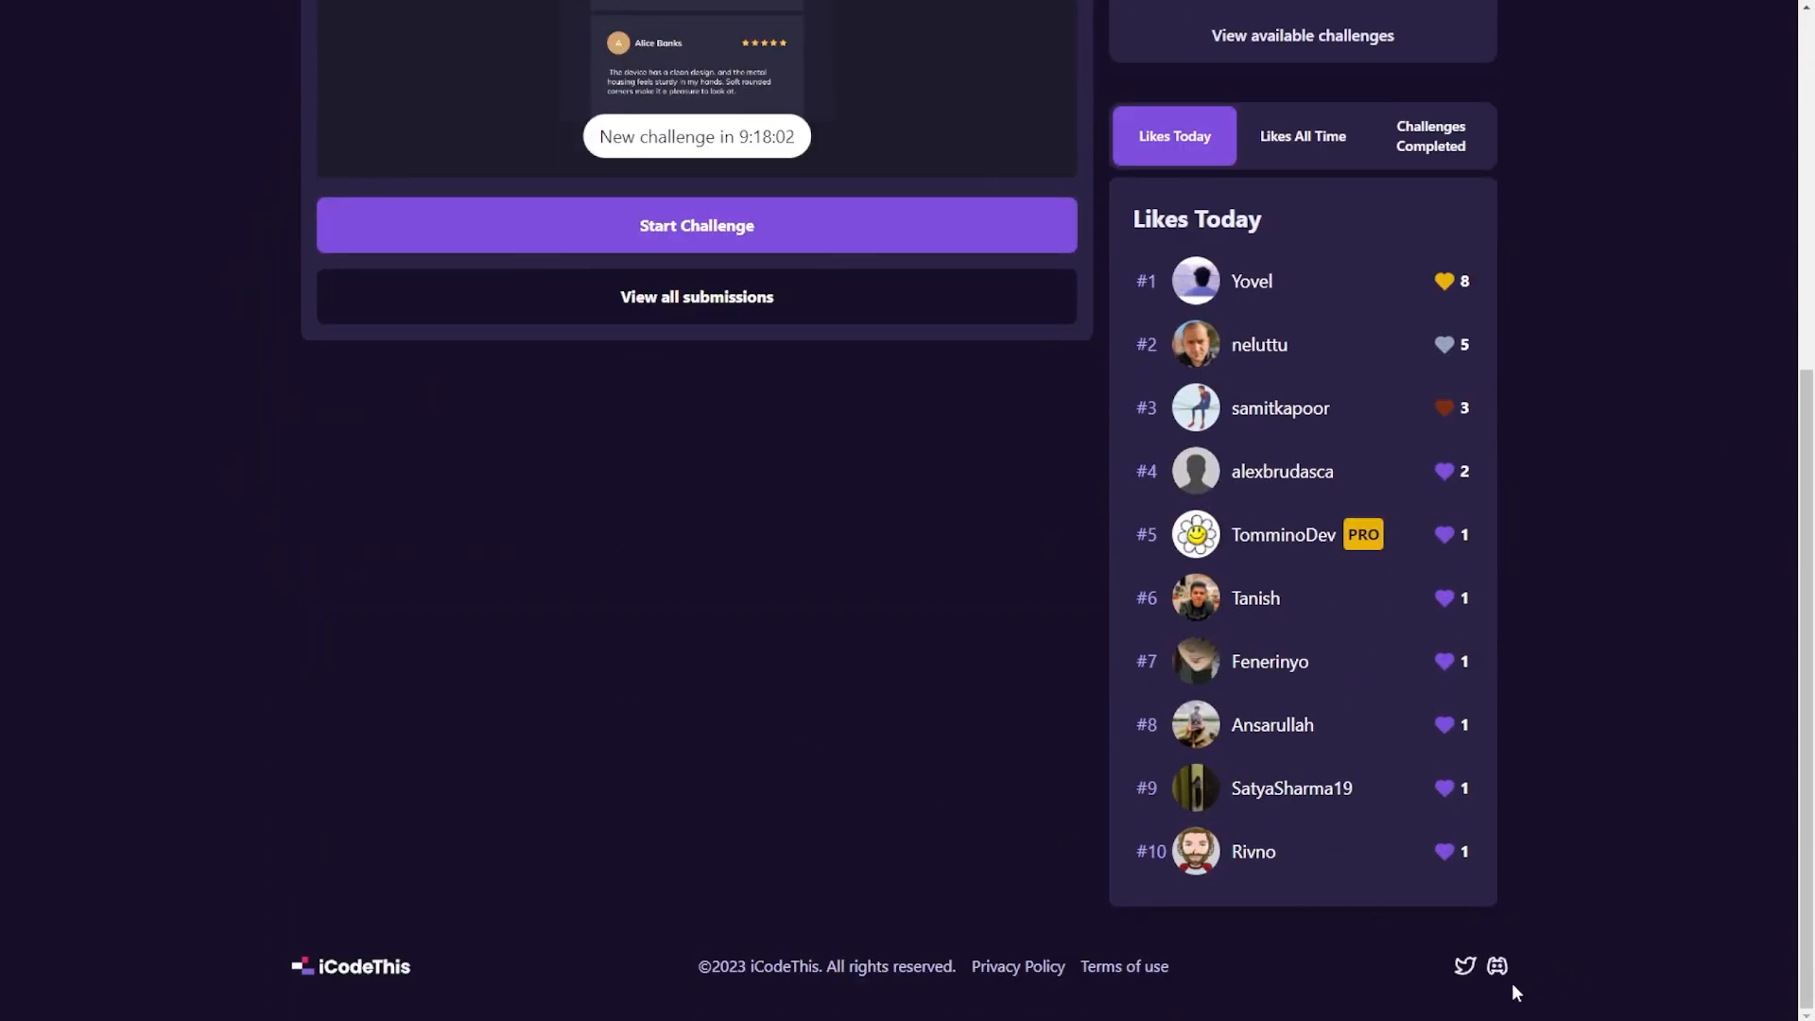
mouse_move(1464, 970)
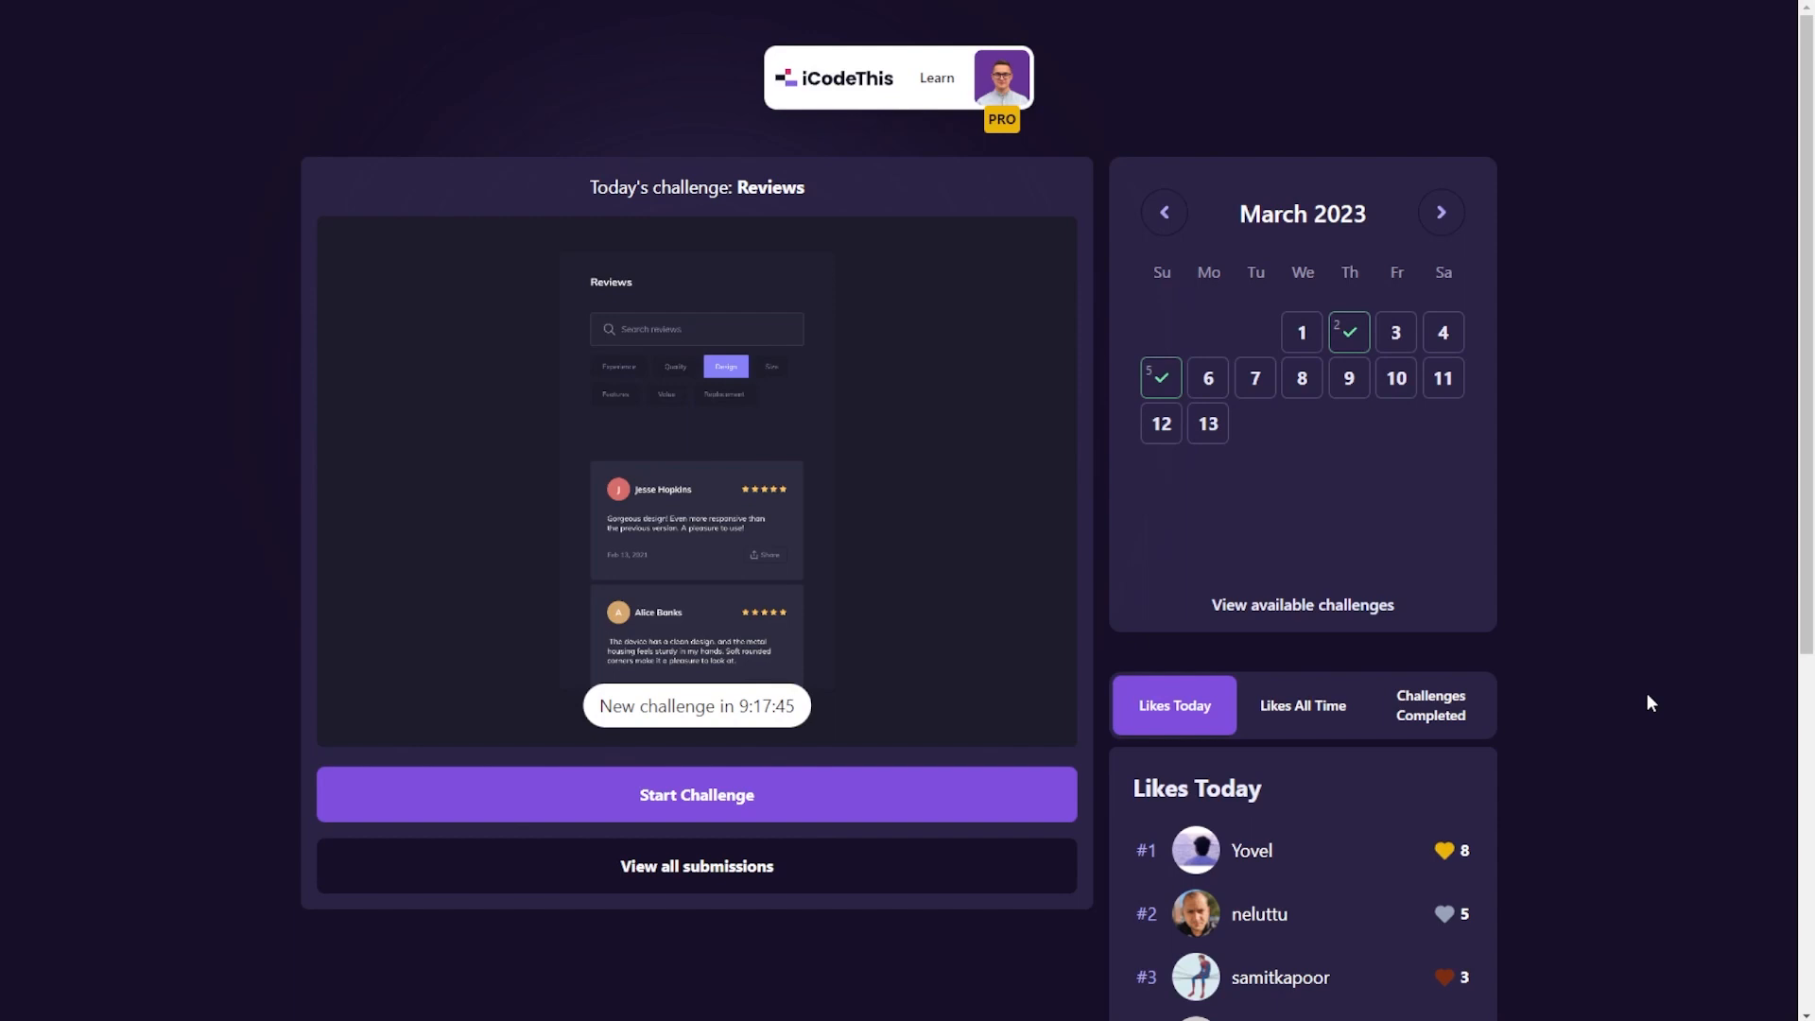
mouse_move(1627, 234)
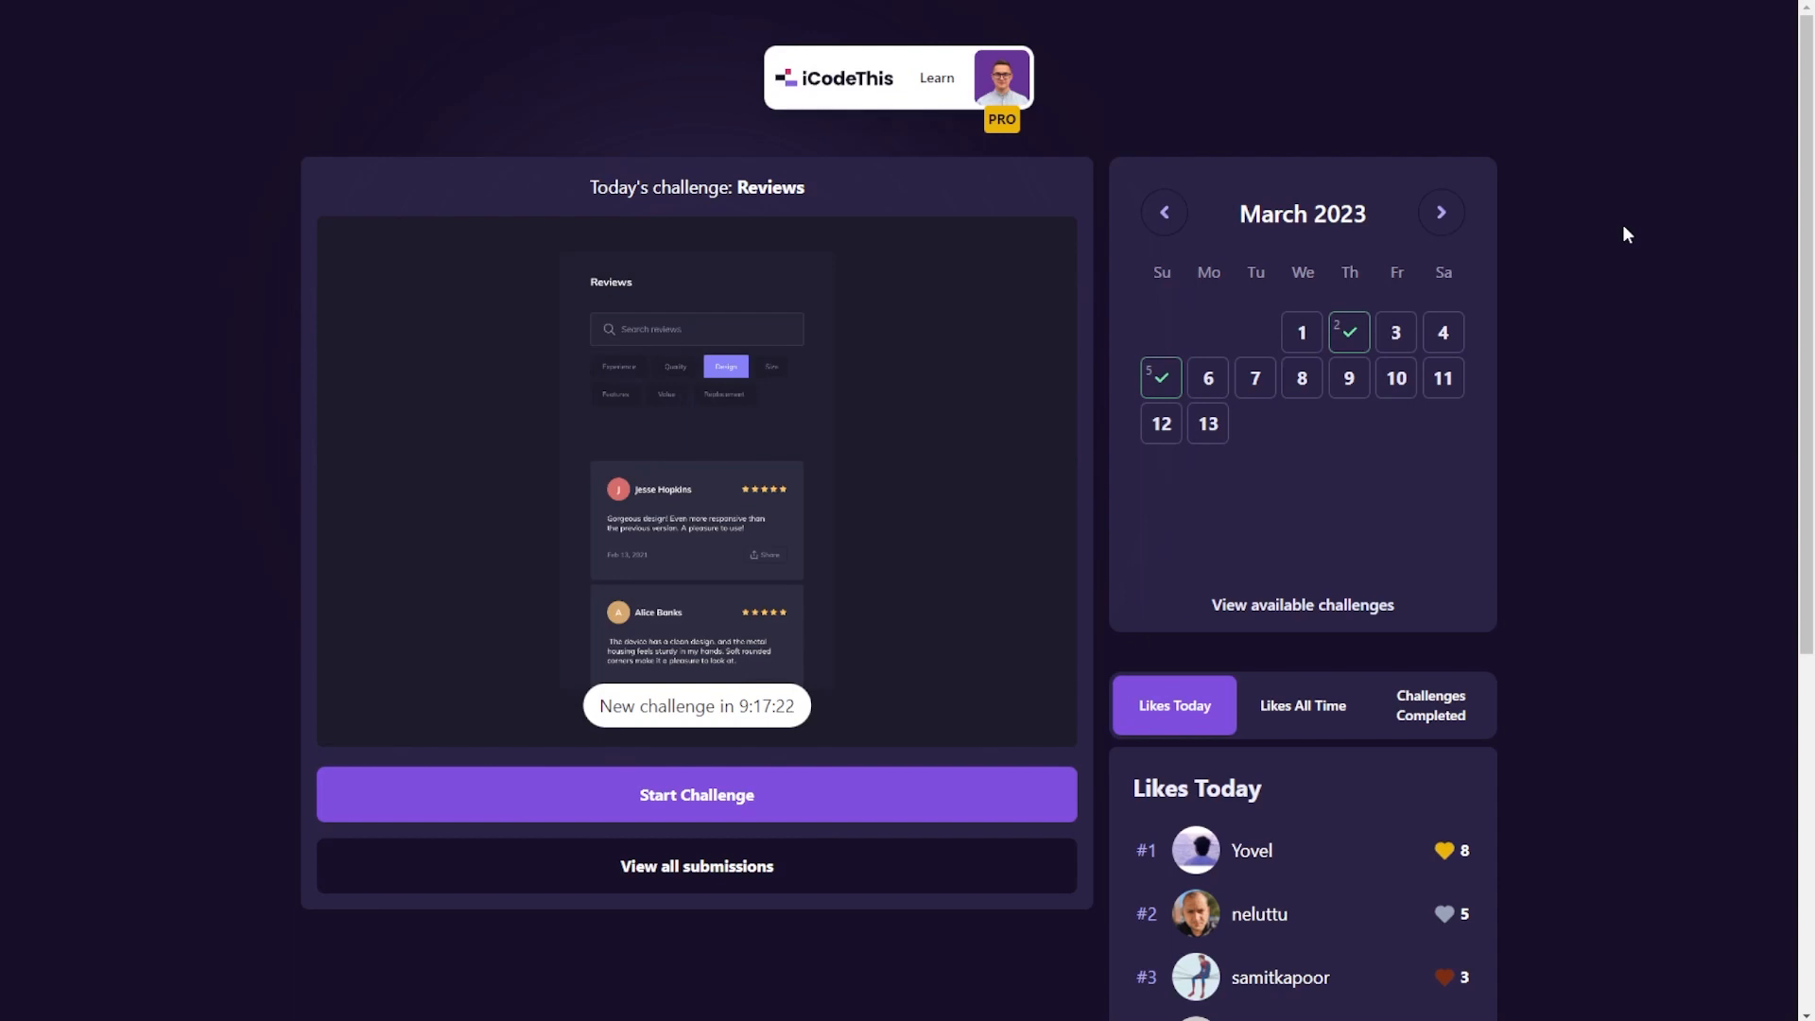
mouse_move(1581, 555)
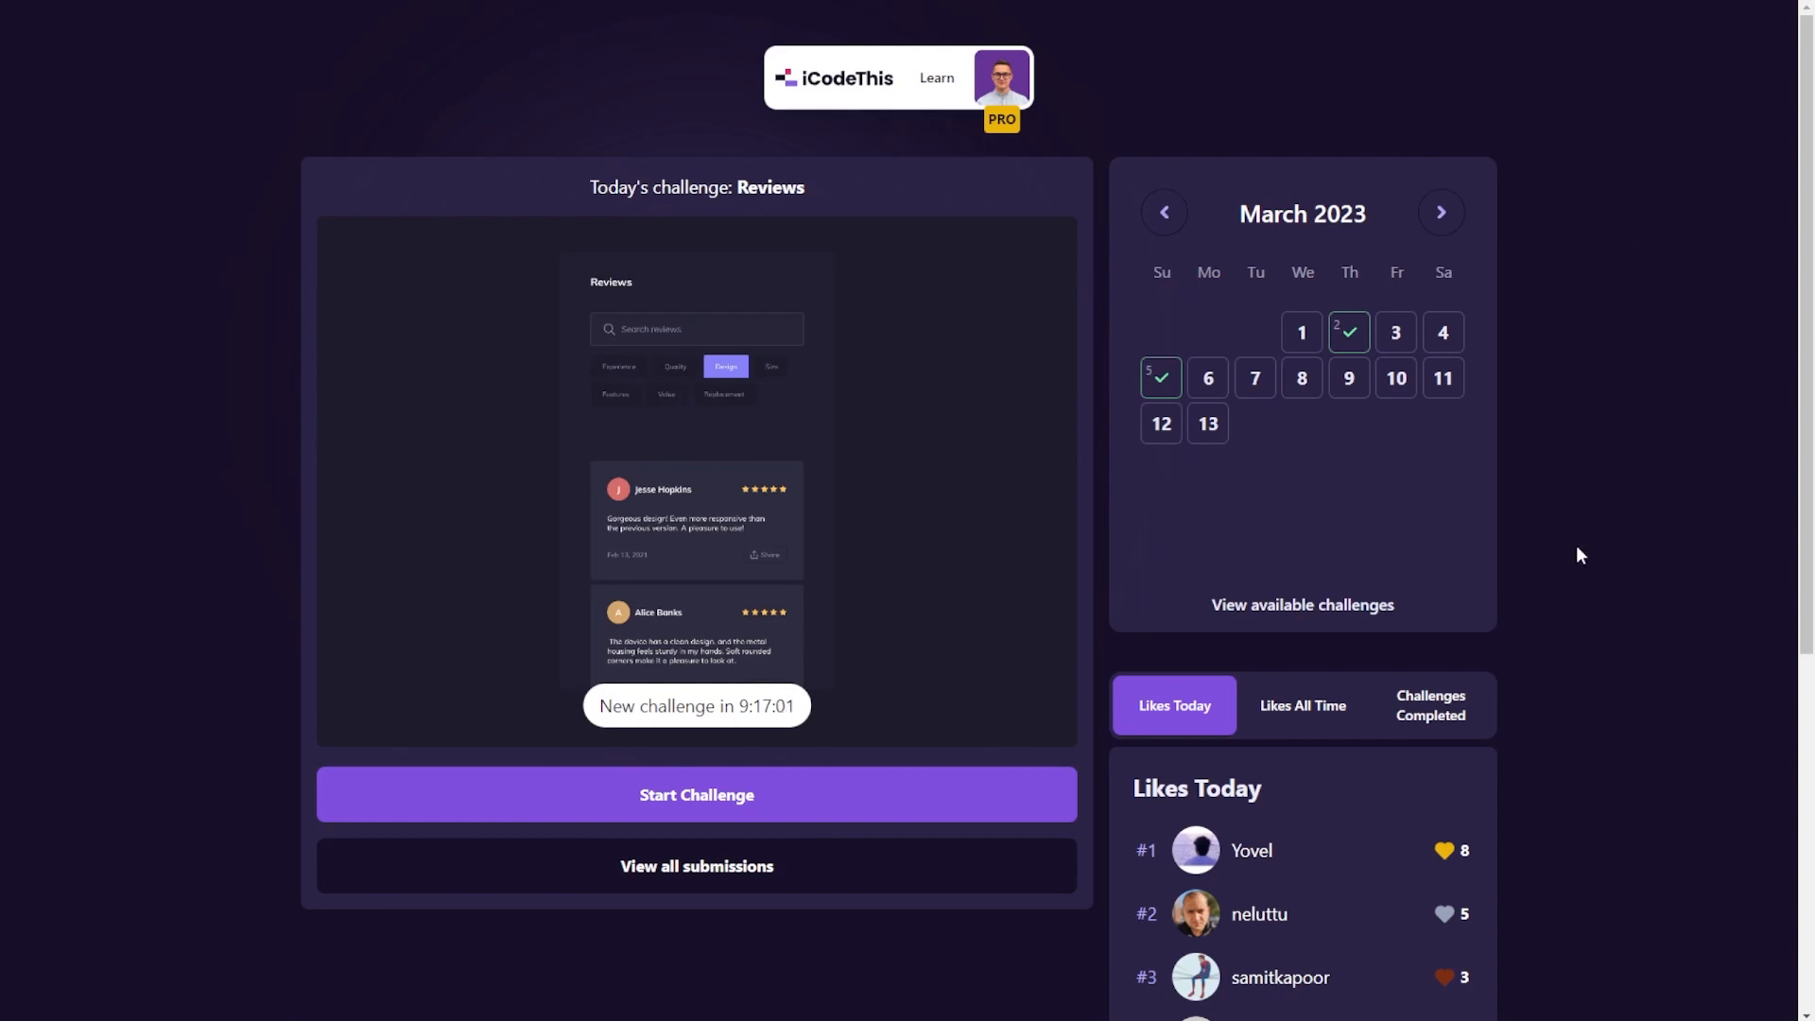